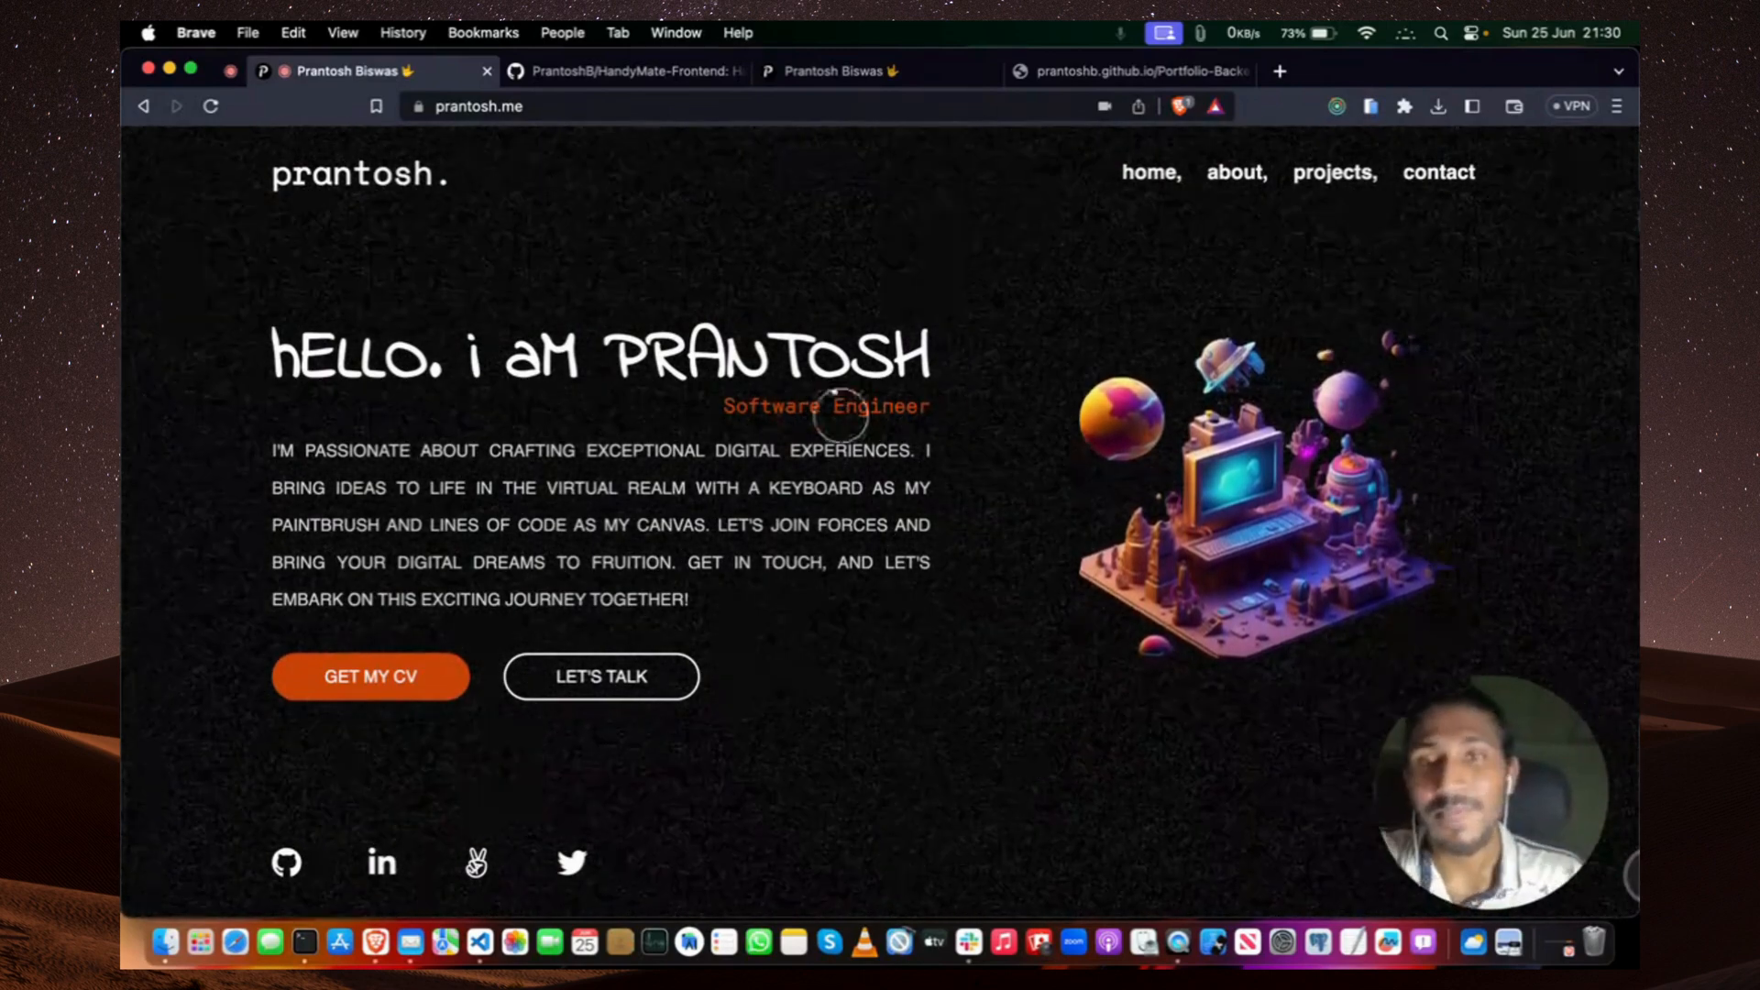
{"action": "mouse_move", "coordinate": [992, 297]}
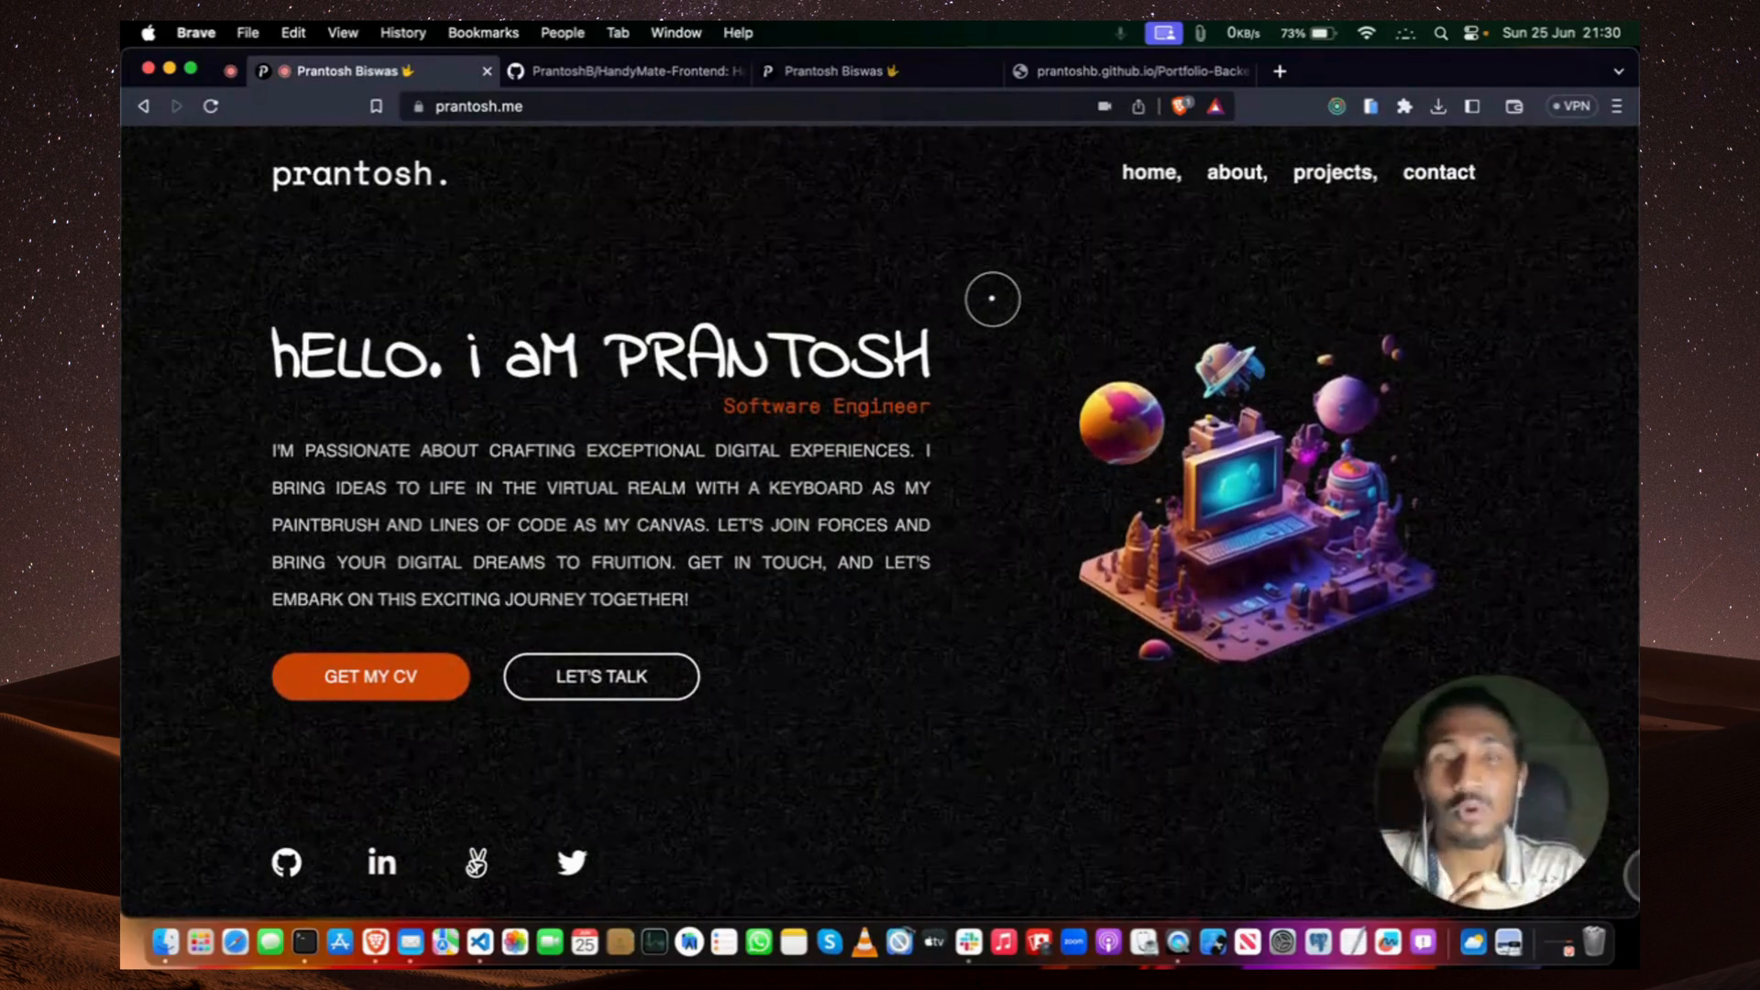
{"action": "mouse_move", "coordinate": [232, 823]}
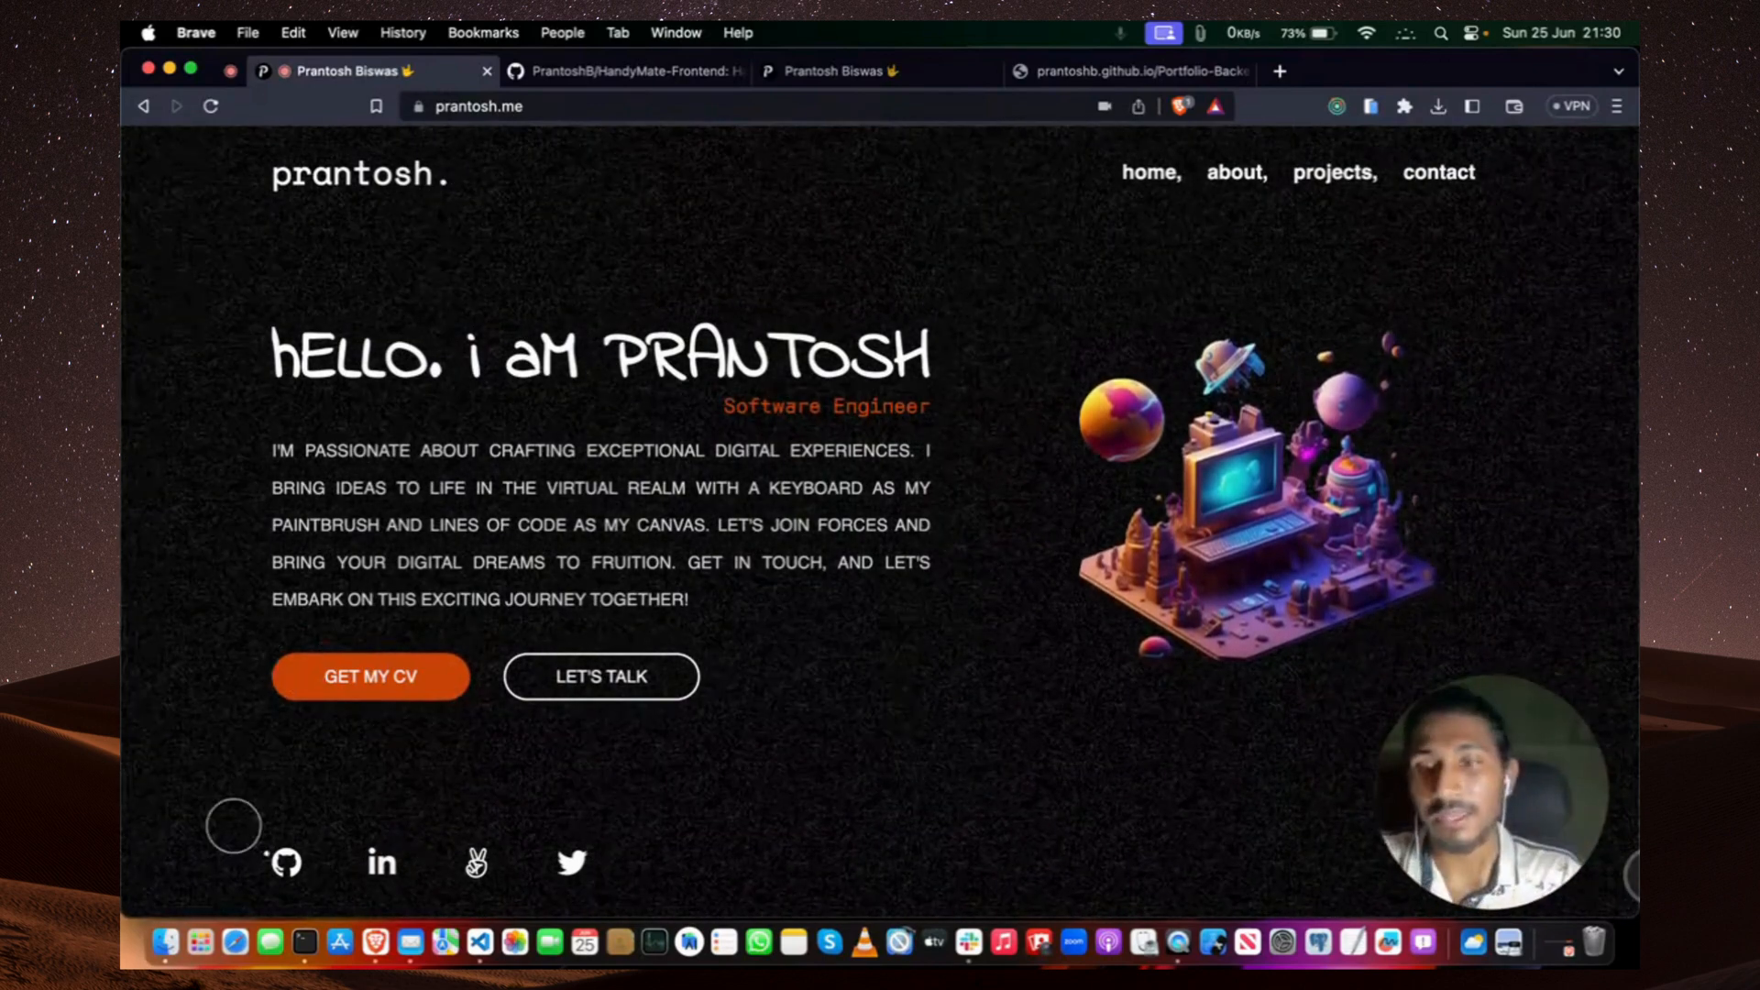
{"action": "mouse_move", "coordinate": [381, 862]}
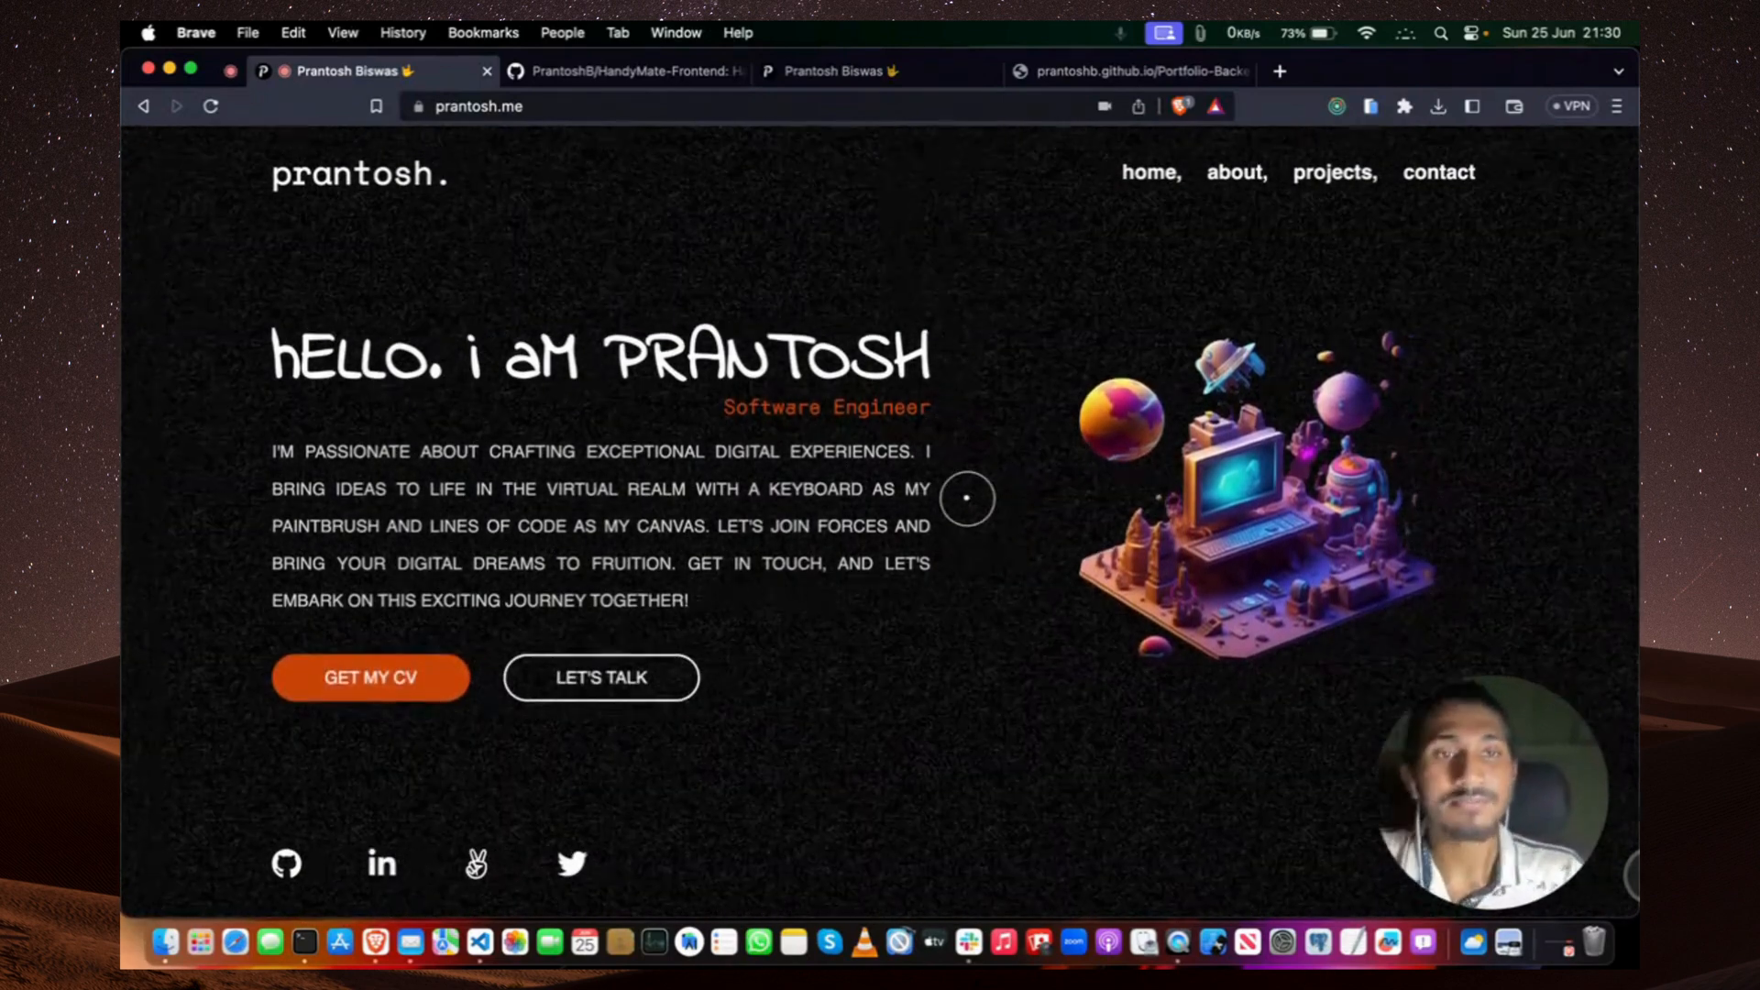
{"action": "mouse_move", "coordinate": [1243, 198]}
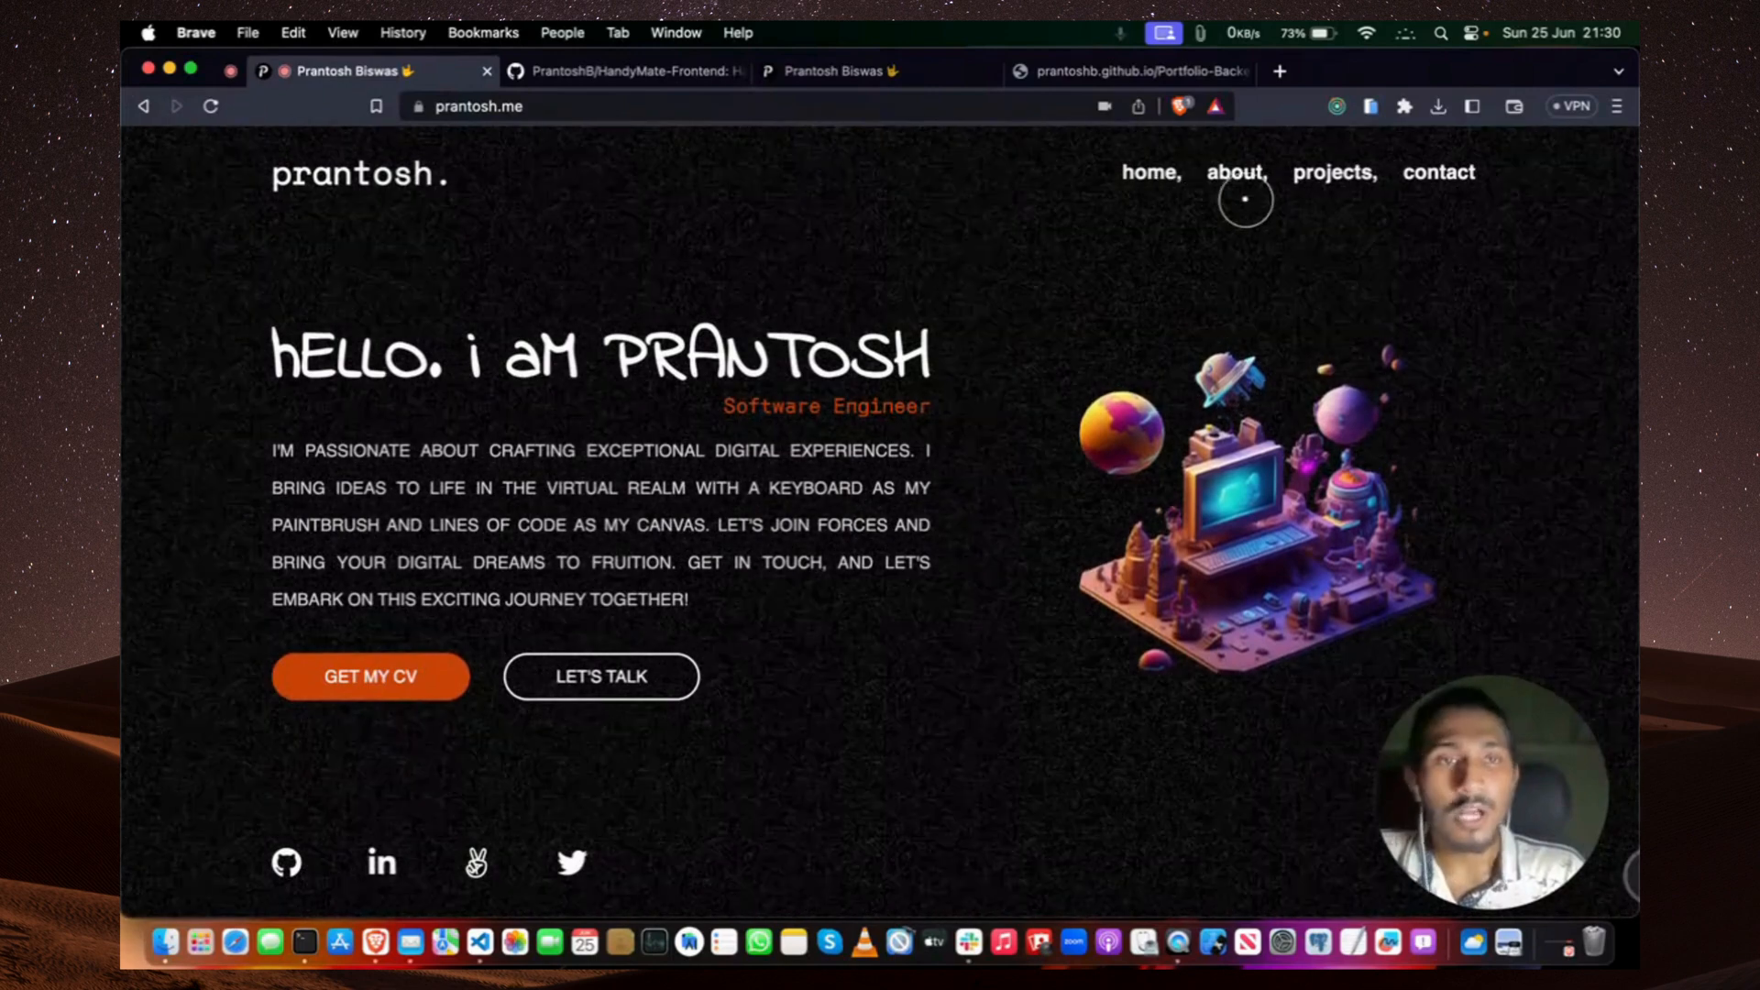
Jump to About Me via the nav link and scroll through Front-End, tools, design, communication and soft skills.
{"action": "left_click", "coordinate": [1234, 173]}
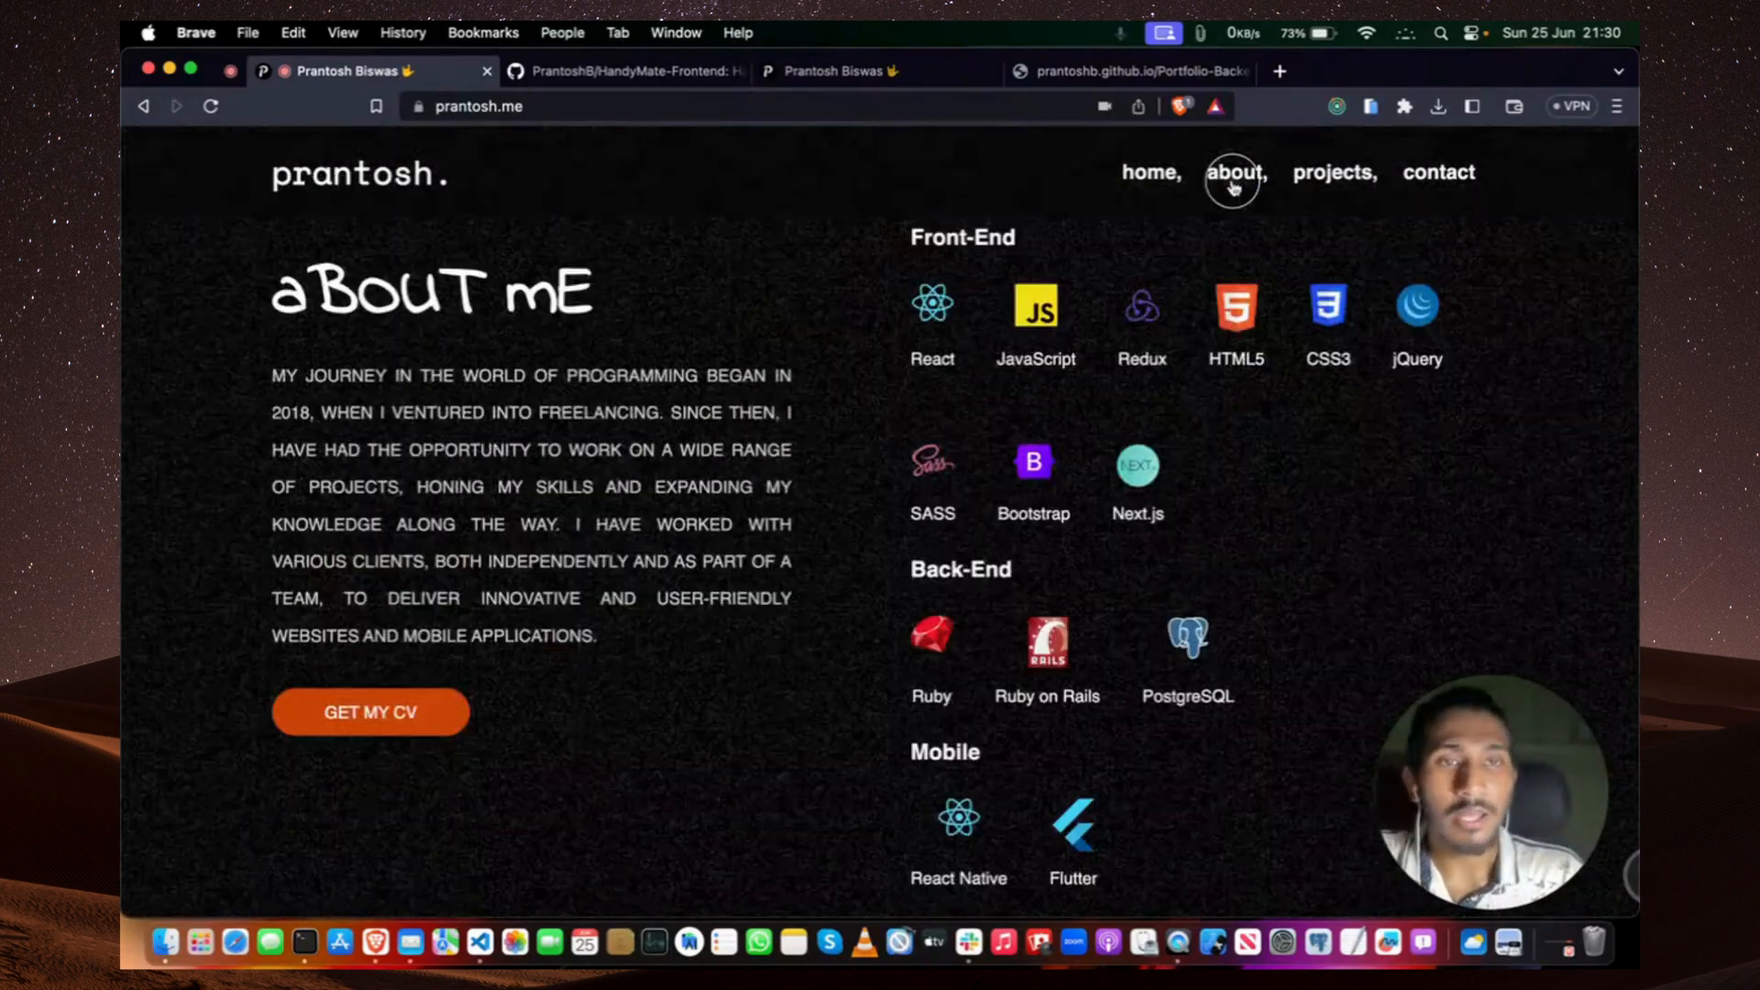
{"action": "mouse_move", "coordinate": [743, 341]}
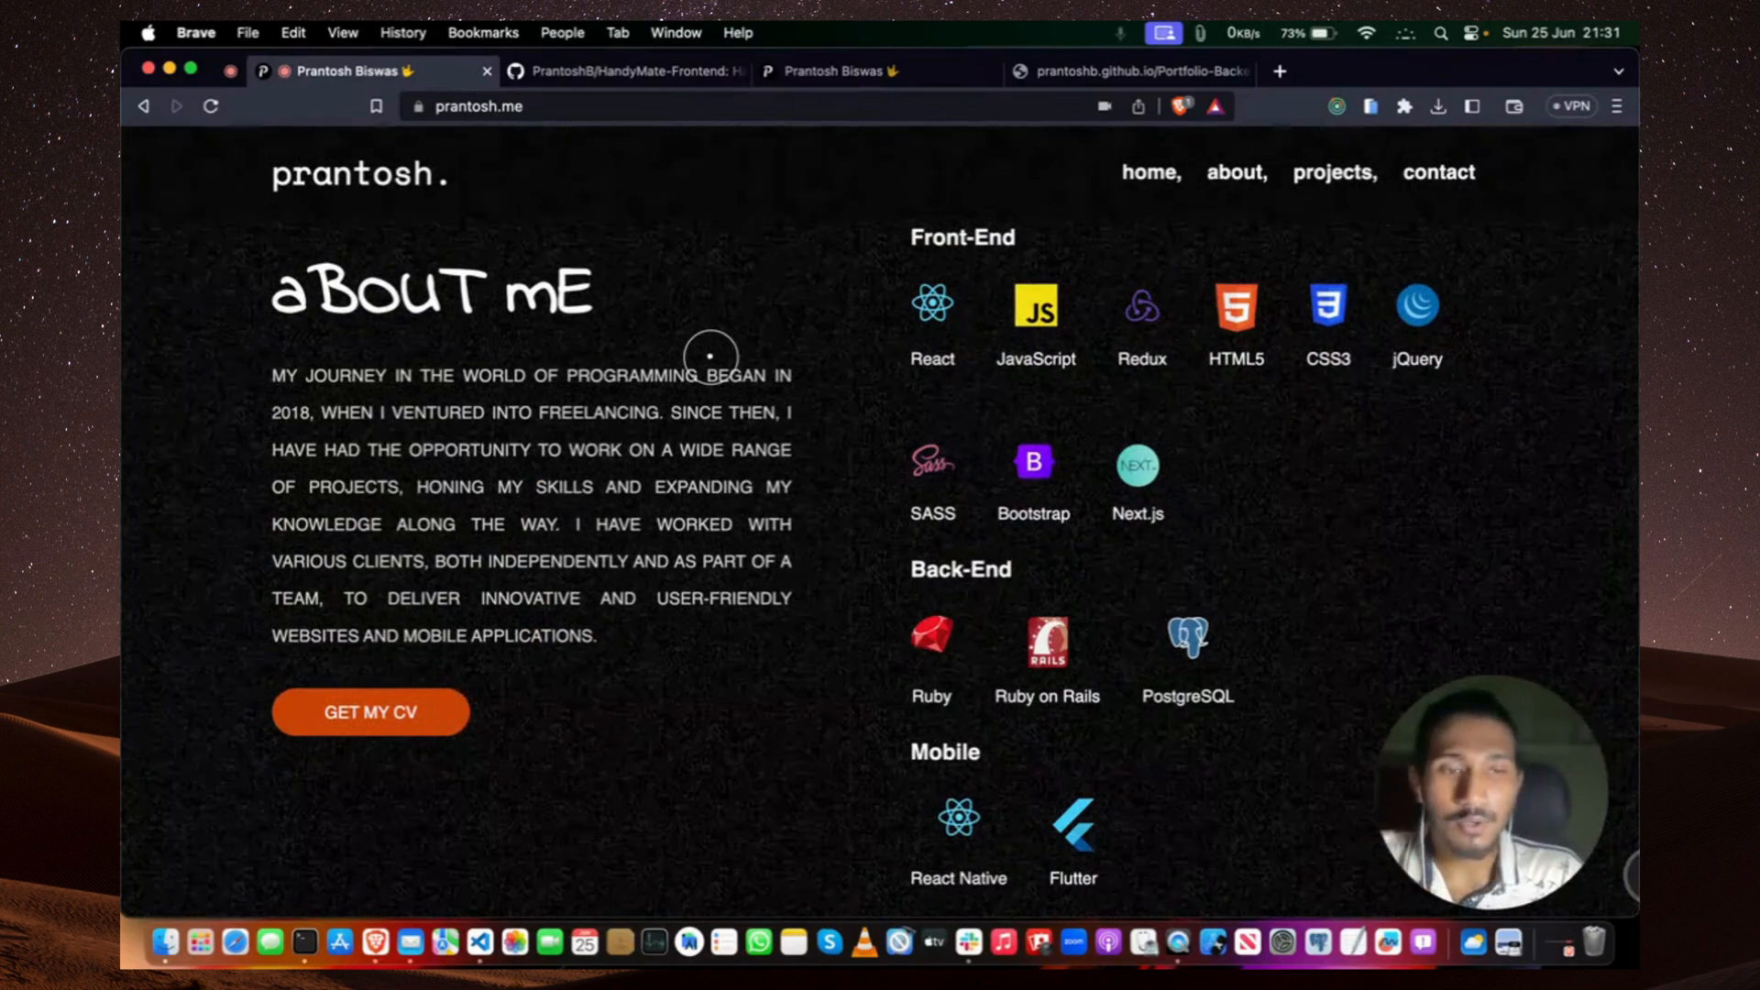
{"action": "scroll", "scroll_direction": "down", "scroll_amount": 3}
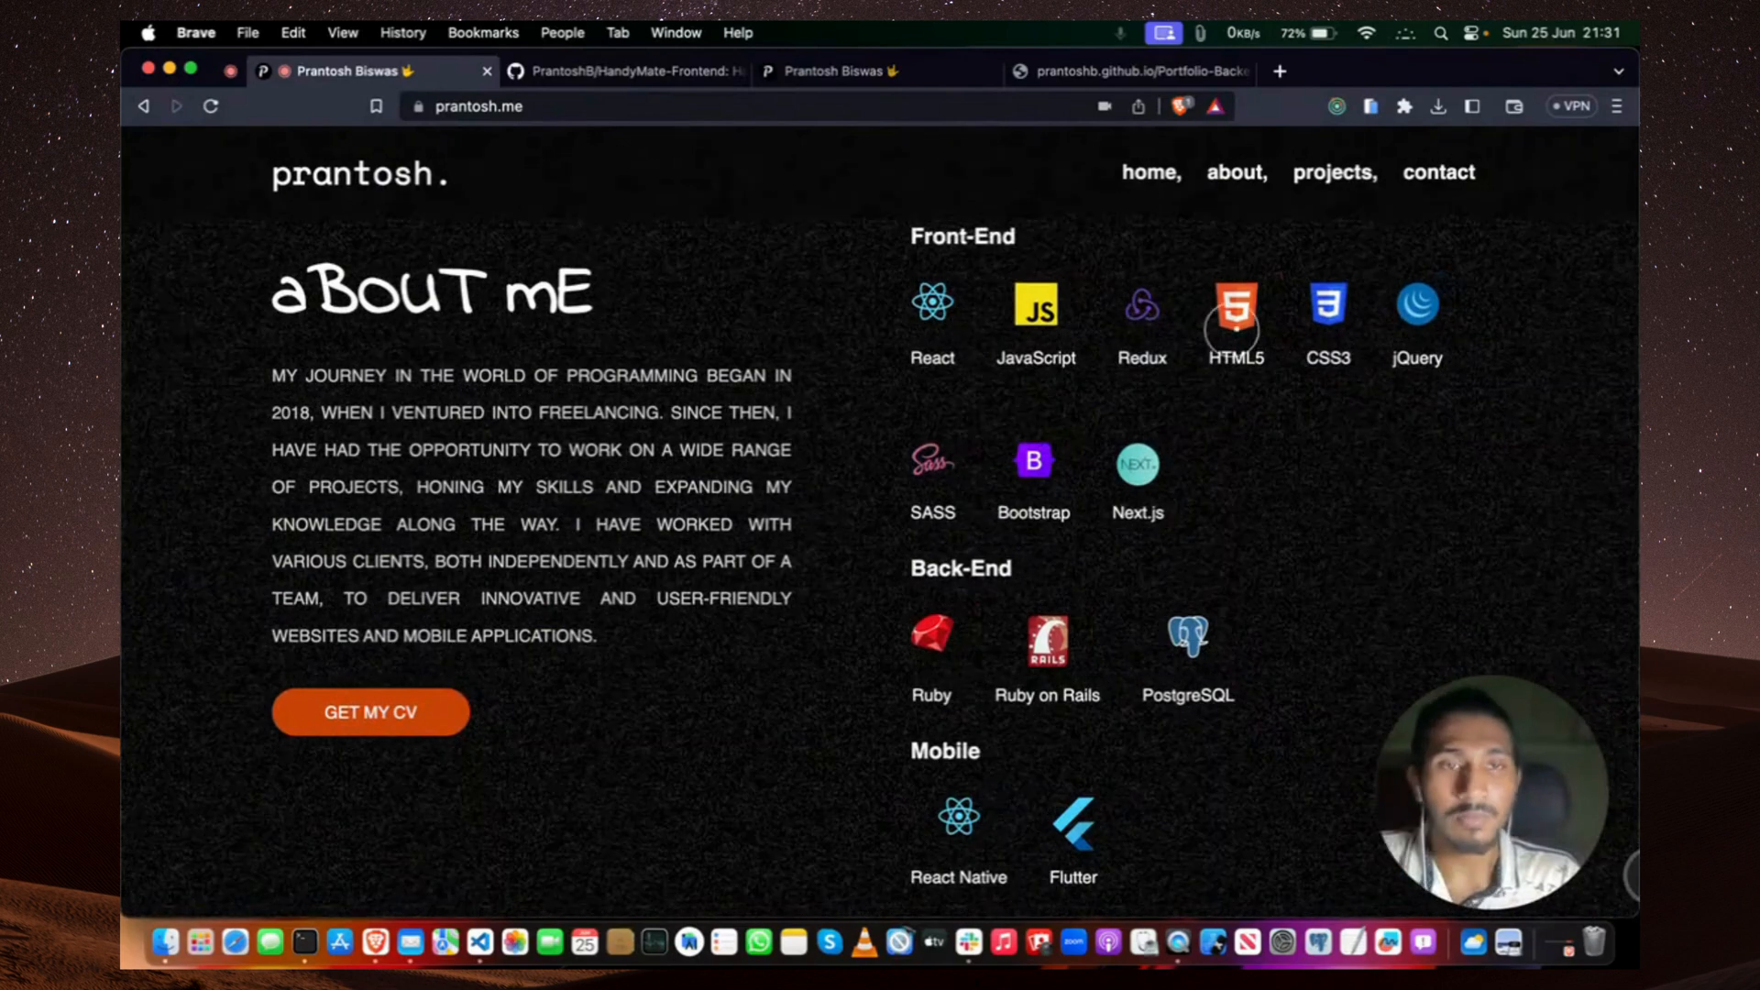
{"action": "scroll", "scroll_direction": "down", "scroll_amount": 3}
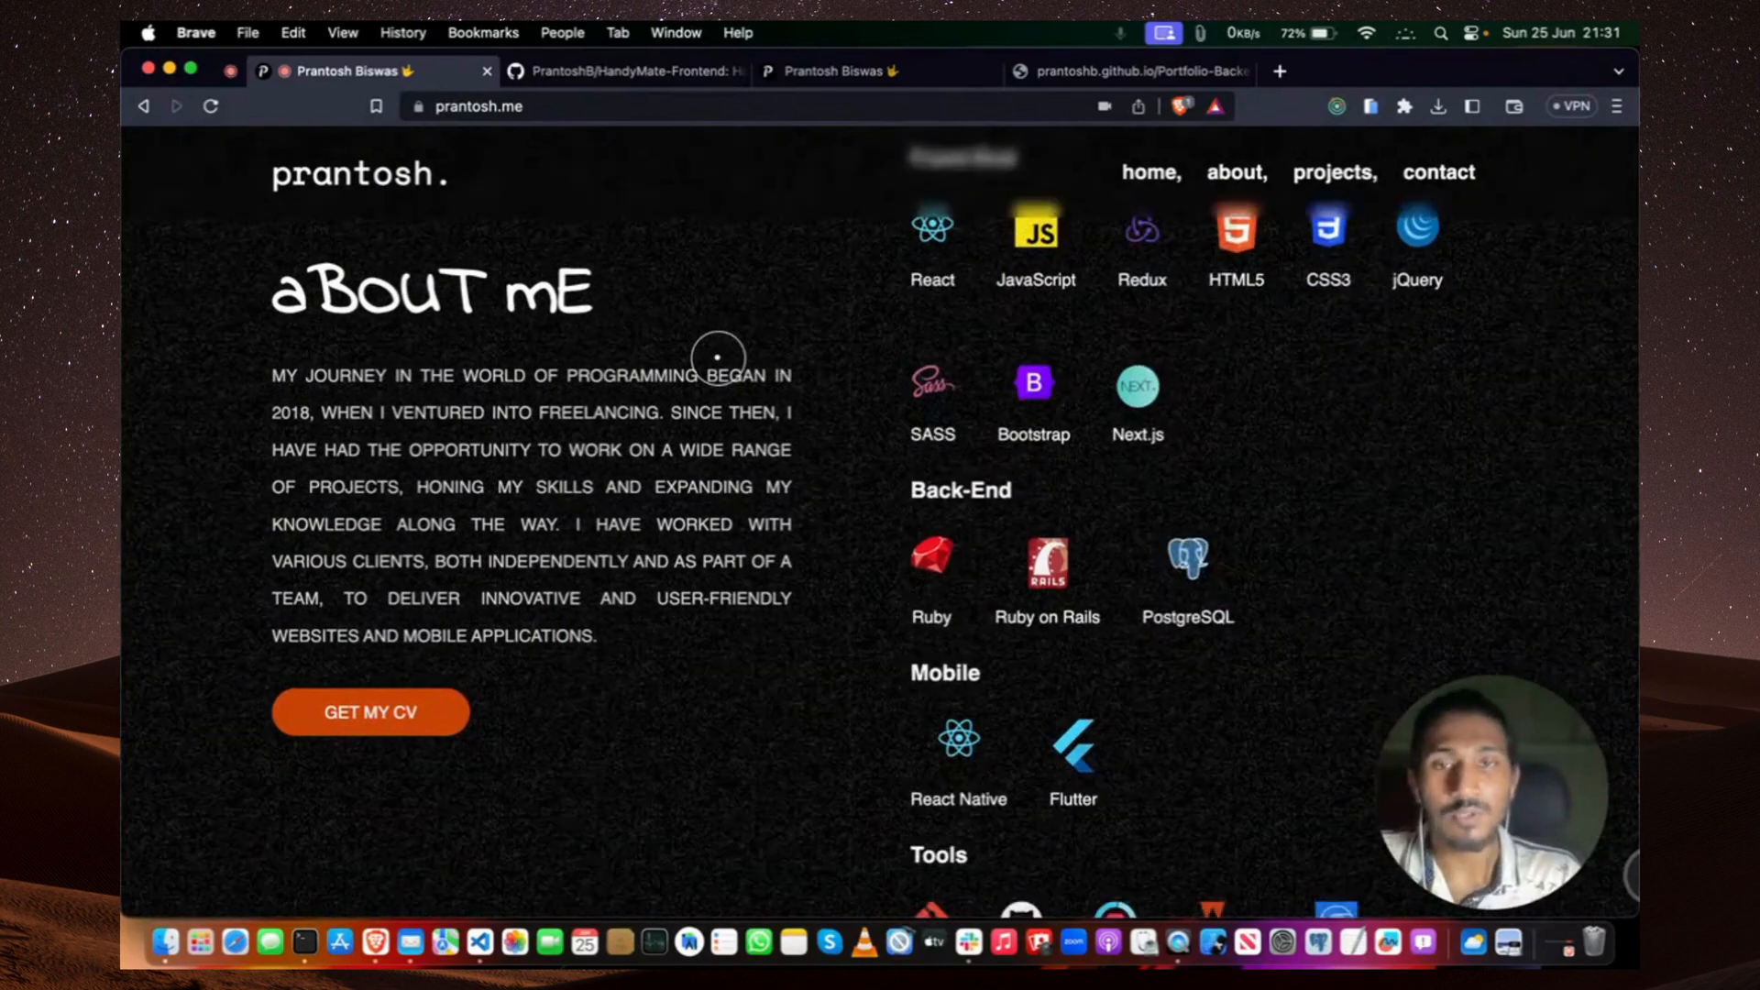
{"action": "scroll", "scroll_direction": "down", "scroll_amount": 3}
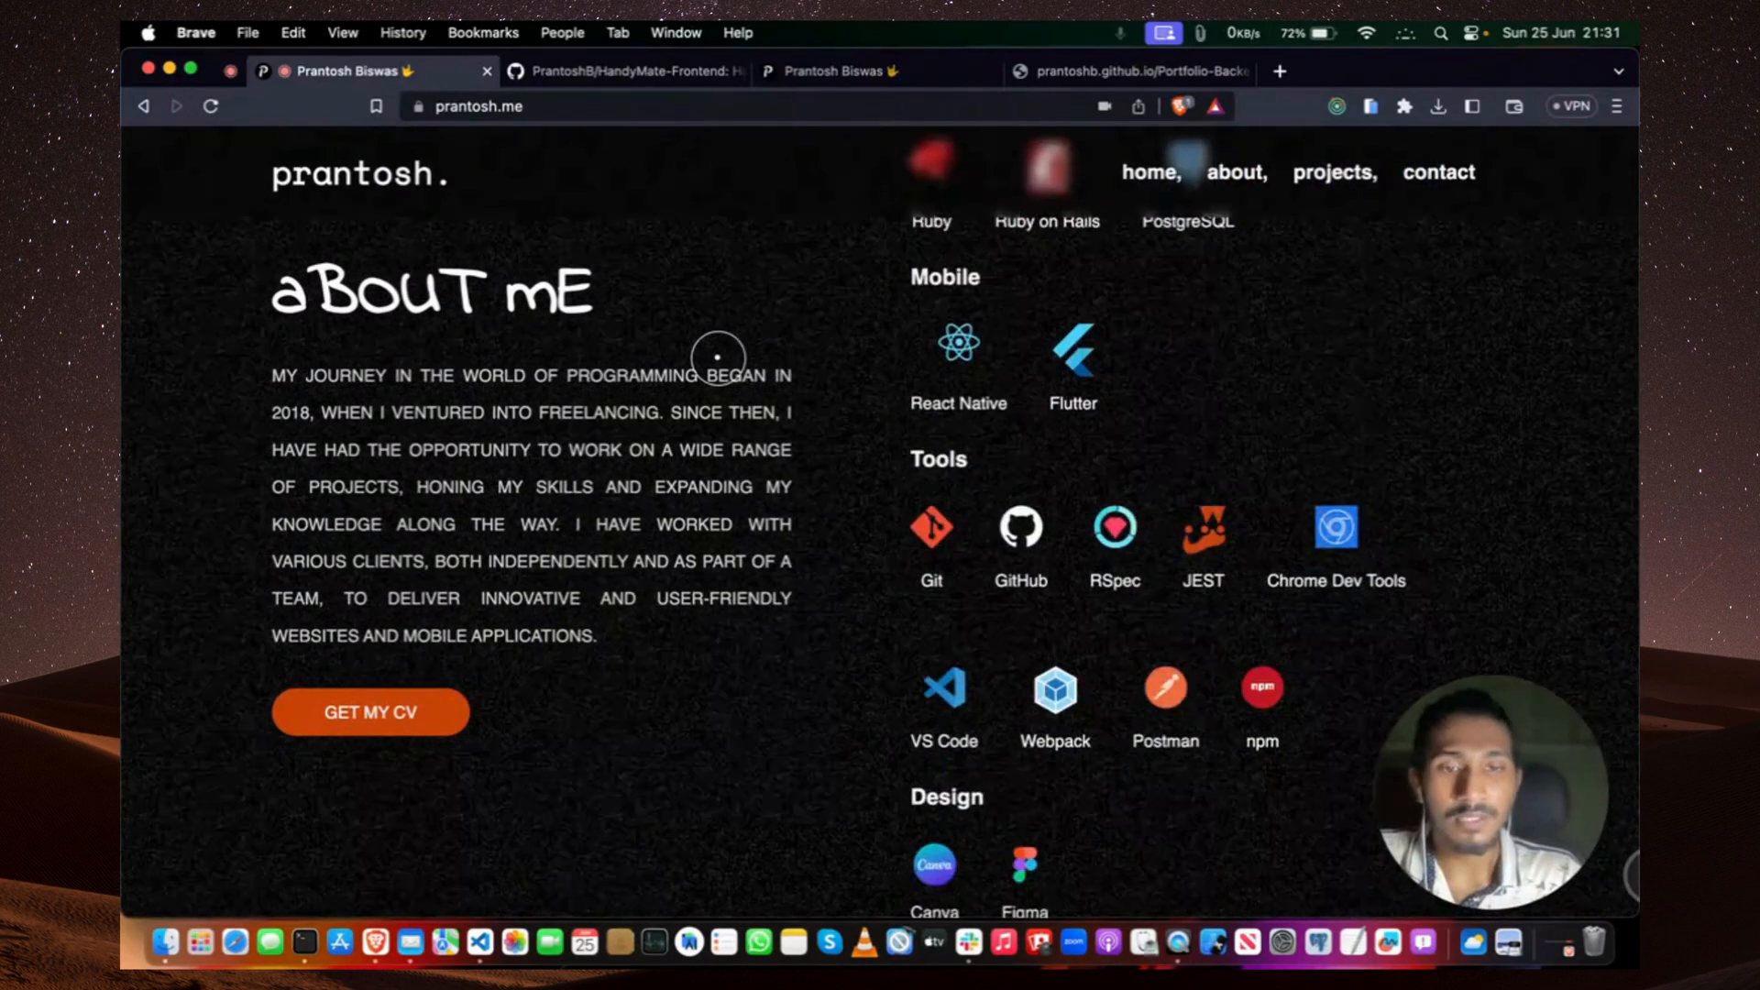
{"action": "scroll", "scroll_direction": "down", "scroll_amount": 3}
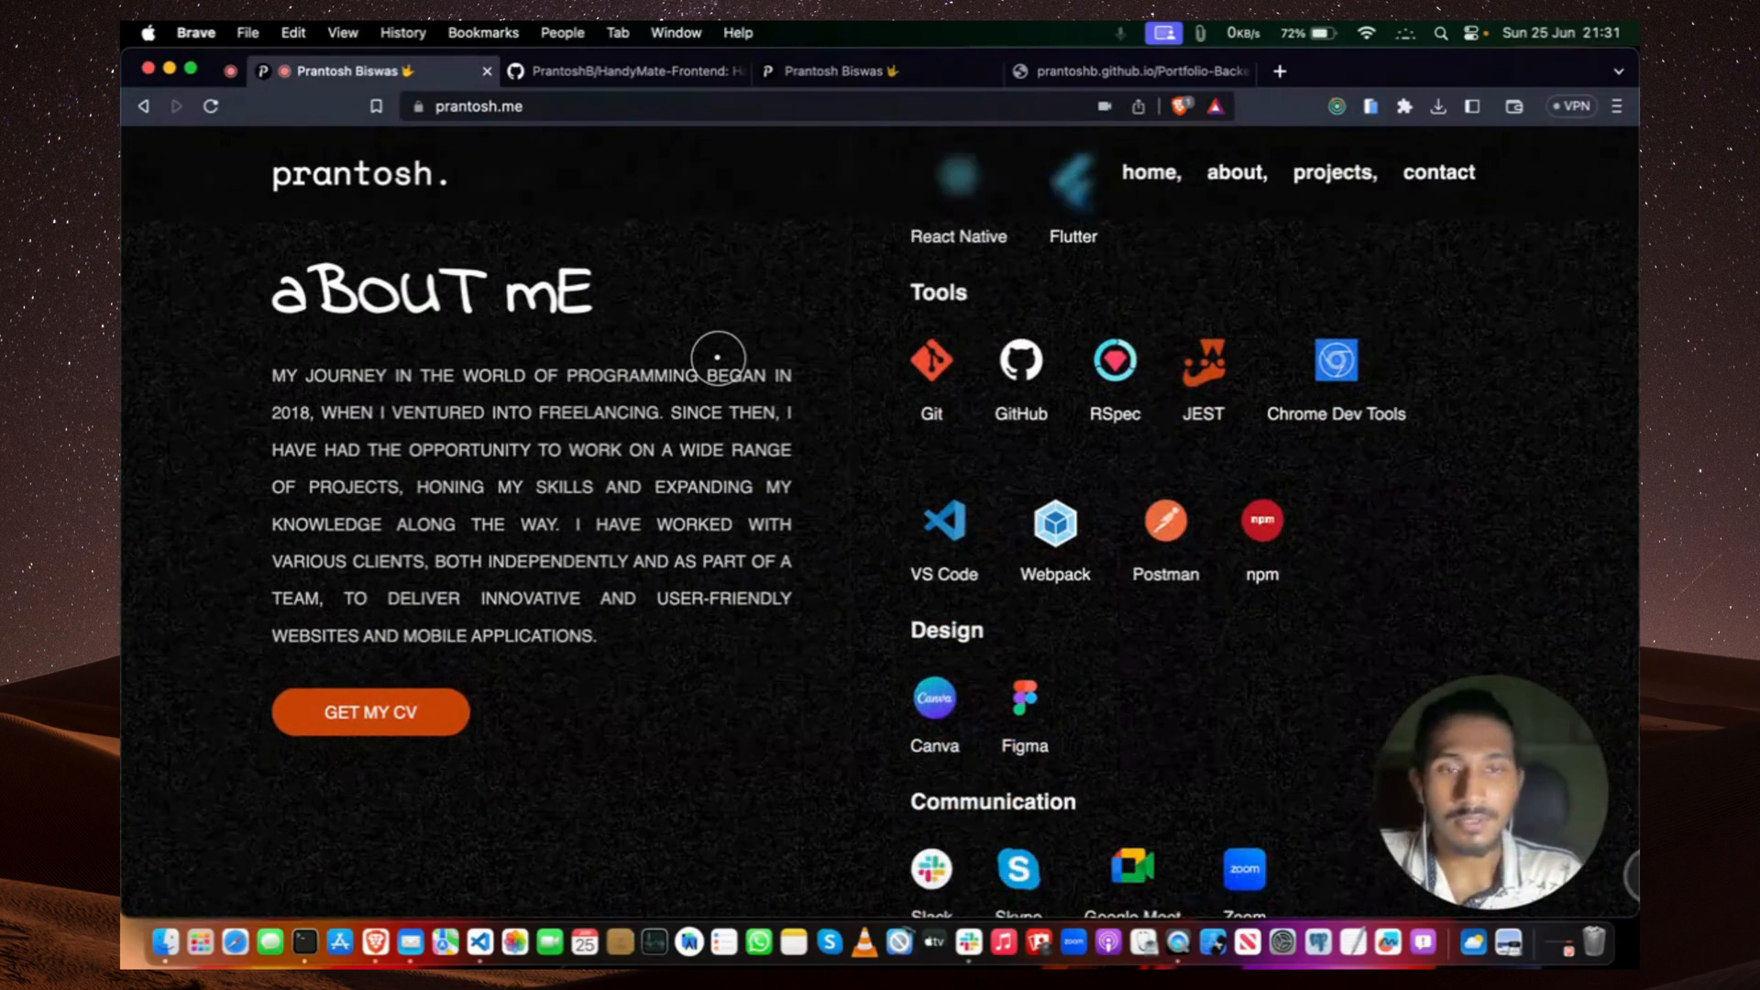
{"action": "scroll", "scroll_direction": "down", "scroll_amount": 3}
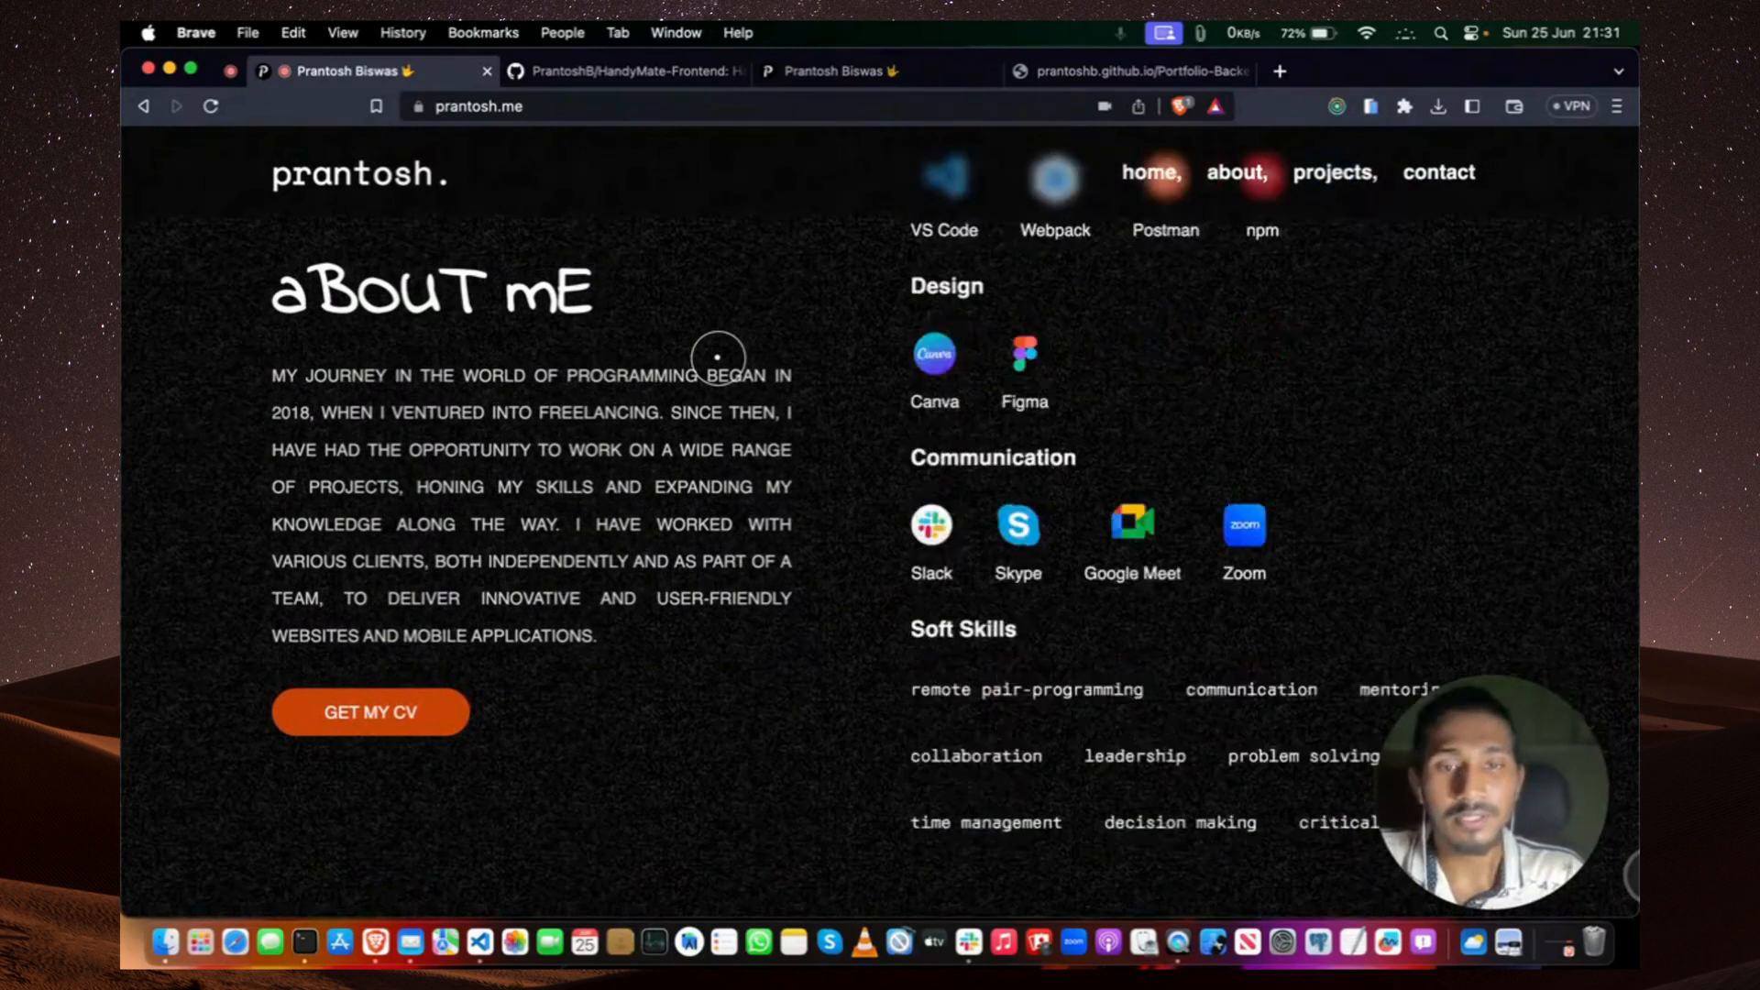
{"action": "scroll", "scroll_direction": "down", "scroll_amount": 3}
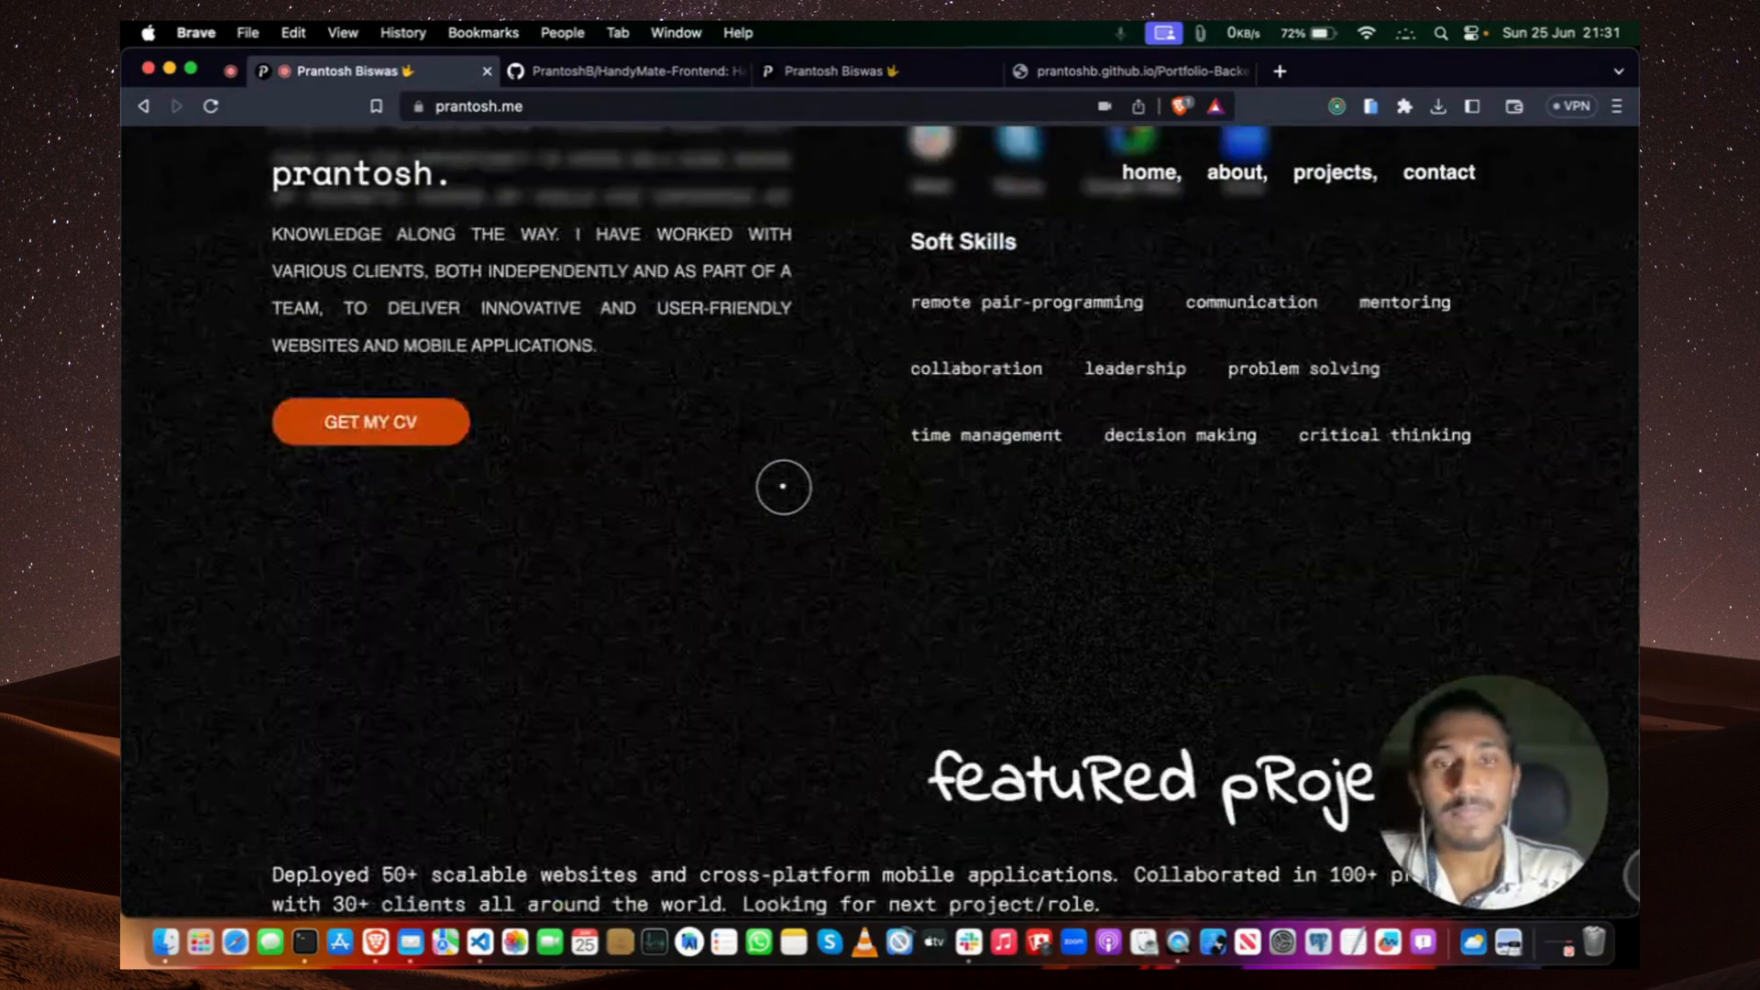
Scroll through the first Featured Projects cards starting with HandyMate.
{"action": "scroll", "scroll_direction": "down", "scroll_amount": 3}
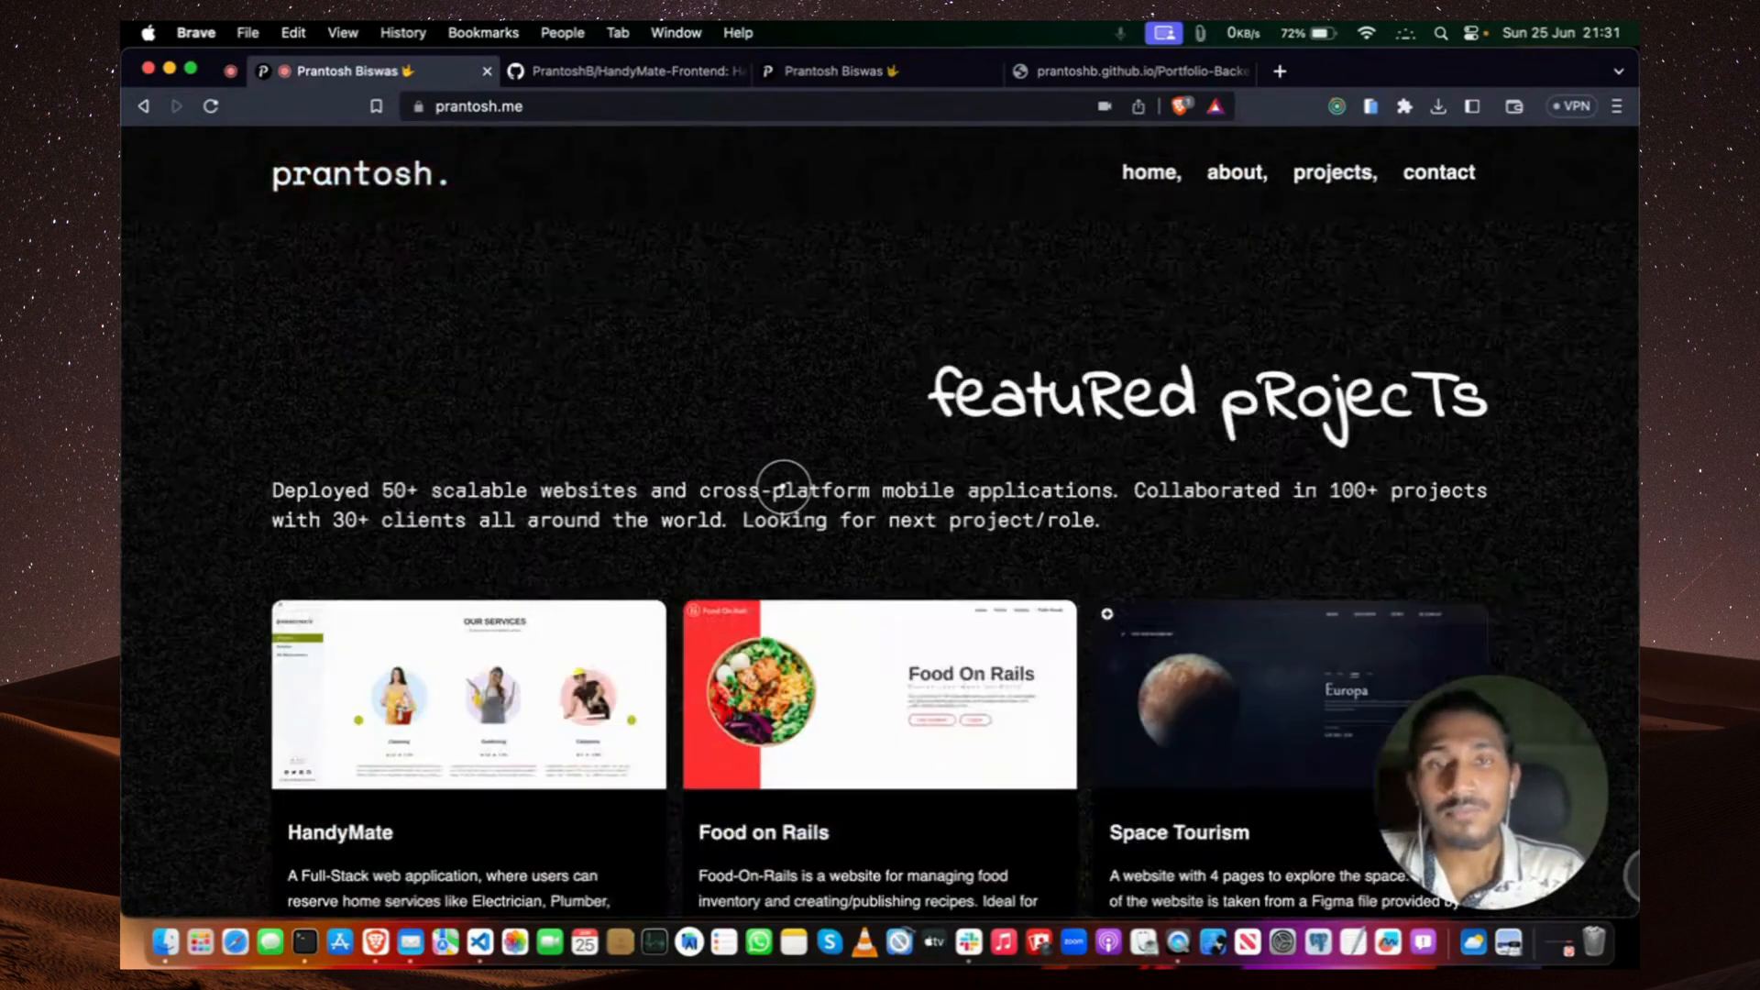
{"action": "scroll", "scroll_direction": "down", "scroll_amount": 3}
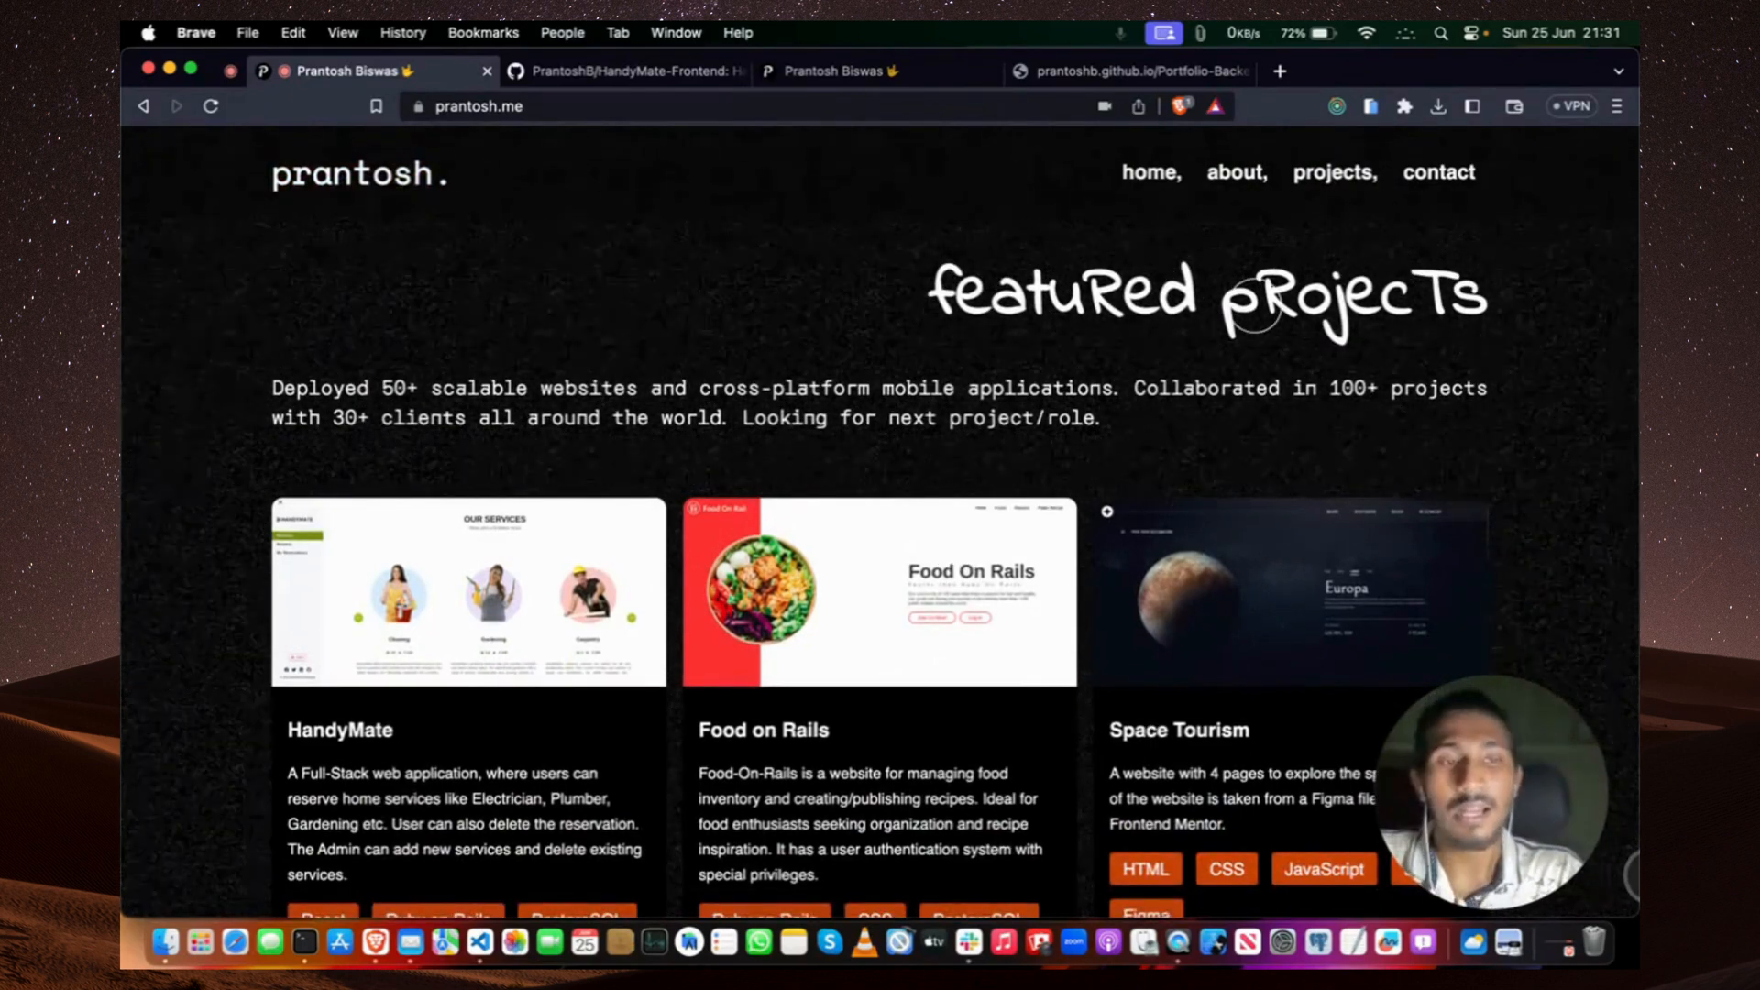
{"action": "mouse_move", "coordinate": [898, 348]}
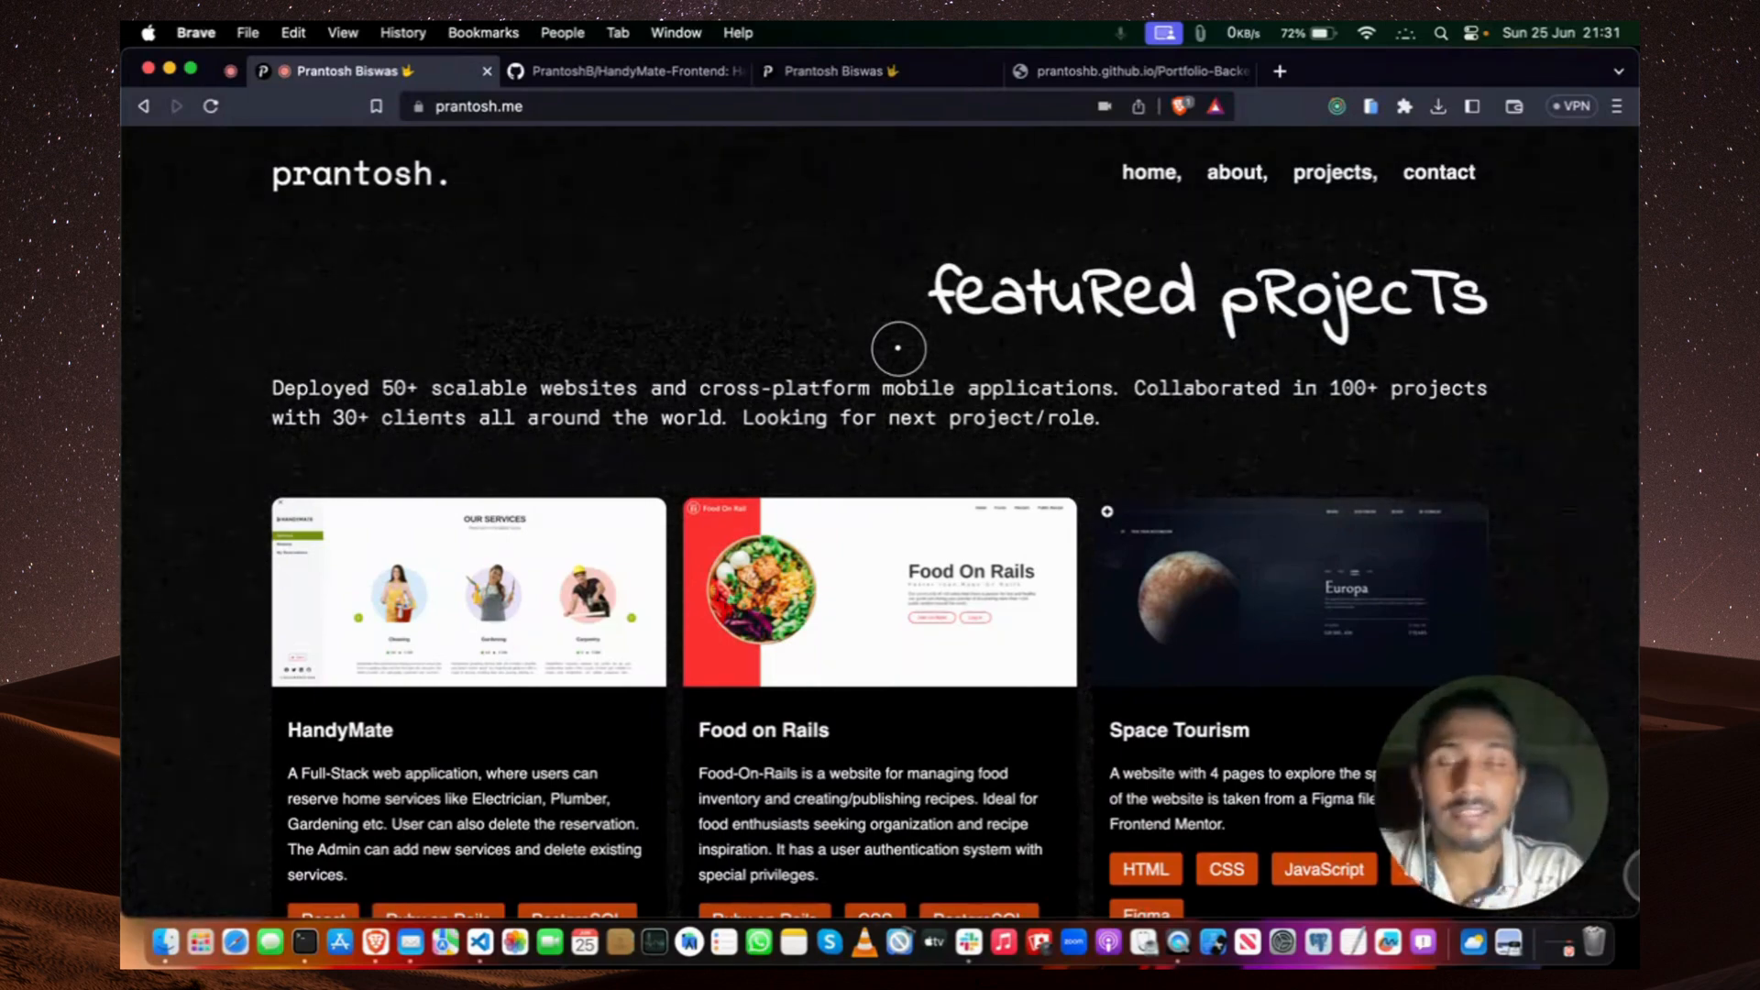
{"action": "scroll", "scroll_direction": "down", "scroll_amount": 3}
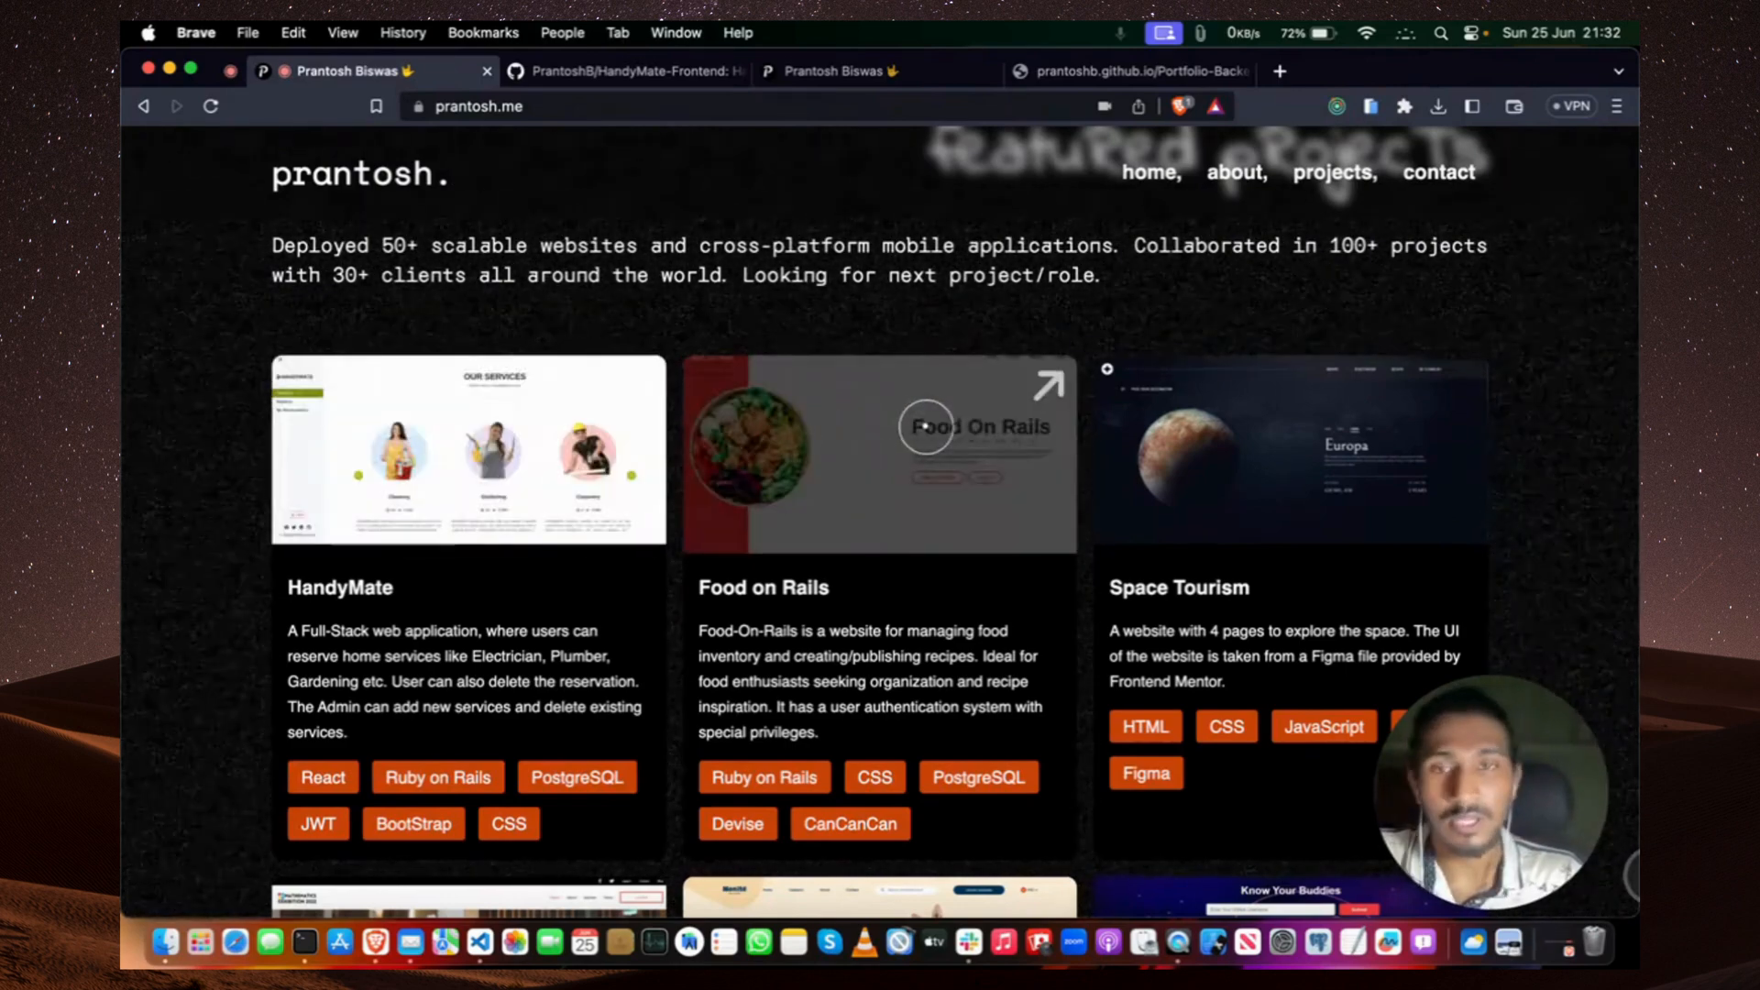
{"action": "scroll", "scroll_direction": "down", "scroll_amount": 3}
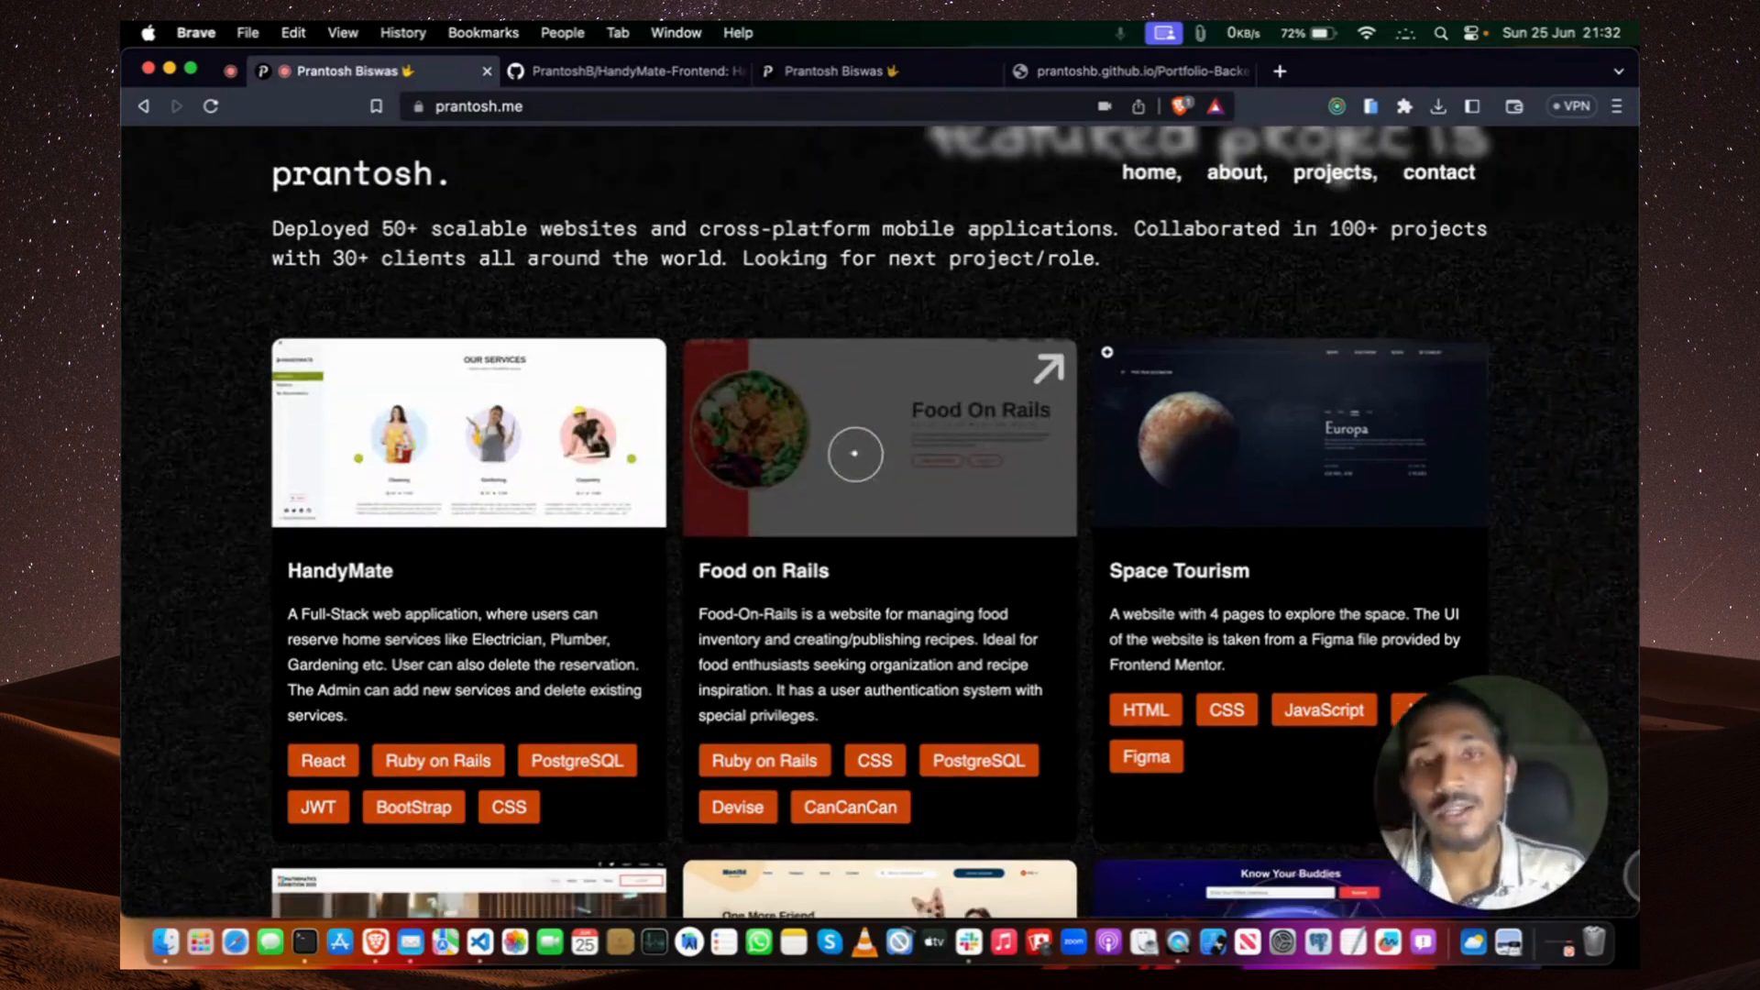
{"action": "scroll", "scroll_direction": "down", "scroll_amount": 3}
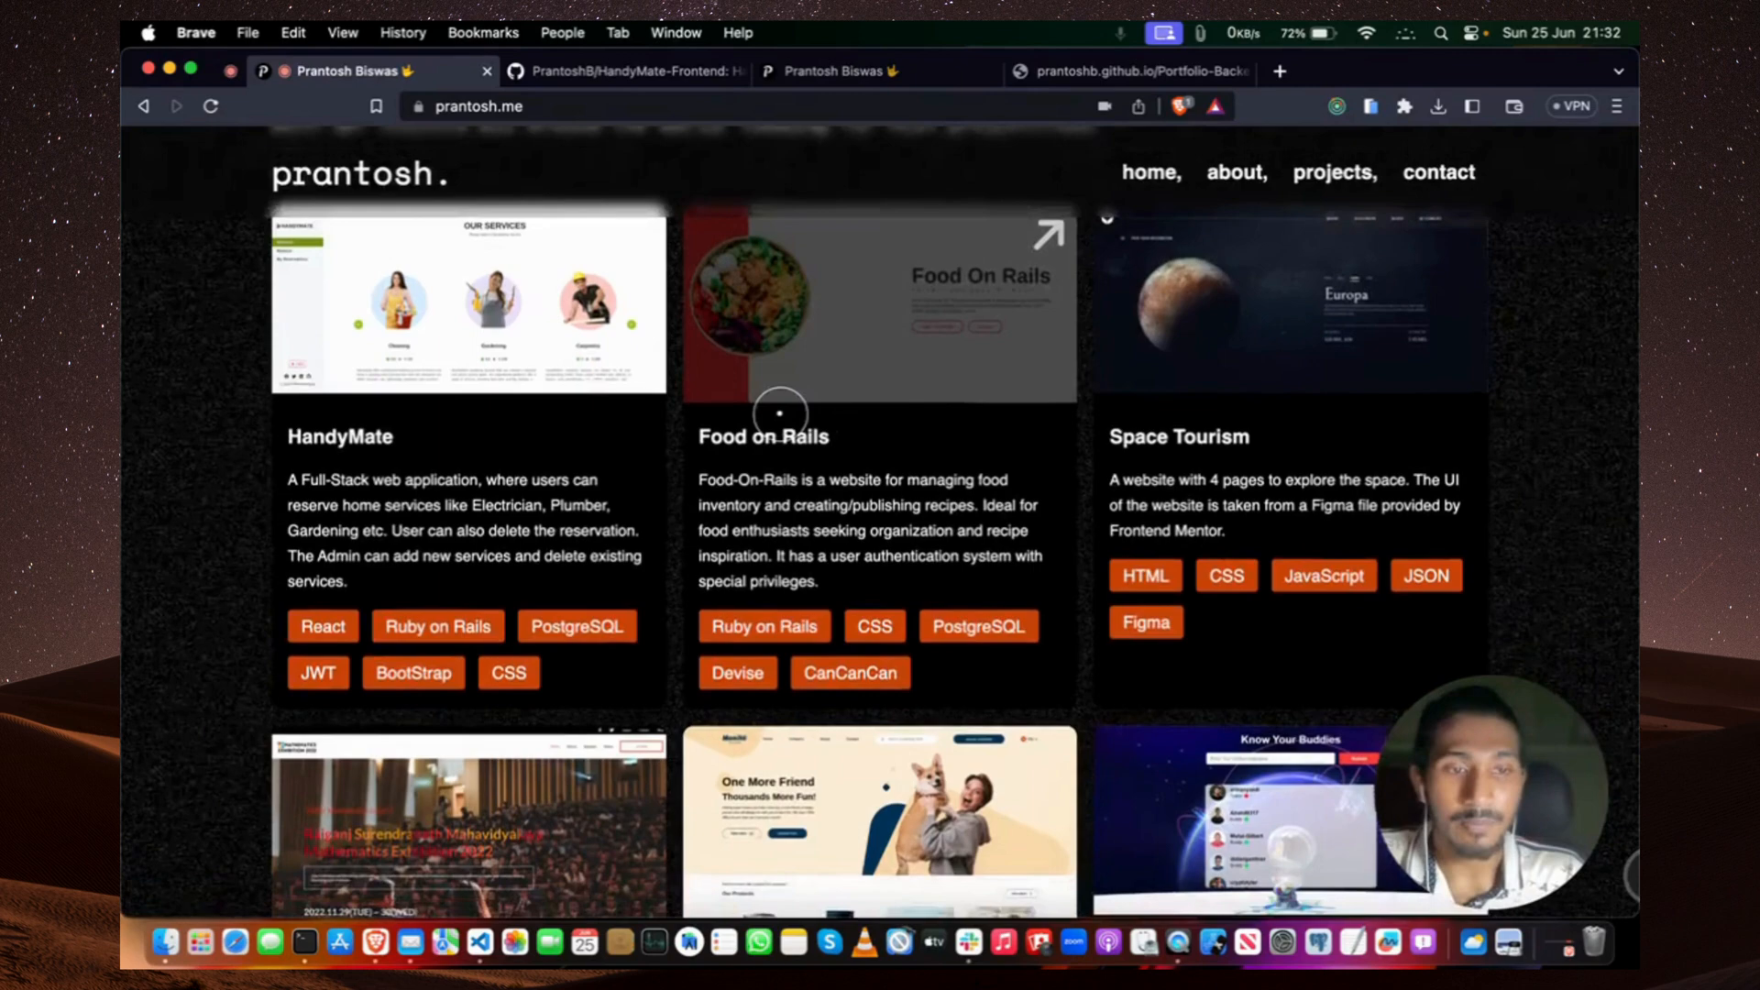
Continue down past BMI Calculator, PokéDex and CRP Academy to the closing contact section.
{"action": "scroll", "scroll_direction": "down", "scroll_amount": 3}
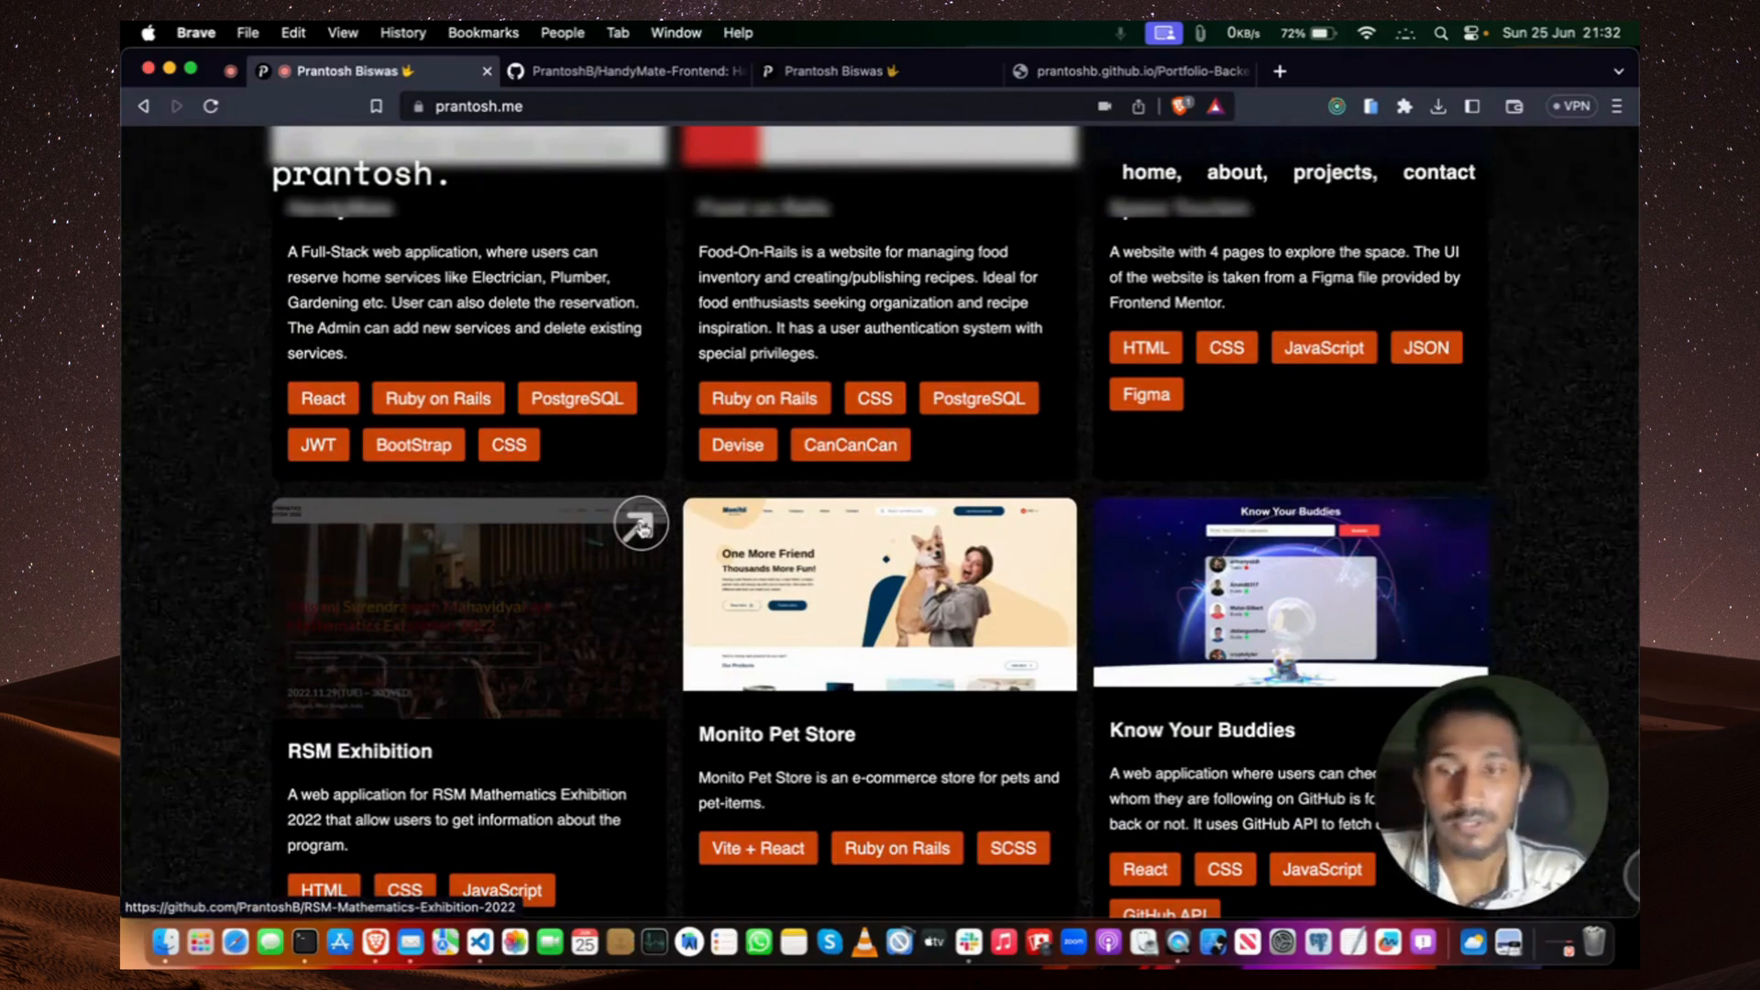
{"action": "mouse_move", "coordinate": [966, 526]}
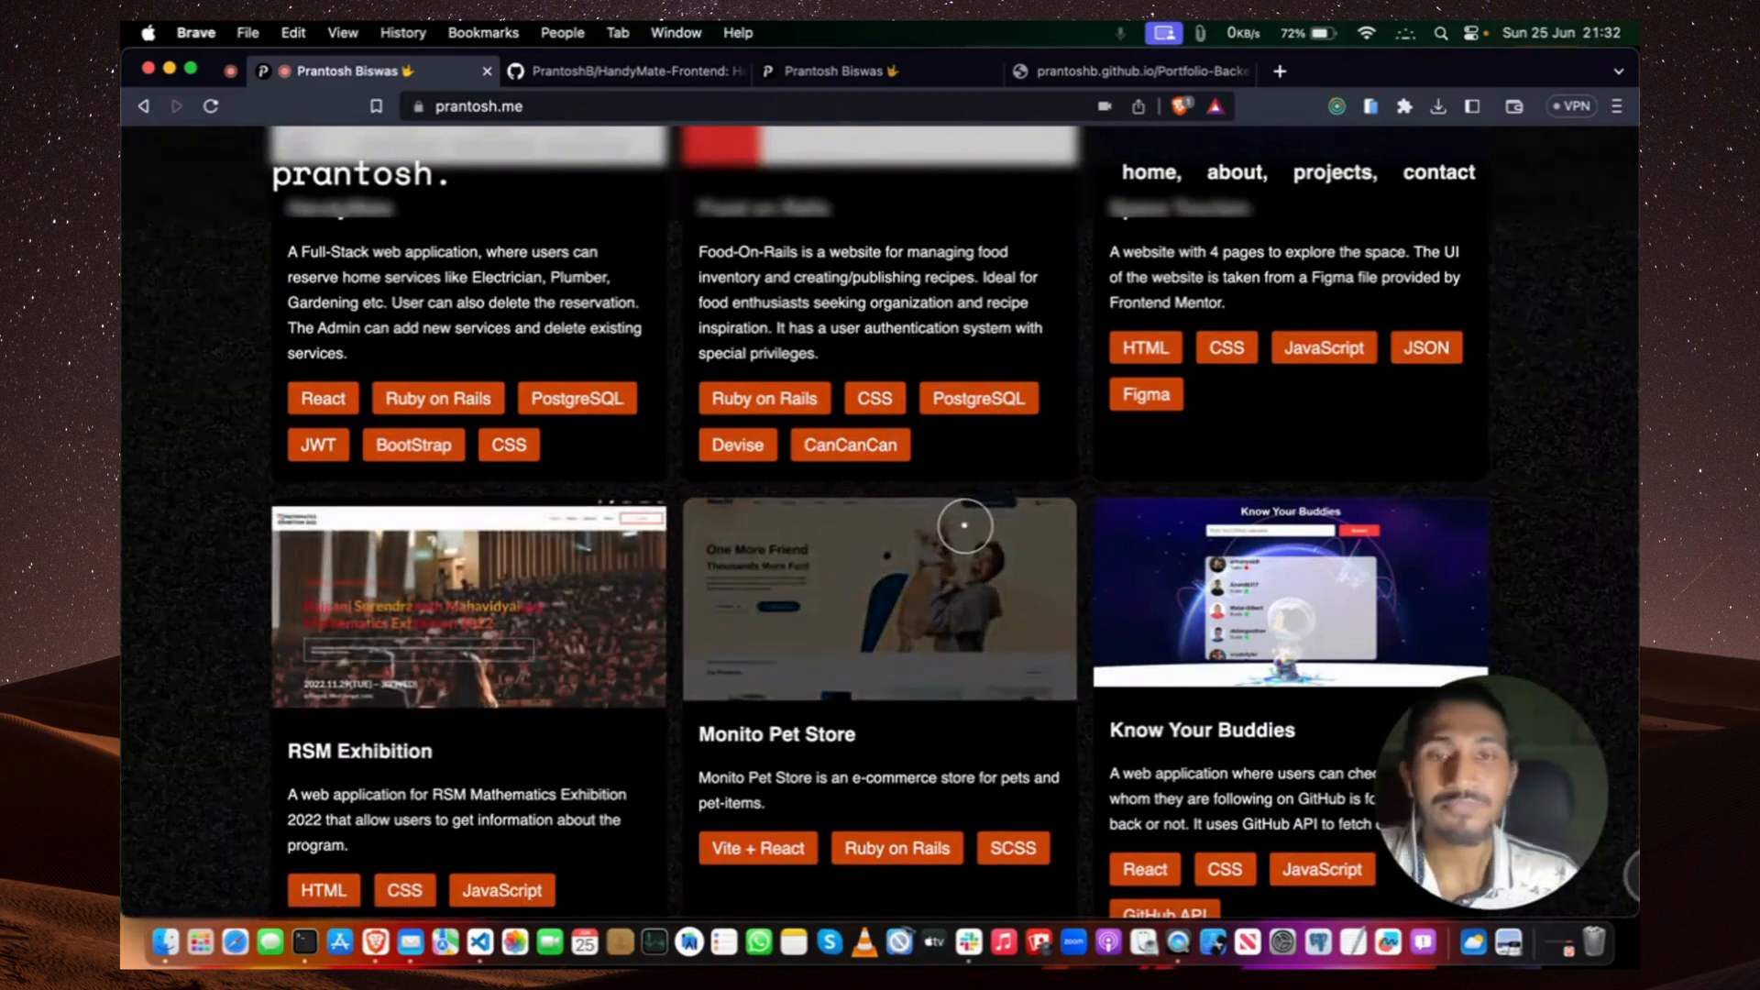
{"action": "scroll", "scroll_direction": "down", "scroll_amount": 3}
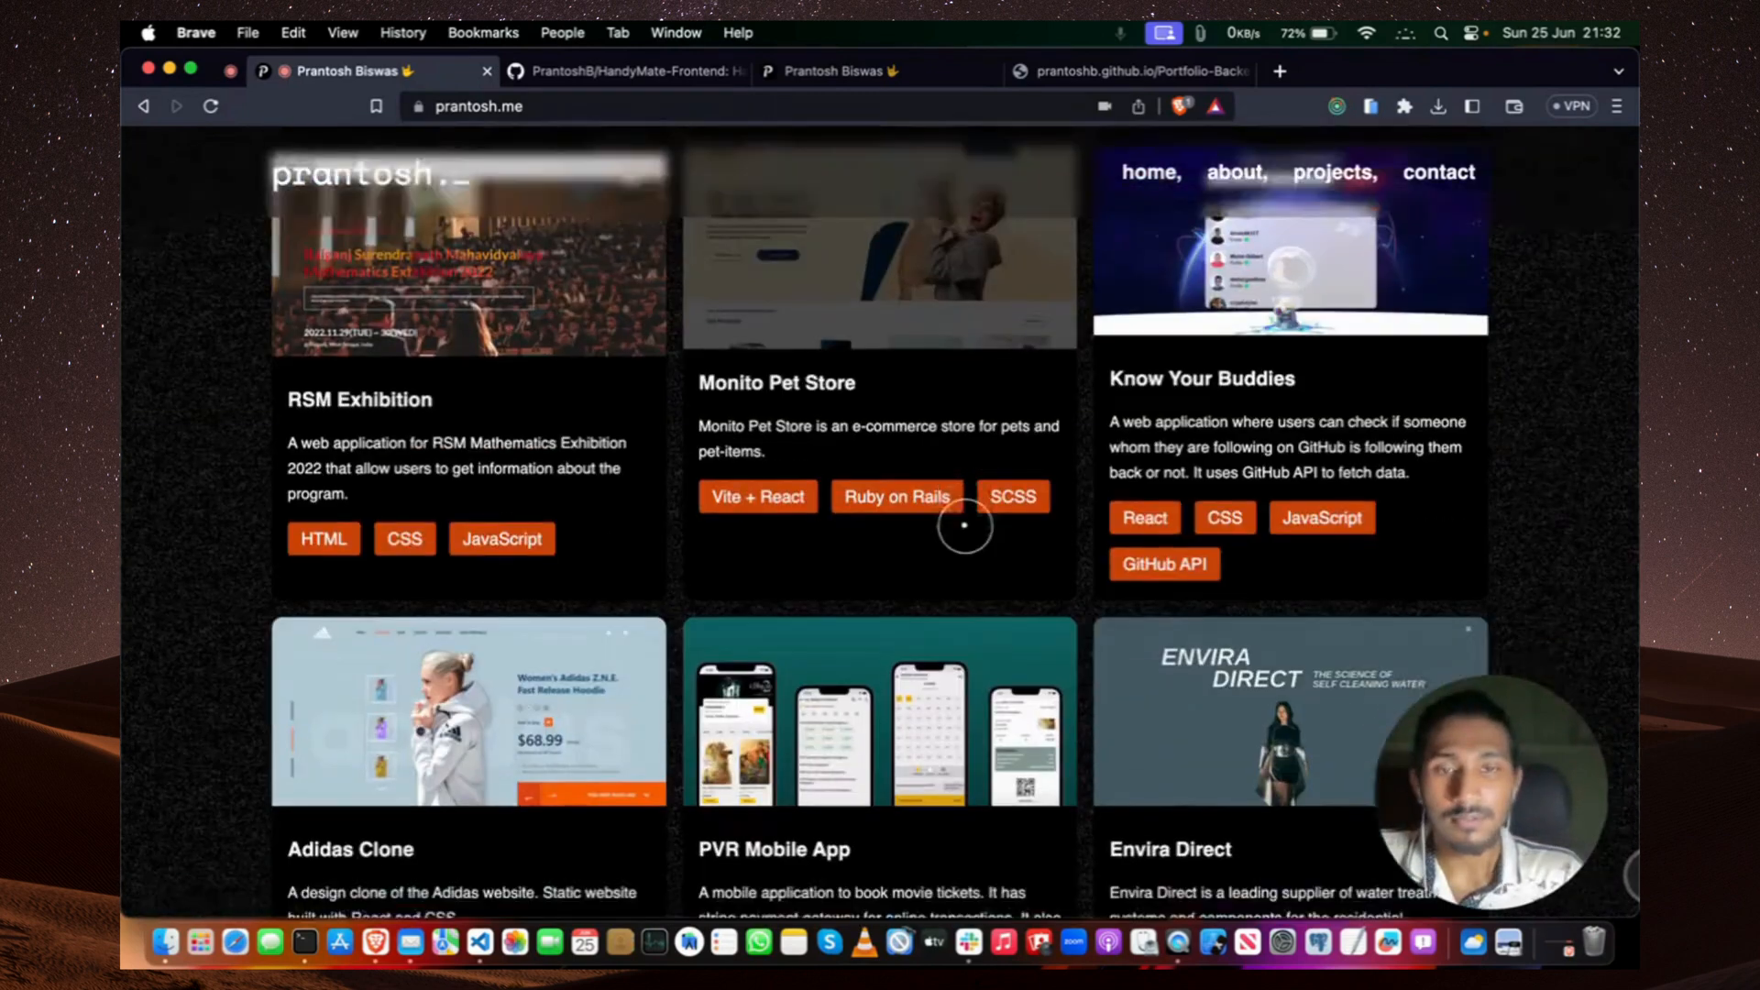
{"action": "scroll", "scroll_direction": "down", "scroll_amount": 3}
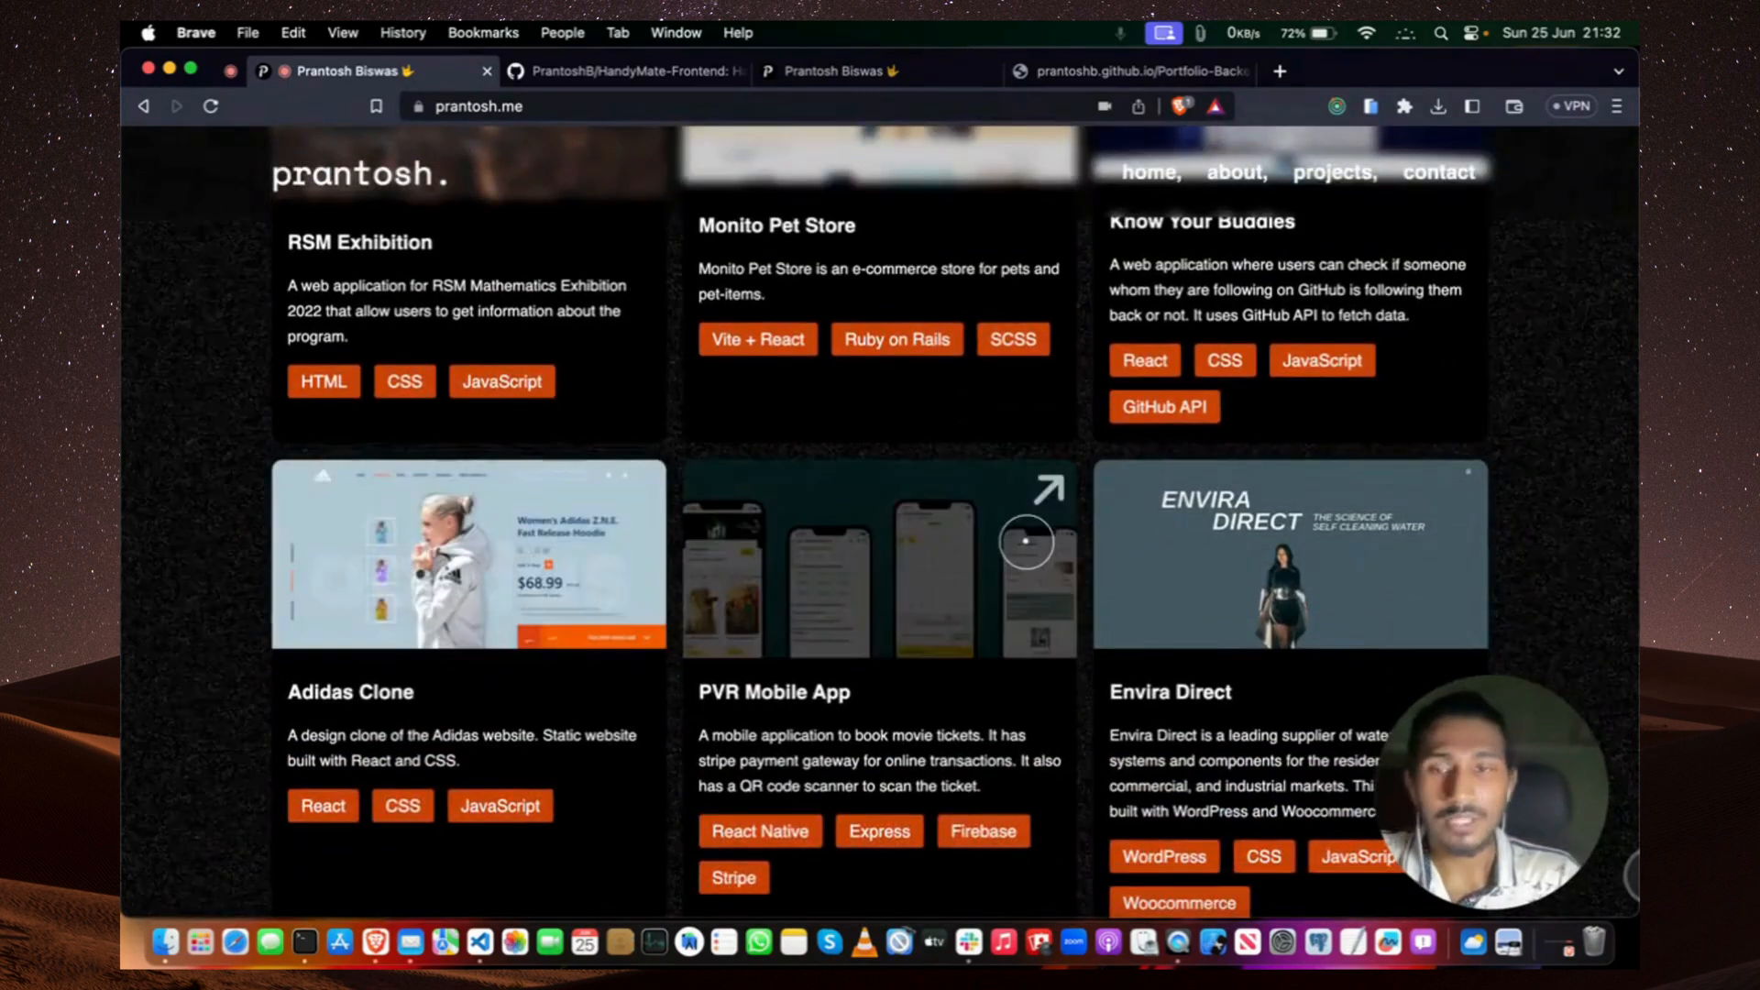
{"action": "scroll", "scroll_direction": "down", "scroll_amount": 3}
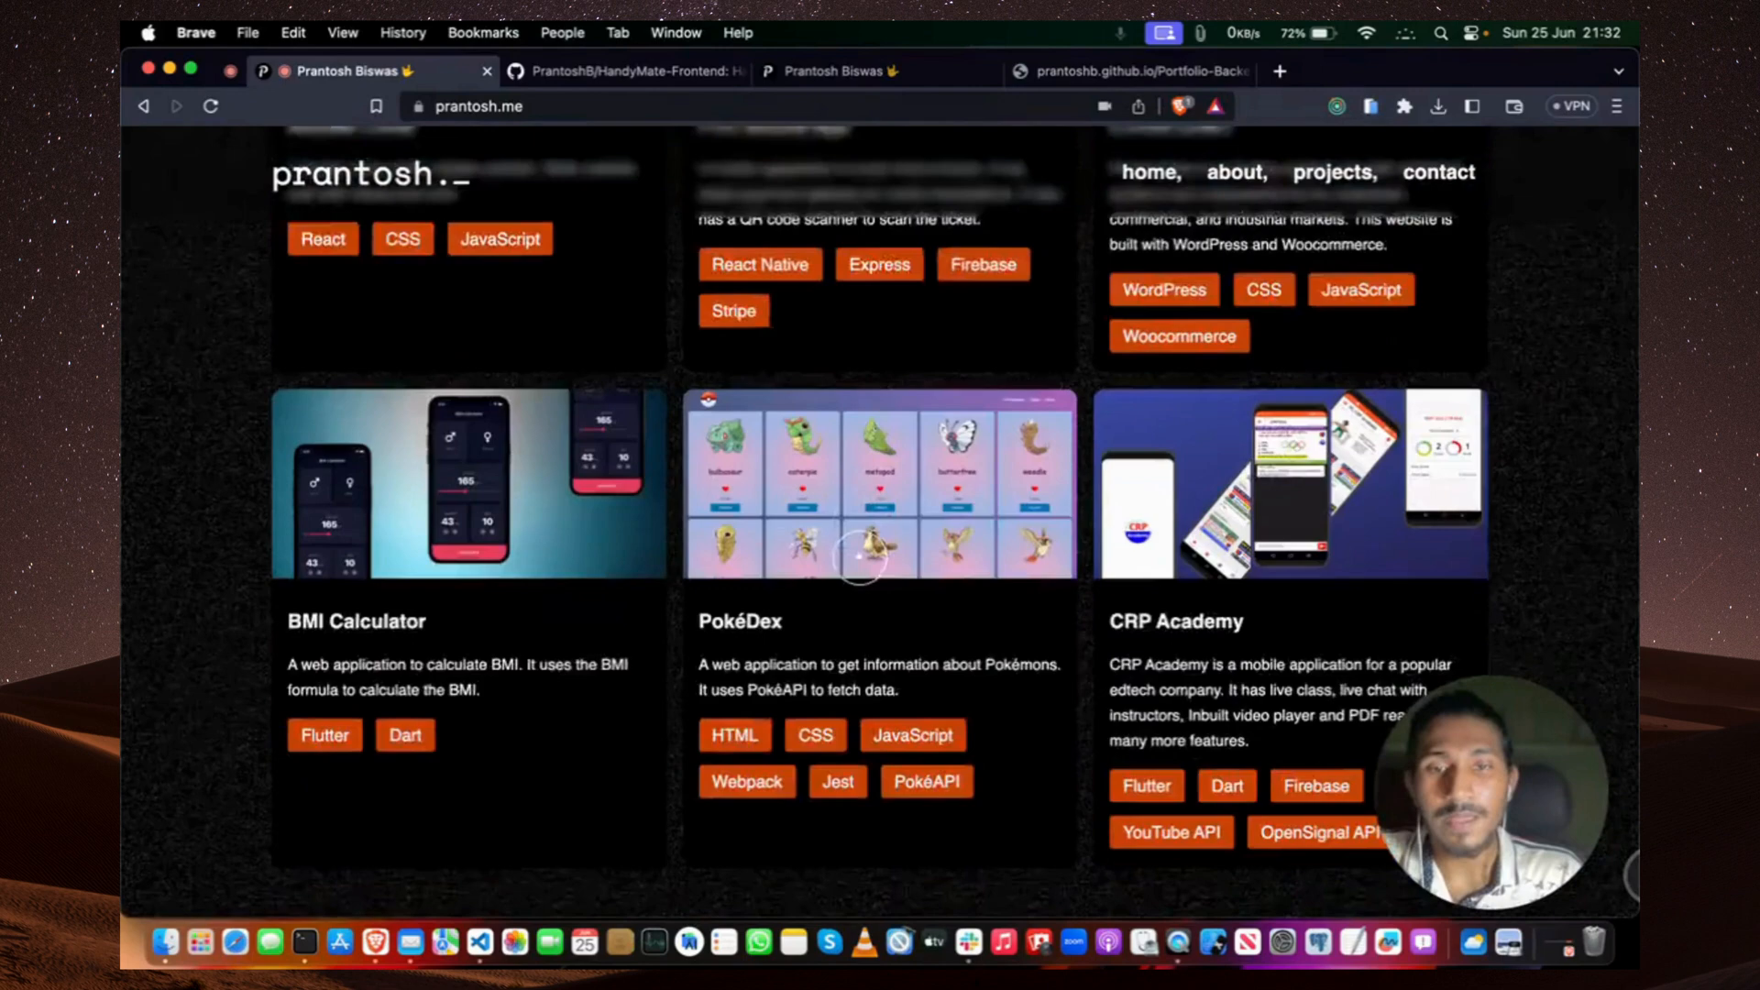
{"action": "scroll", "scroll_direction": "down", "scroll_amount": 3}
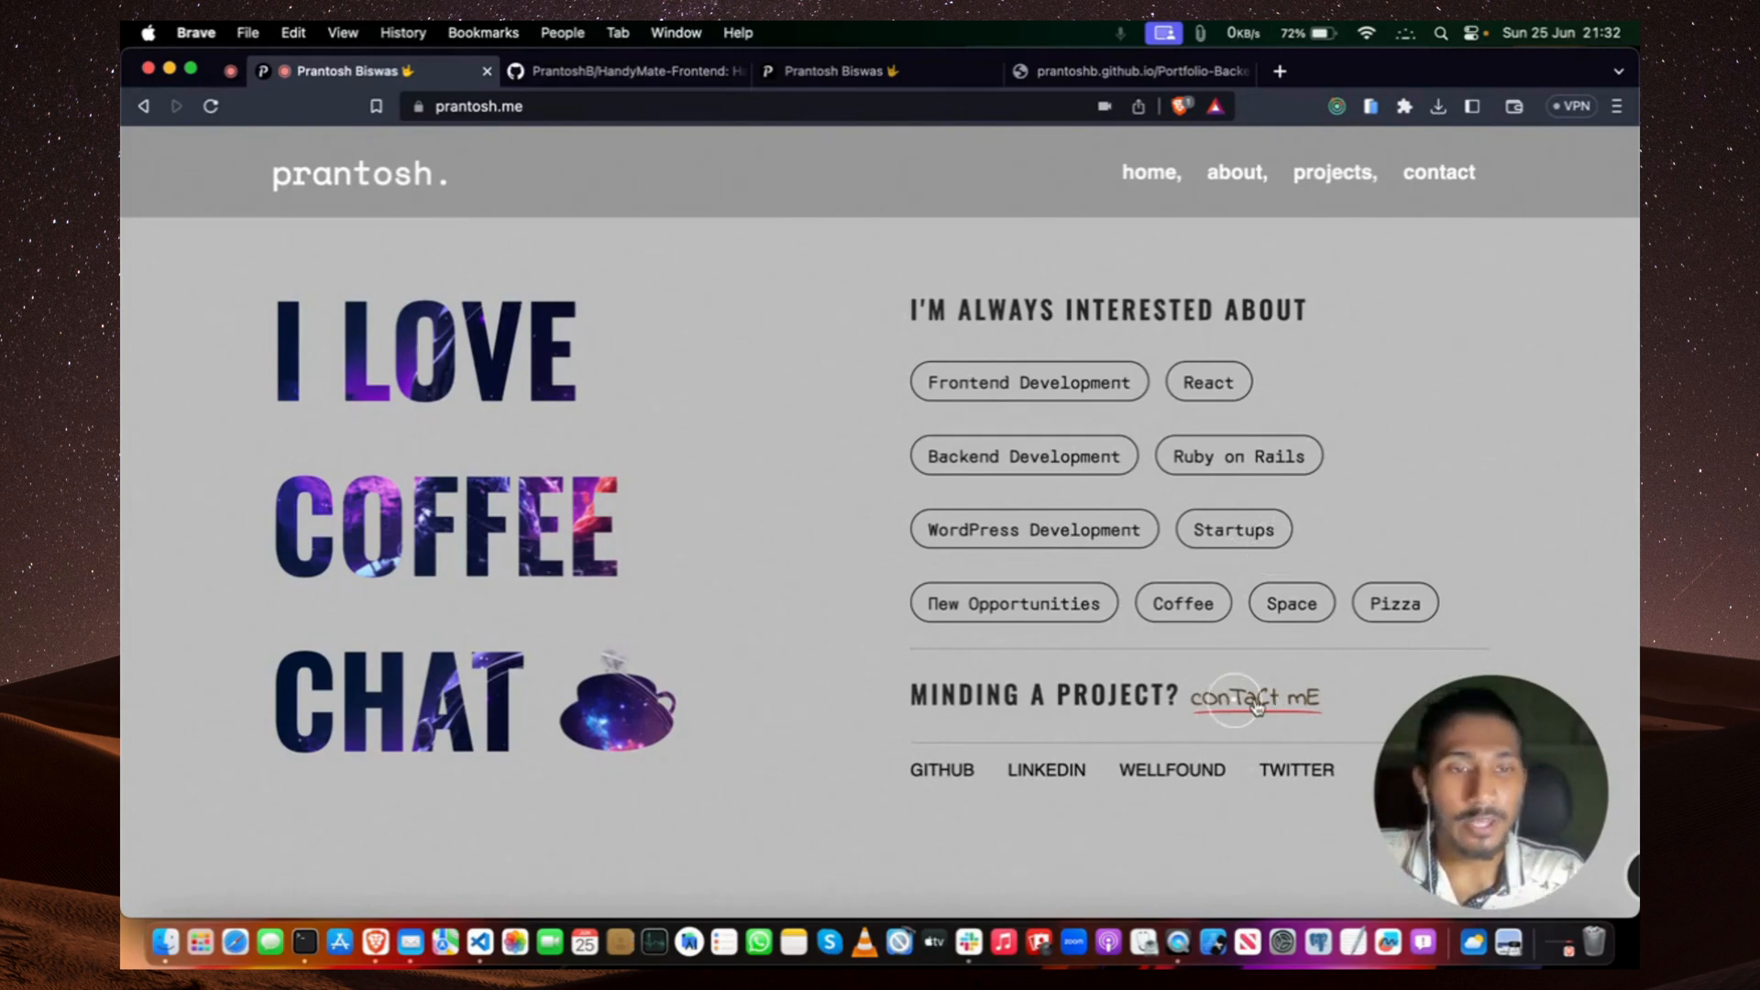
{"action": "mouse_move", "coordinate": [1254, 698]}
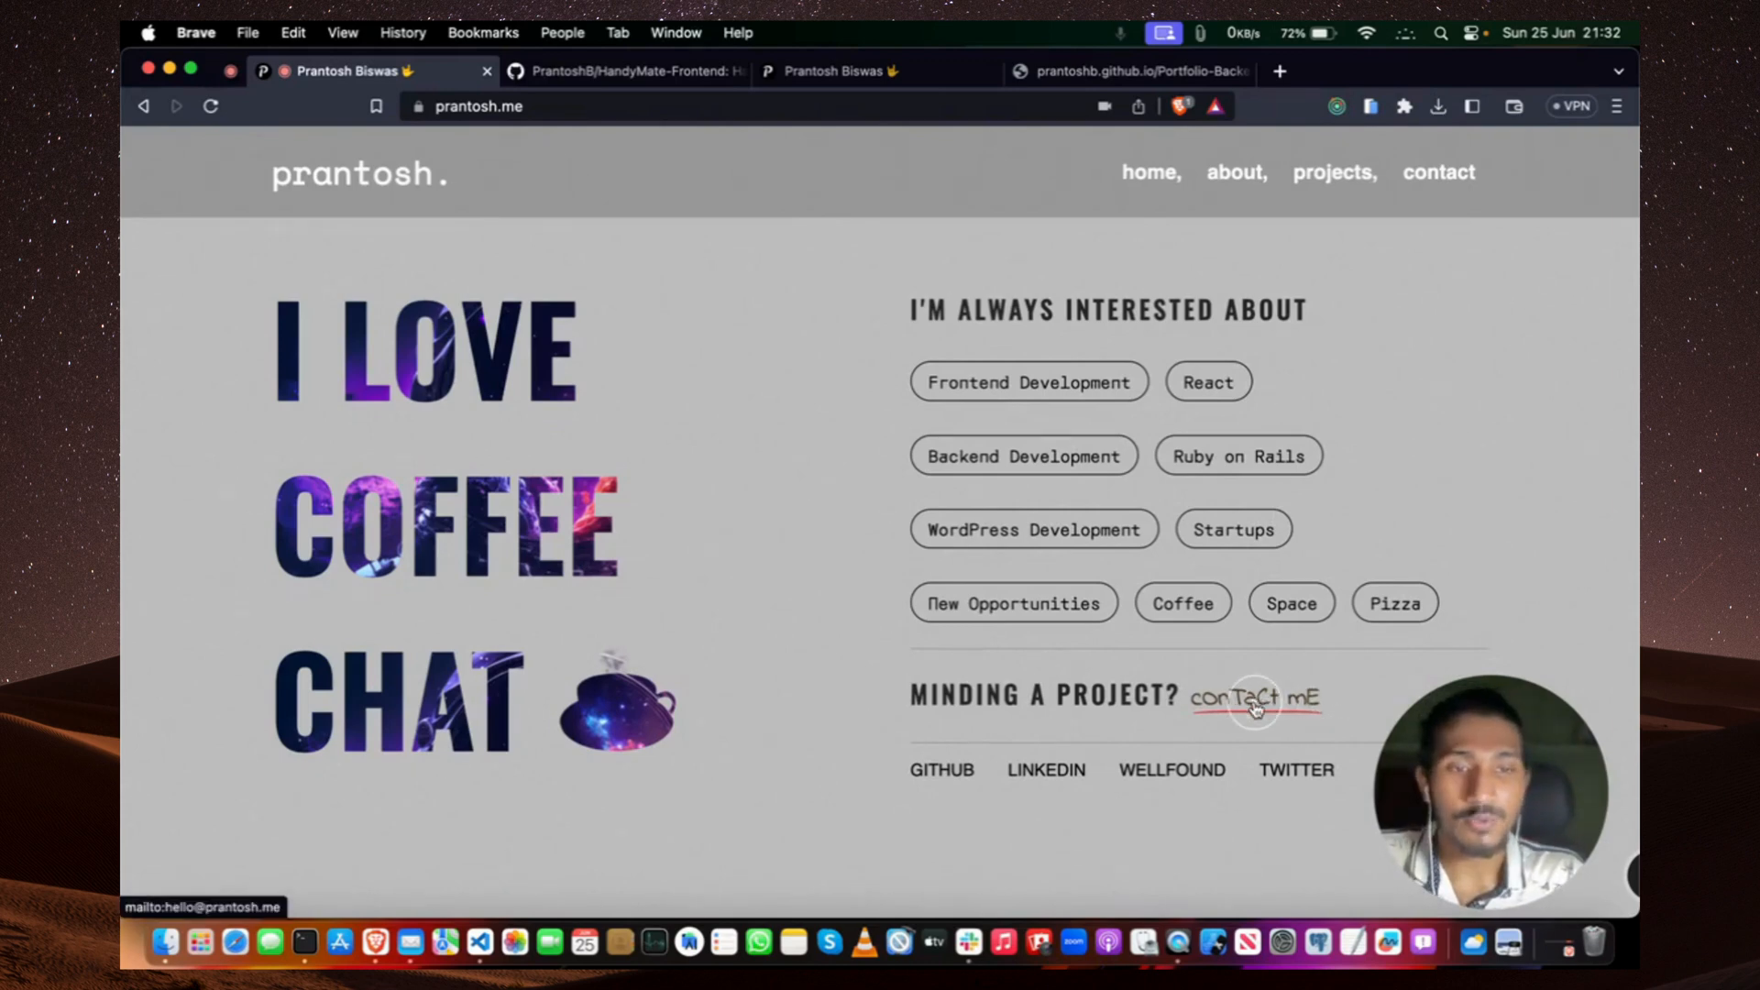
{"action": "left_click", "coordinate": [1252, 702]}
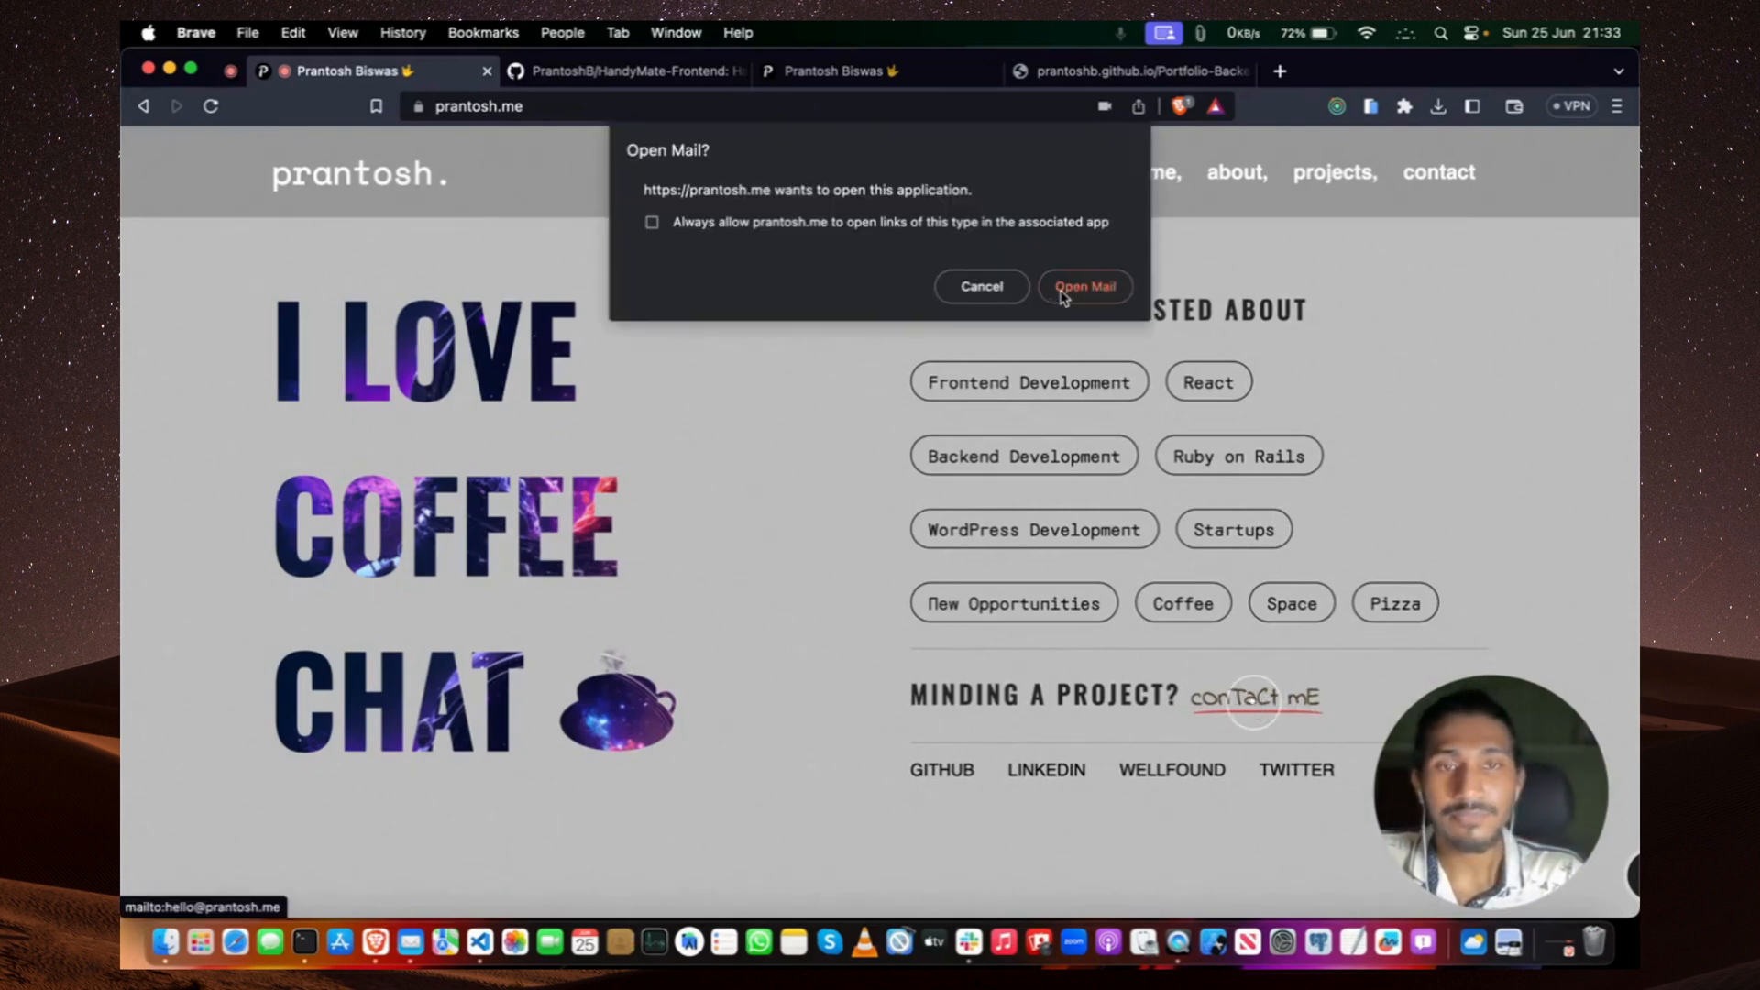
{"action": "left_click", "coordinate": [1084, 286]}
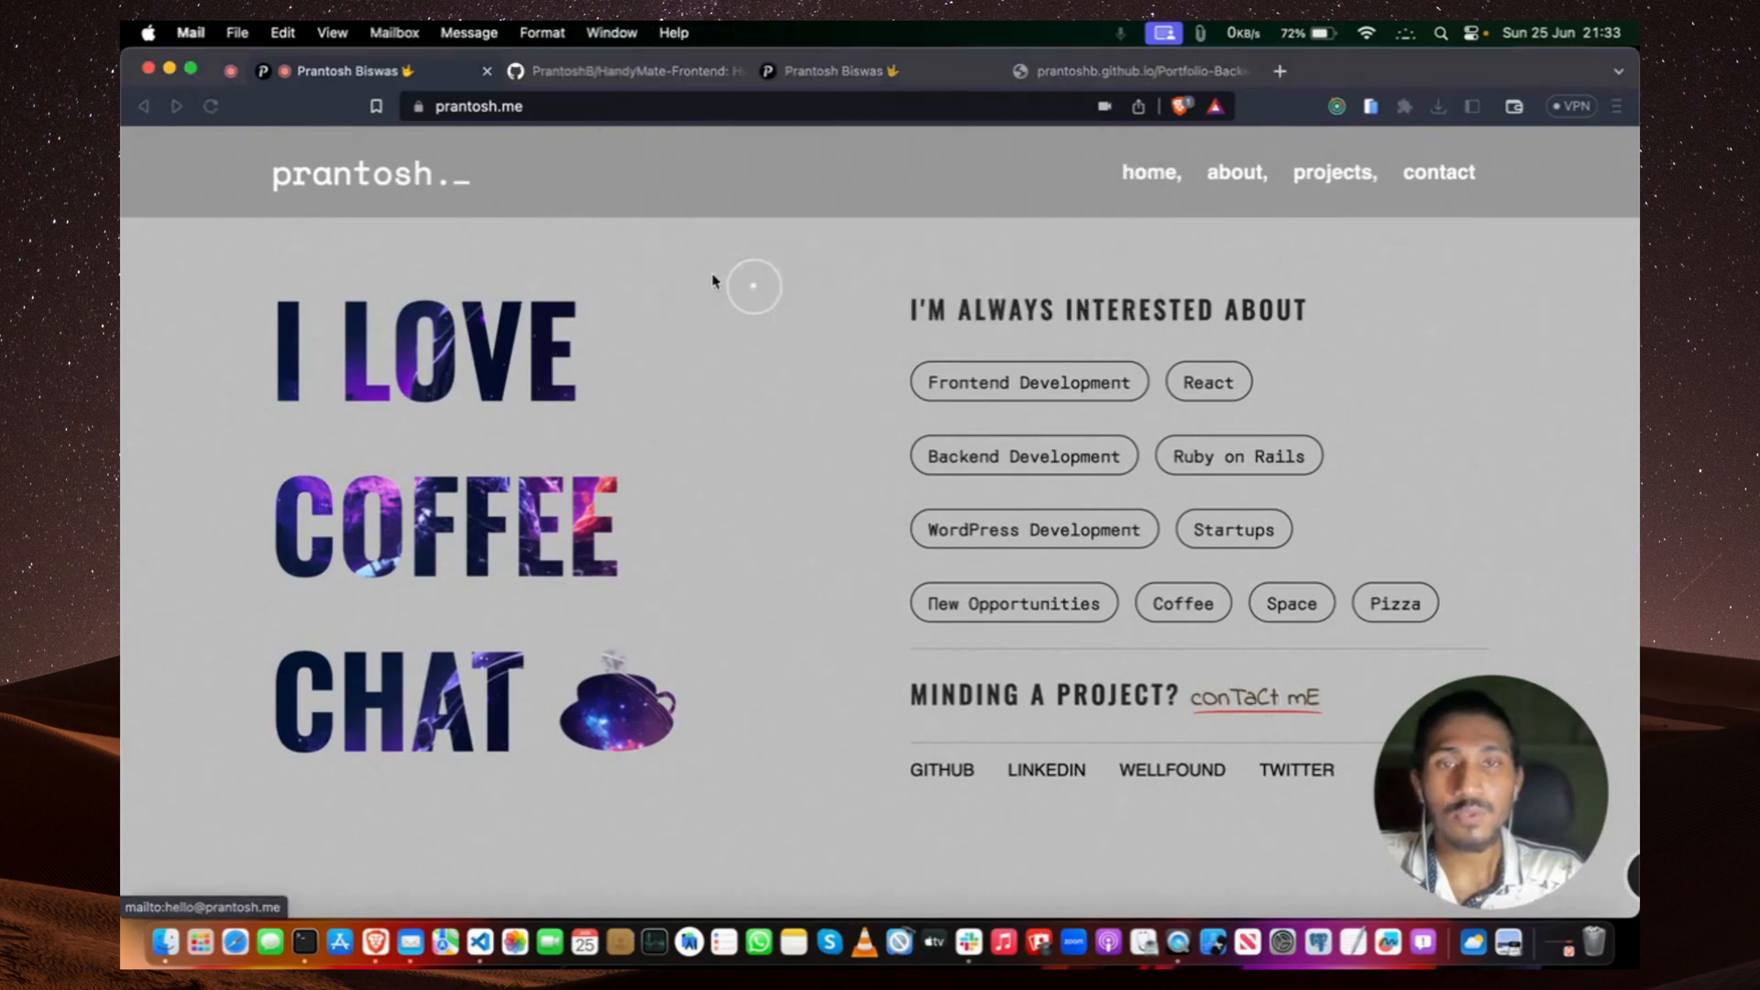
{"action": "left_click", "coordinate": [1256, 697]}
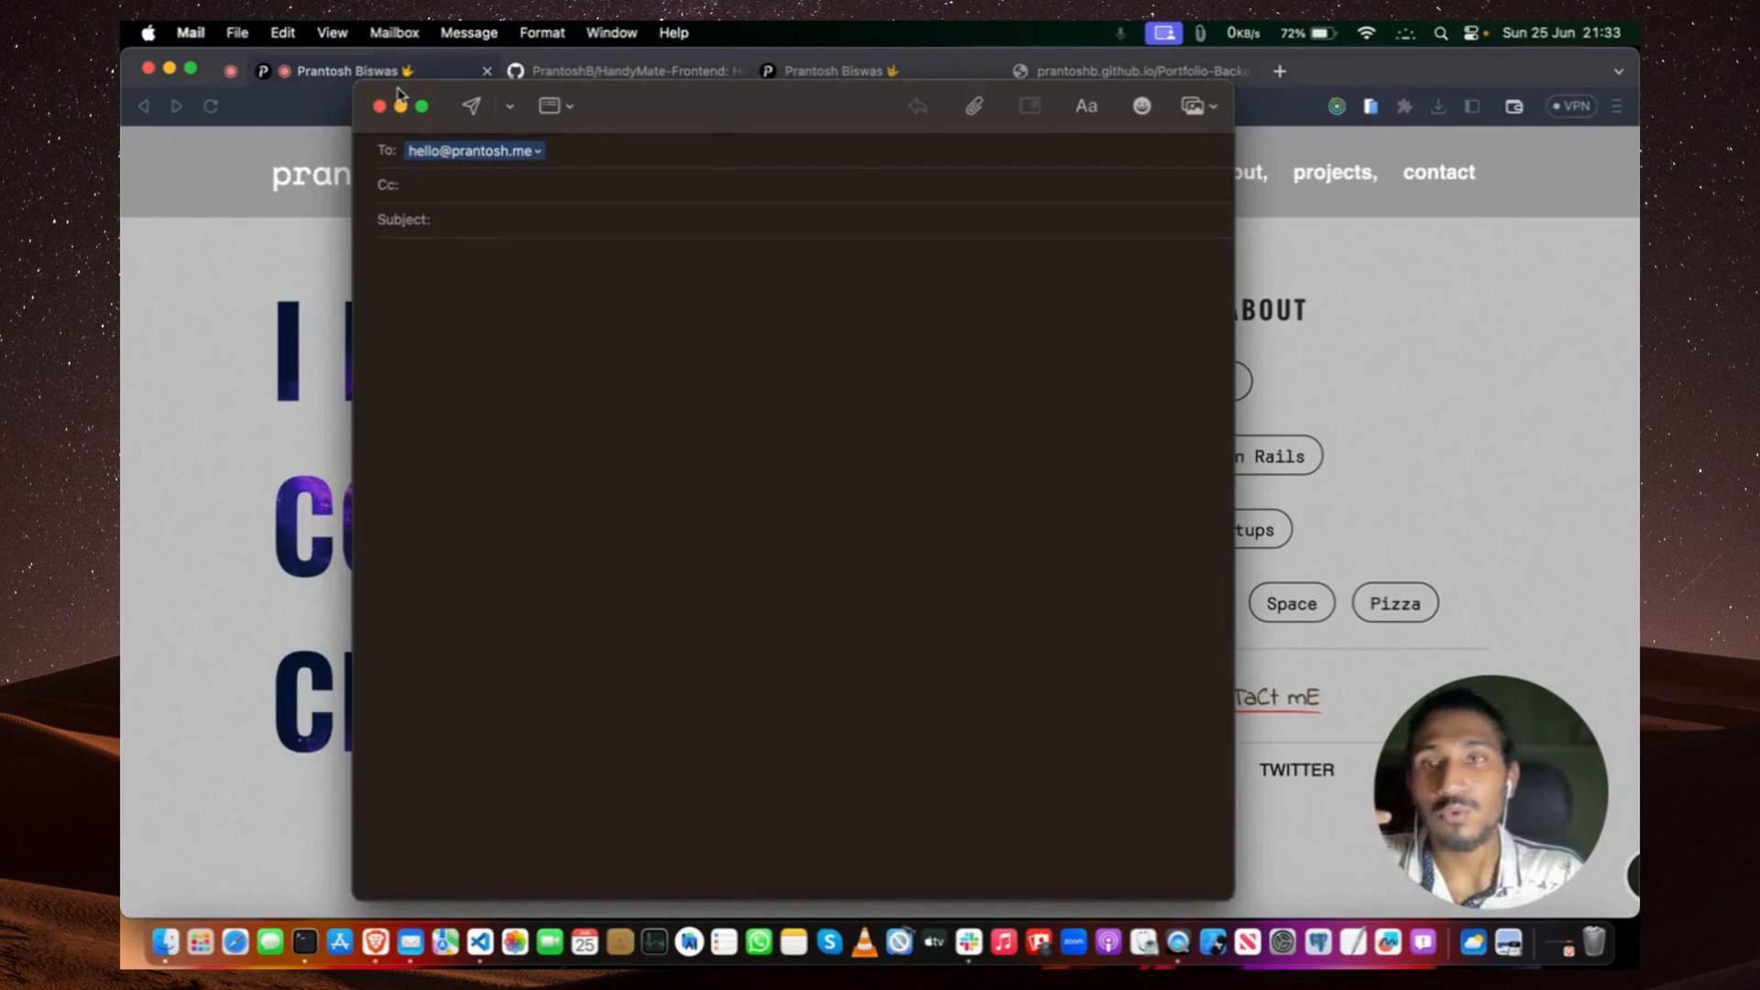
{"action": "left_click", "coordinate": [472, 150]}
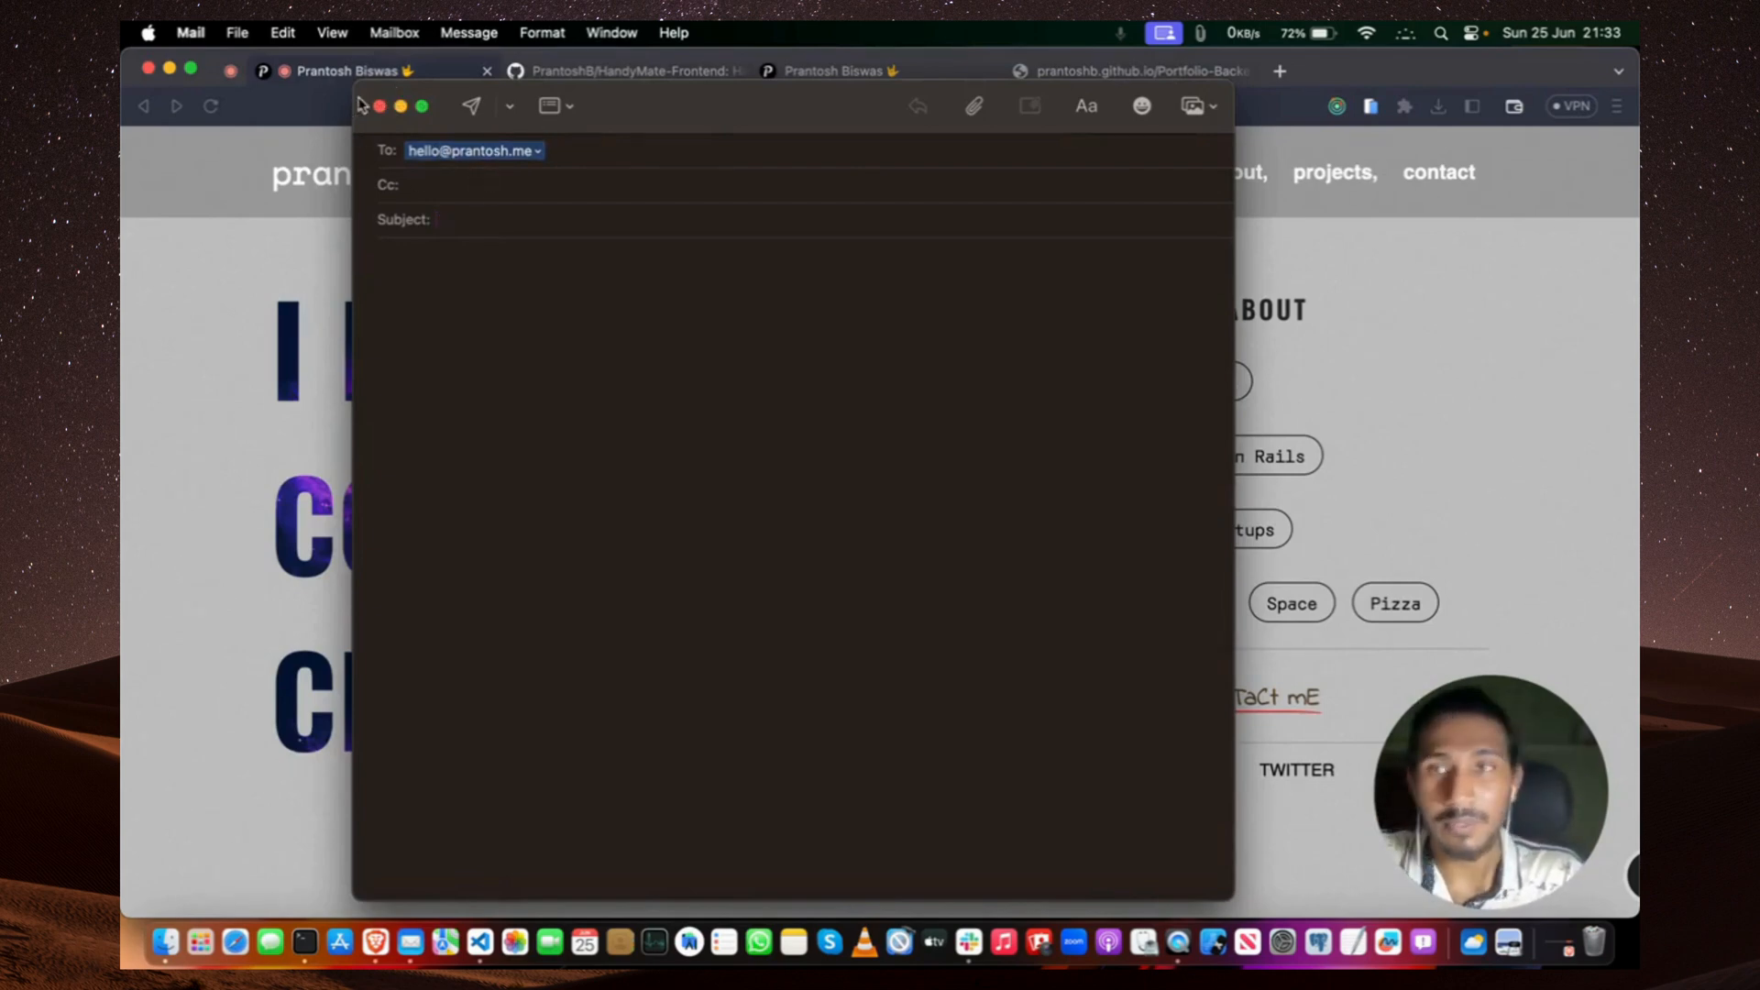
{"action": "left_click", "coordinate": [377, 106]}
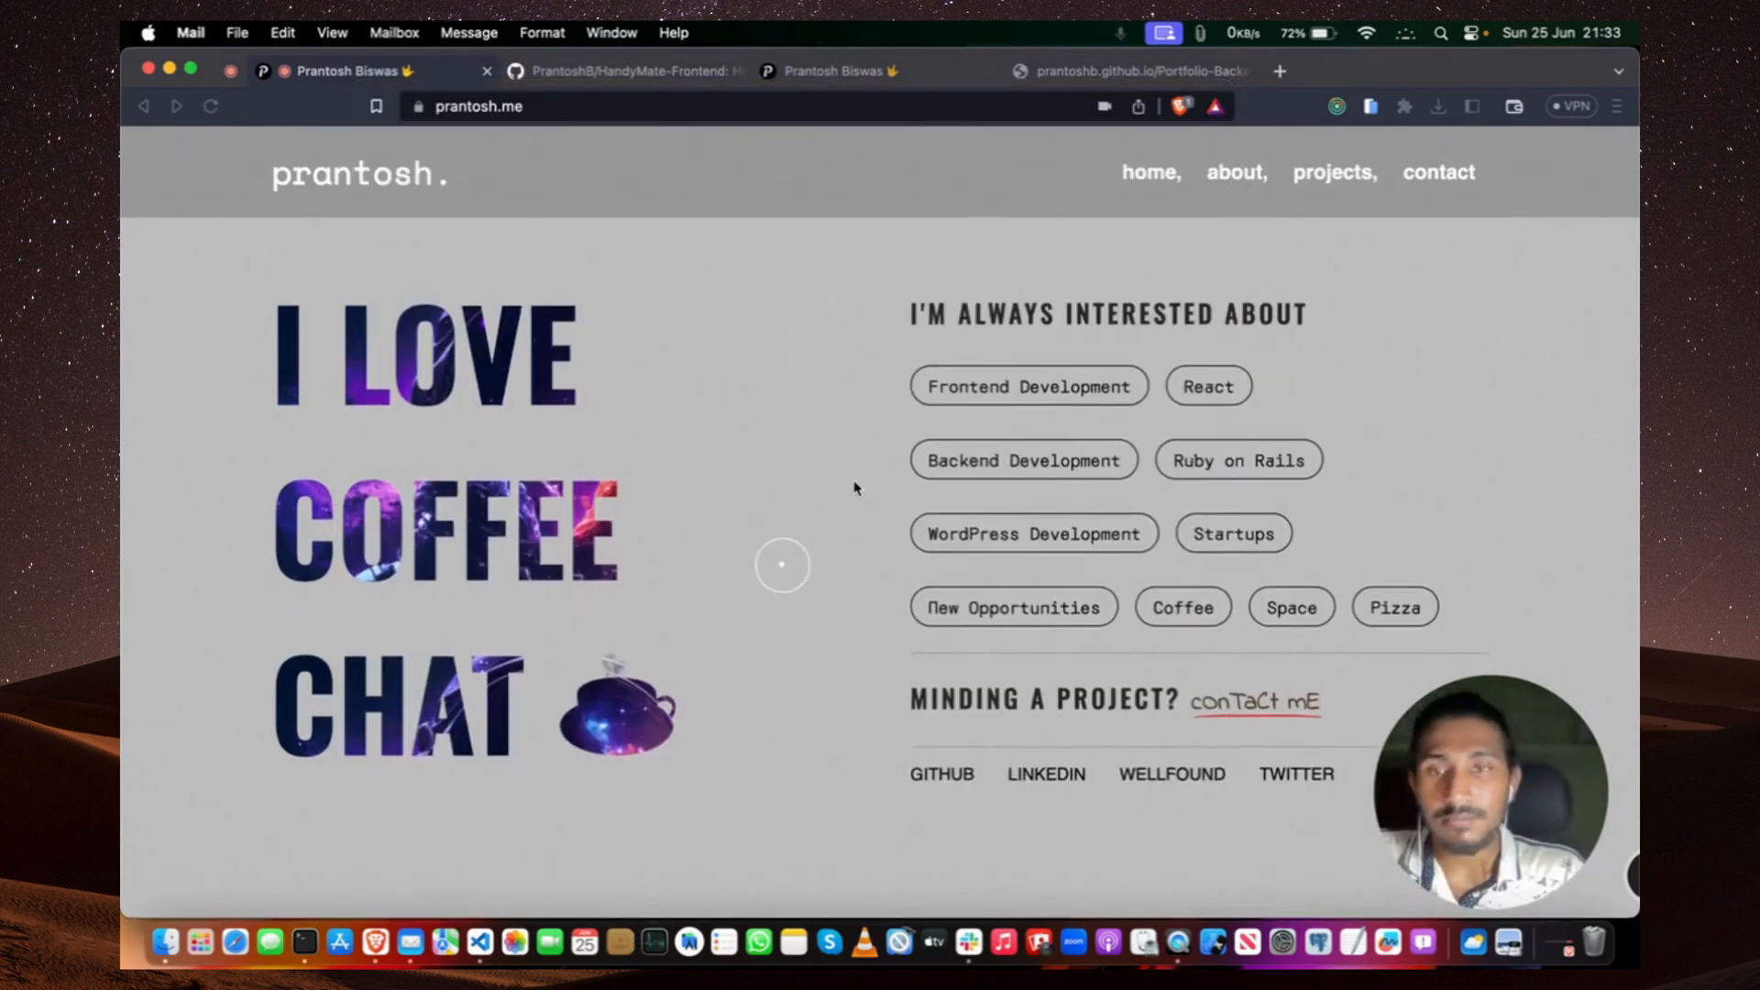
Return to the Software Engineer hero and switch to the phone-sized mobile layout tab.
{"action": "scroll", "scroll_direction": "down", "scroll_amount": 3}
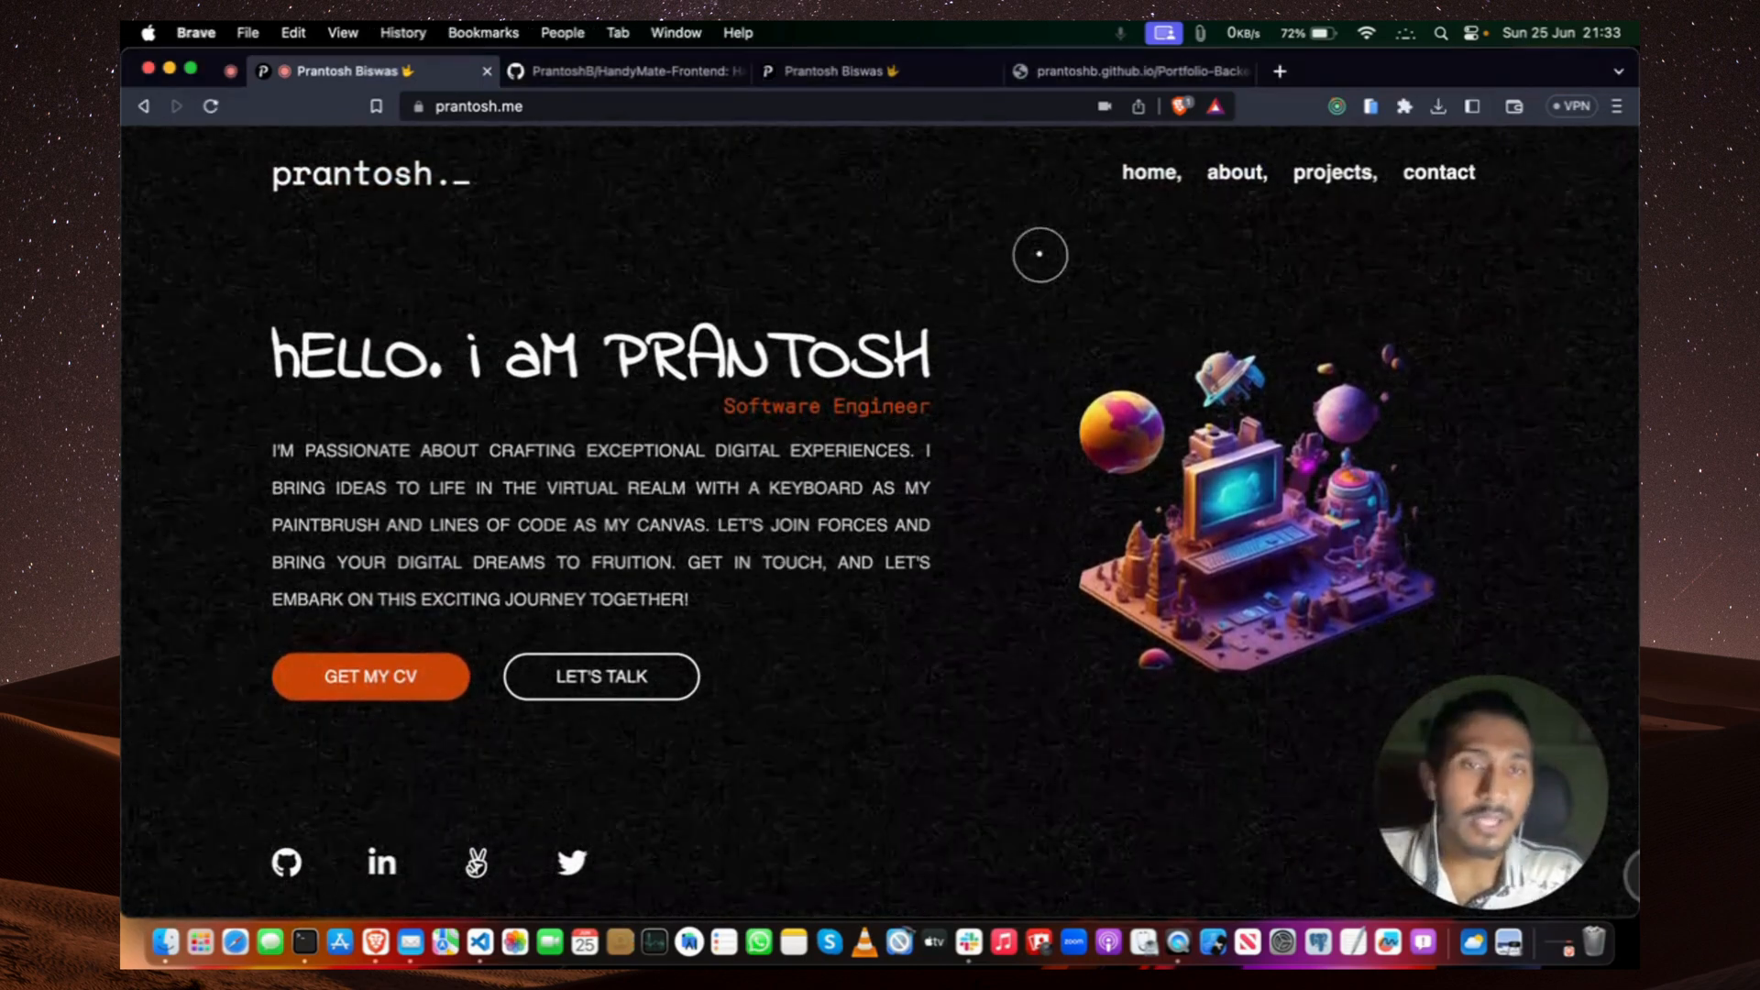
{"action": "mouse_move", "coordinate": [1010, 532]}
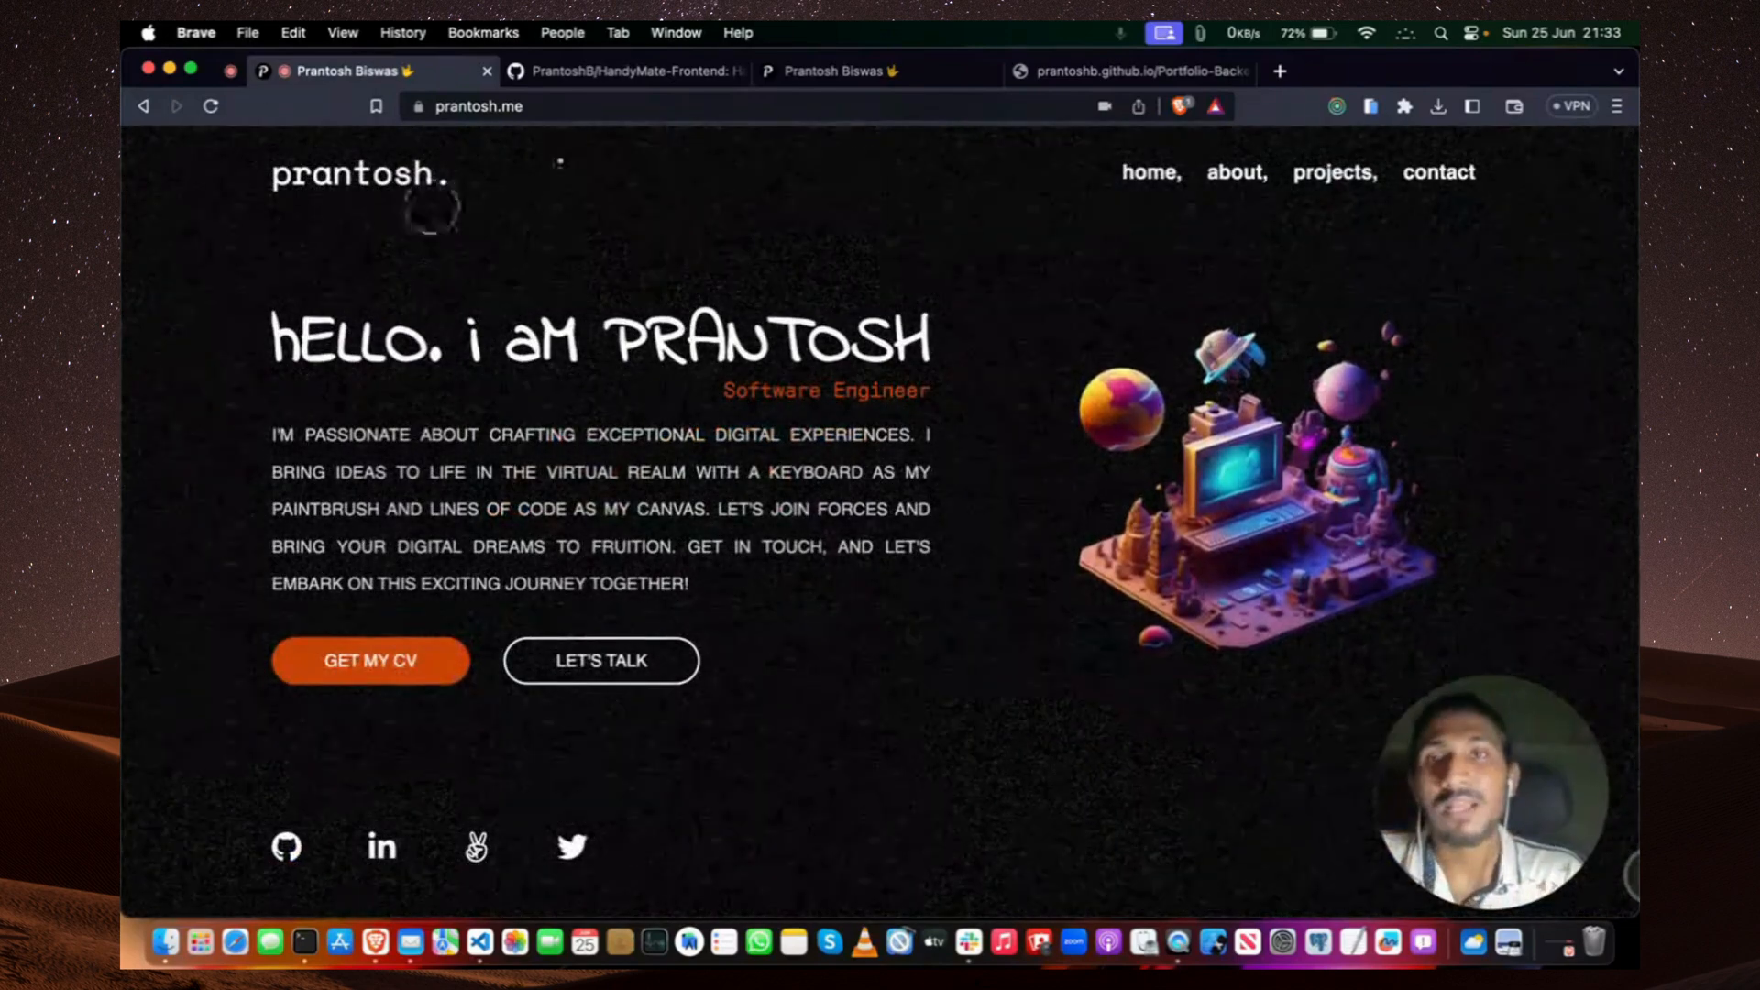
{"action": "left_click", "coordinate": [842, 72]}
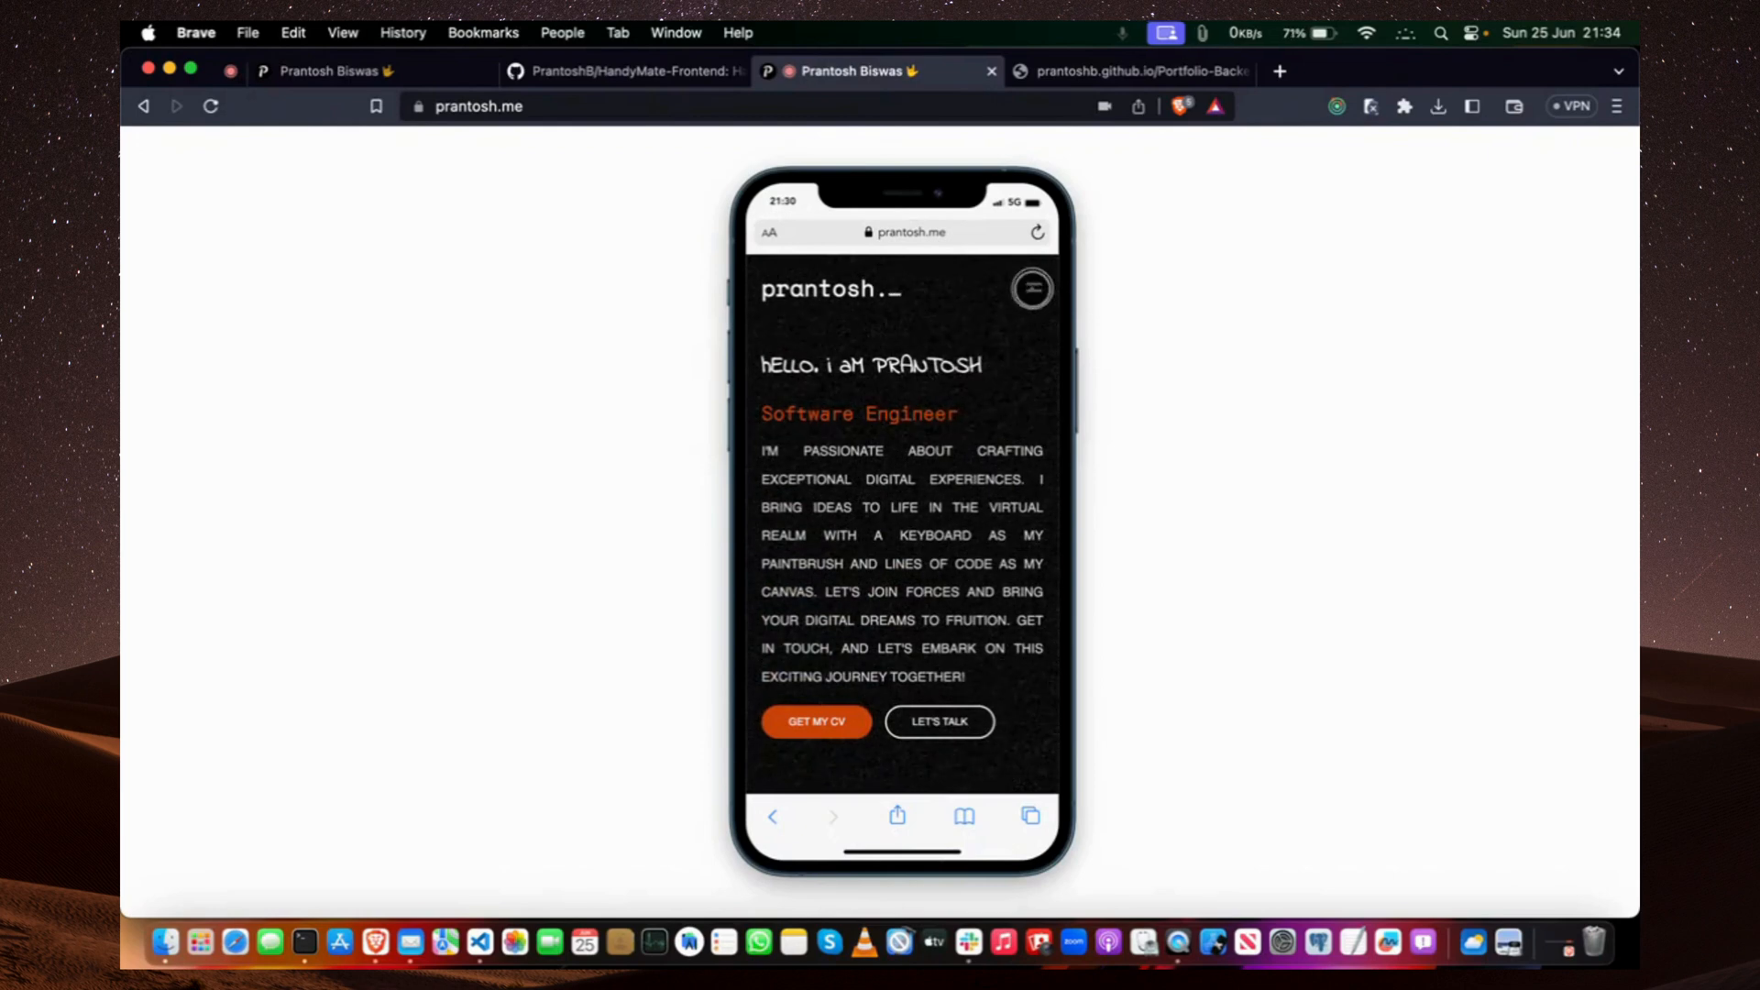
From the mobile hamburger menu jump to 'about,' and scroll through the skills list.
{"action": "left_click", "coordinate": [1028, 288]}
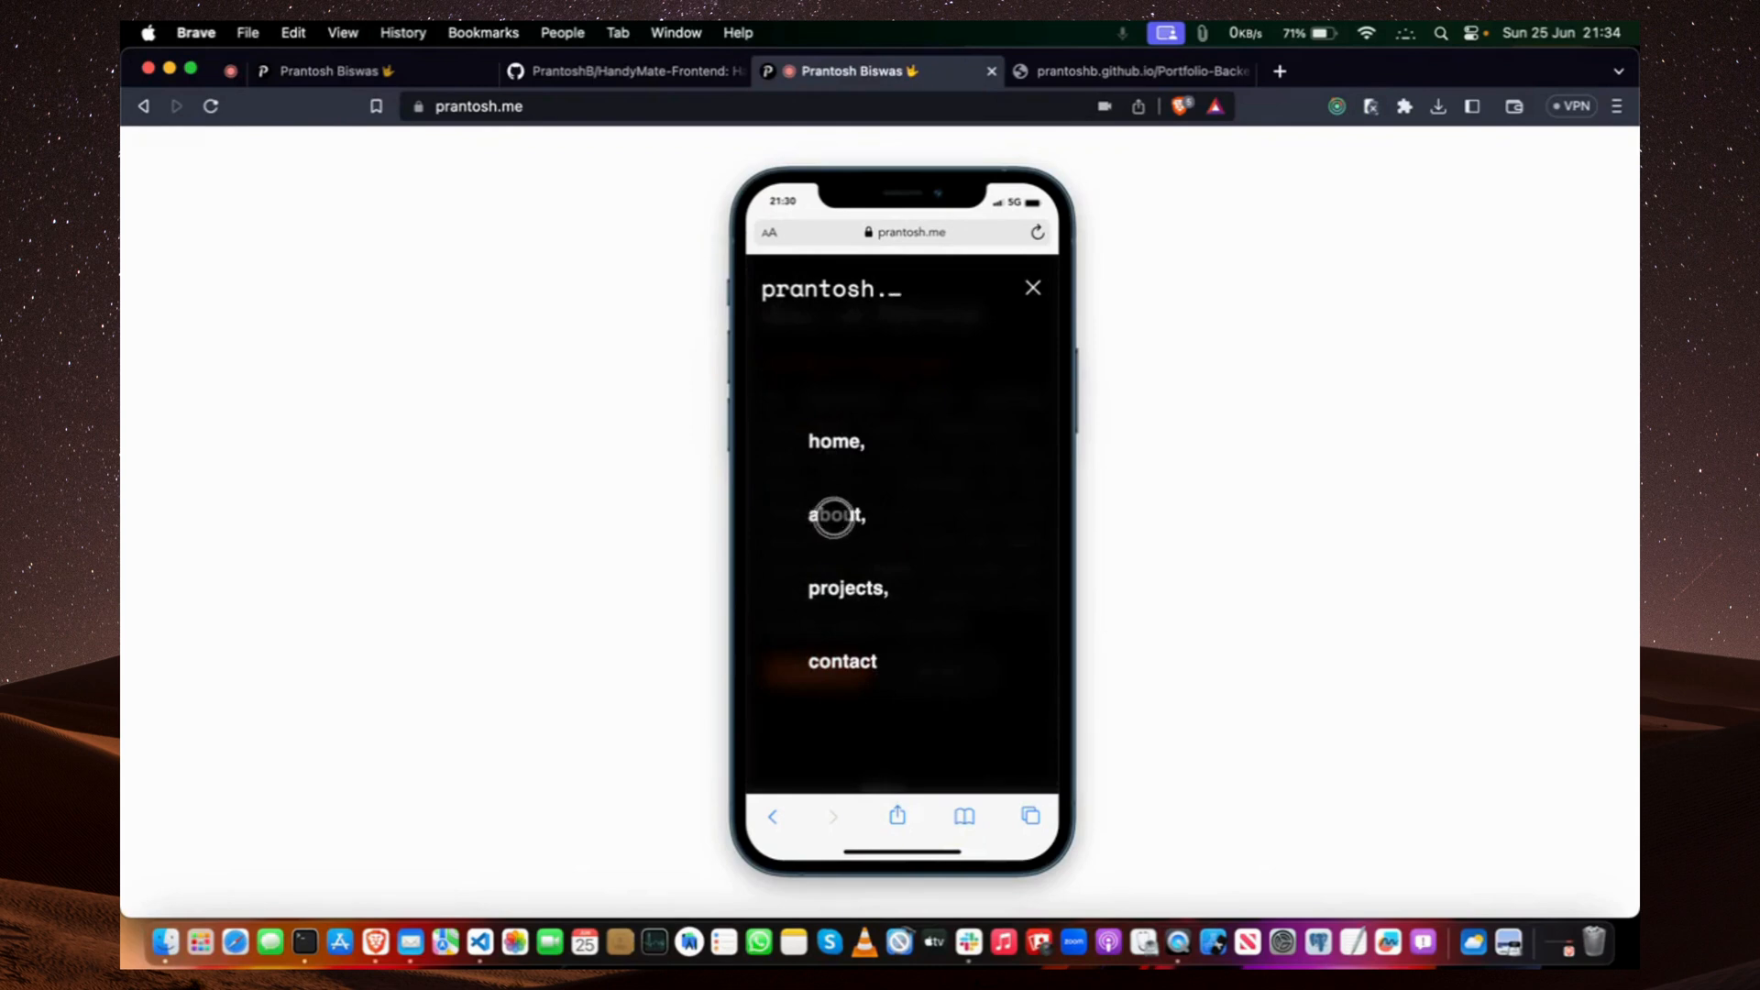
{"action": "left_click", "coordinate": [836, 515]}
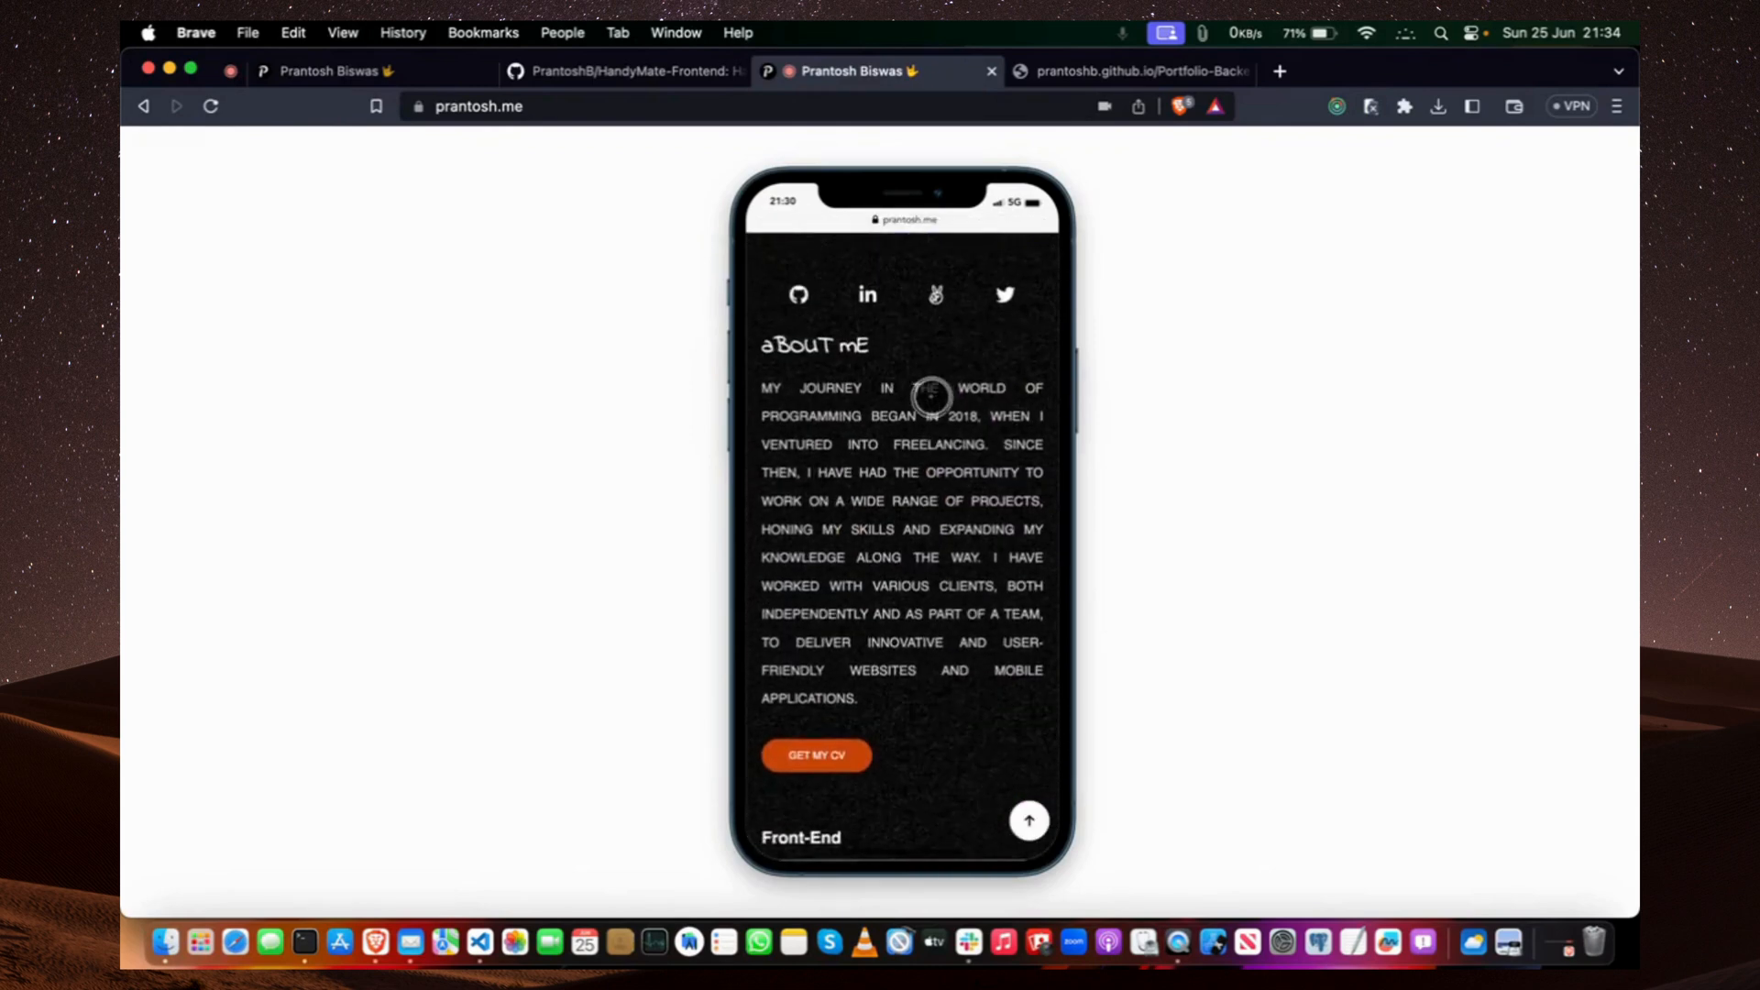
{"action": "scroll", "scroll_direction": "down", "scroll_amount": 3}
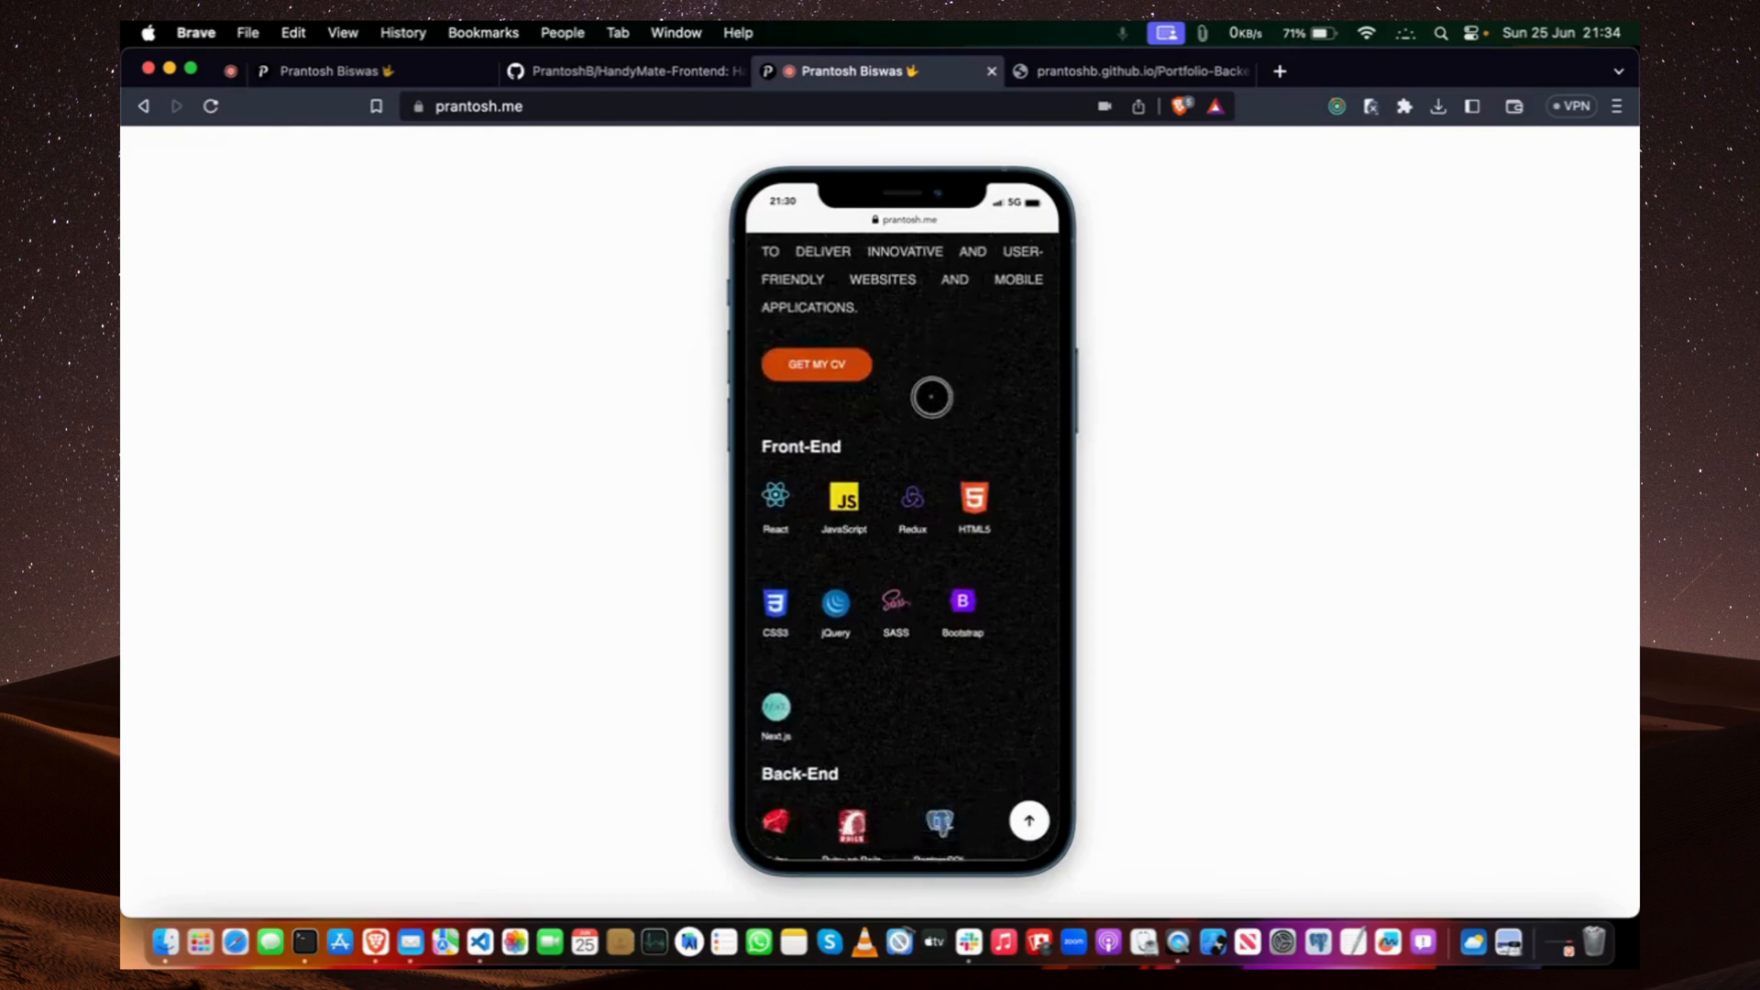
{"action": "scroll", "scroll_direction": "down", "scroll_amount": 3}
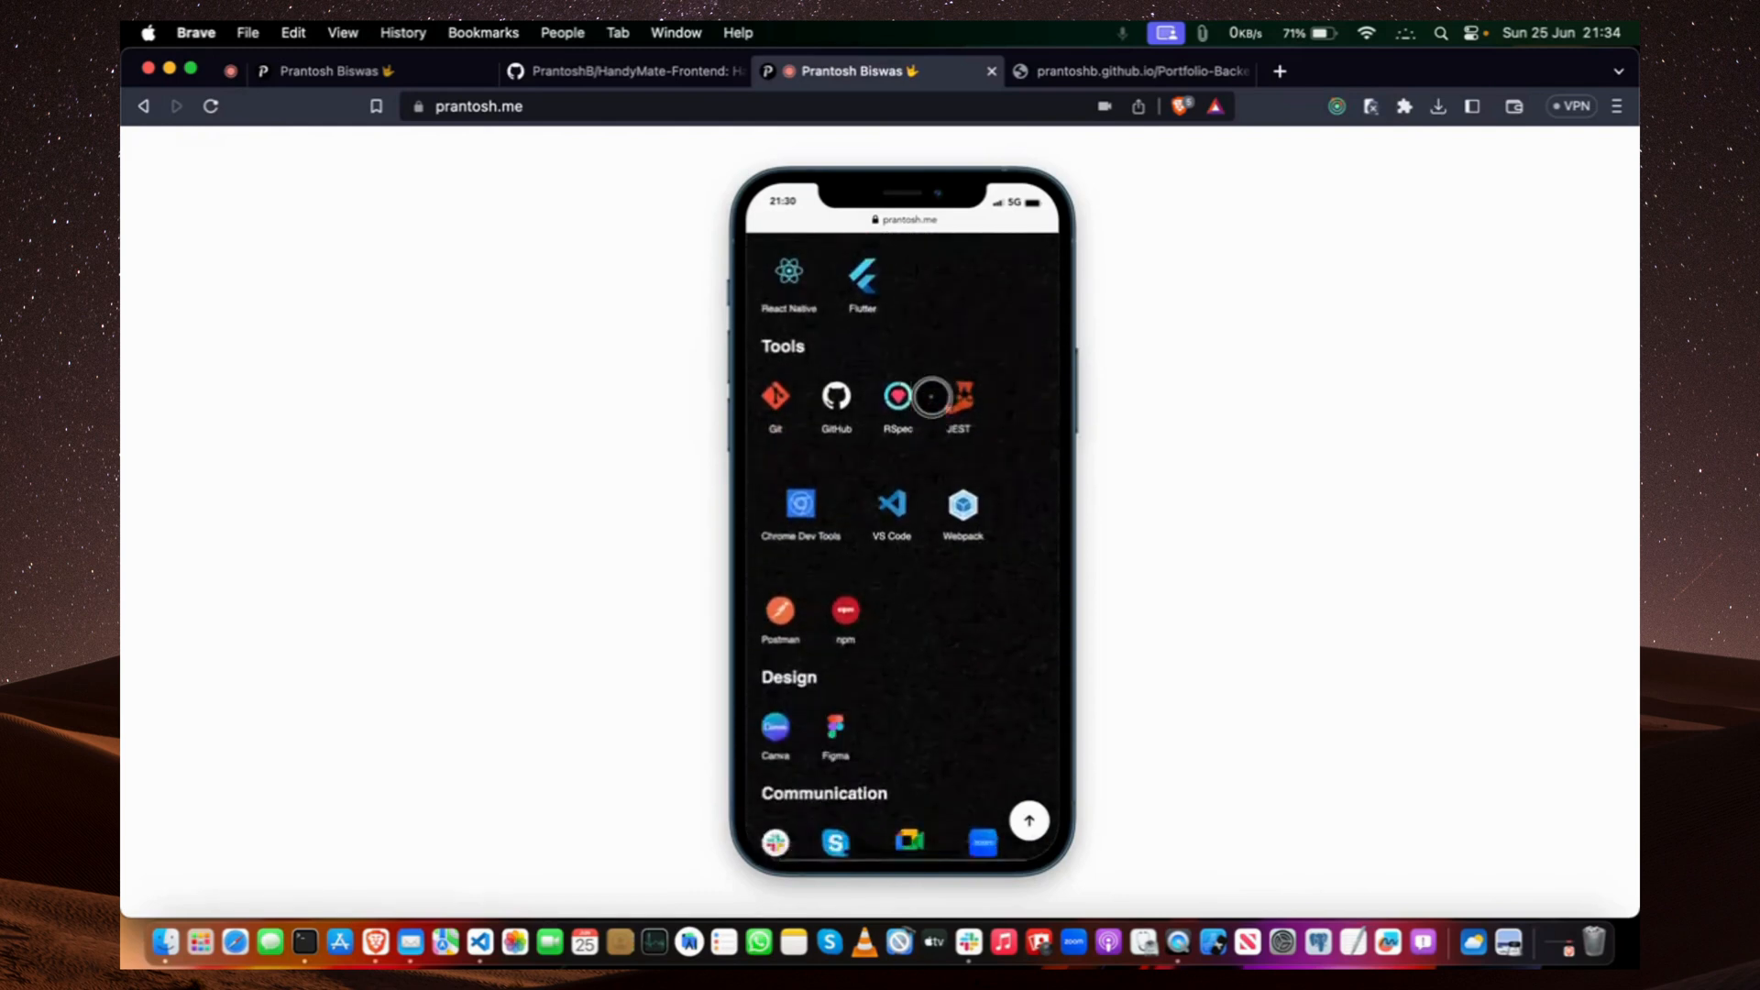
{"action": "scroll", "scroll_direction": "down", "scroll_amount": 3}
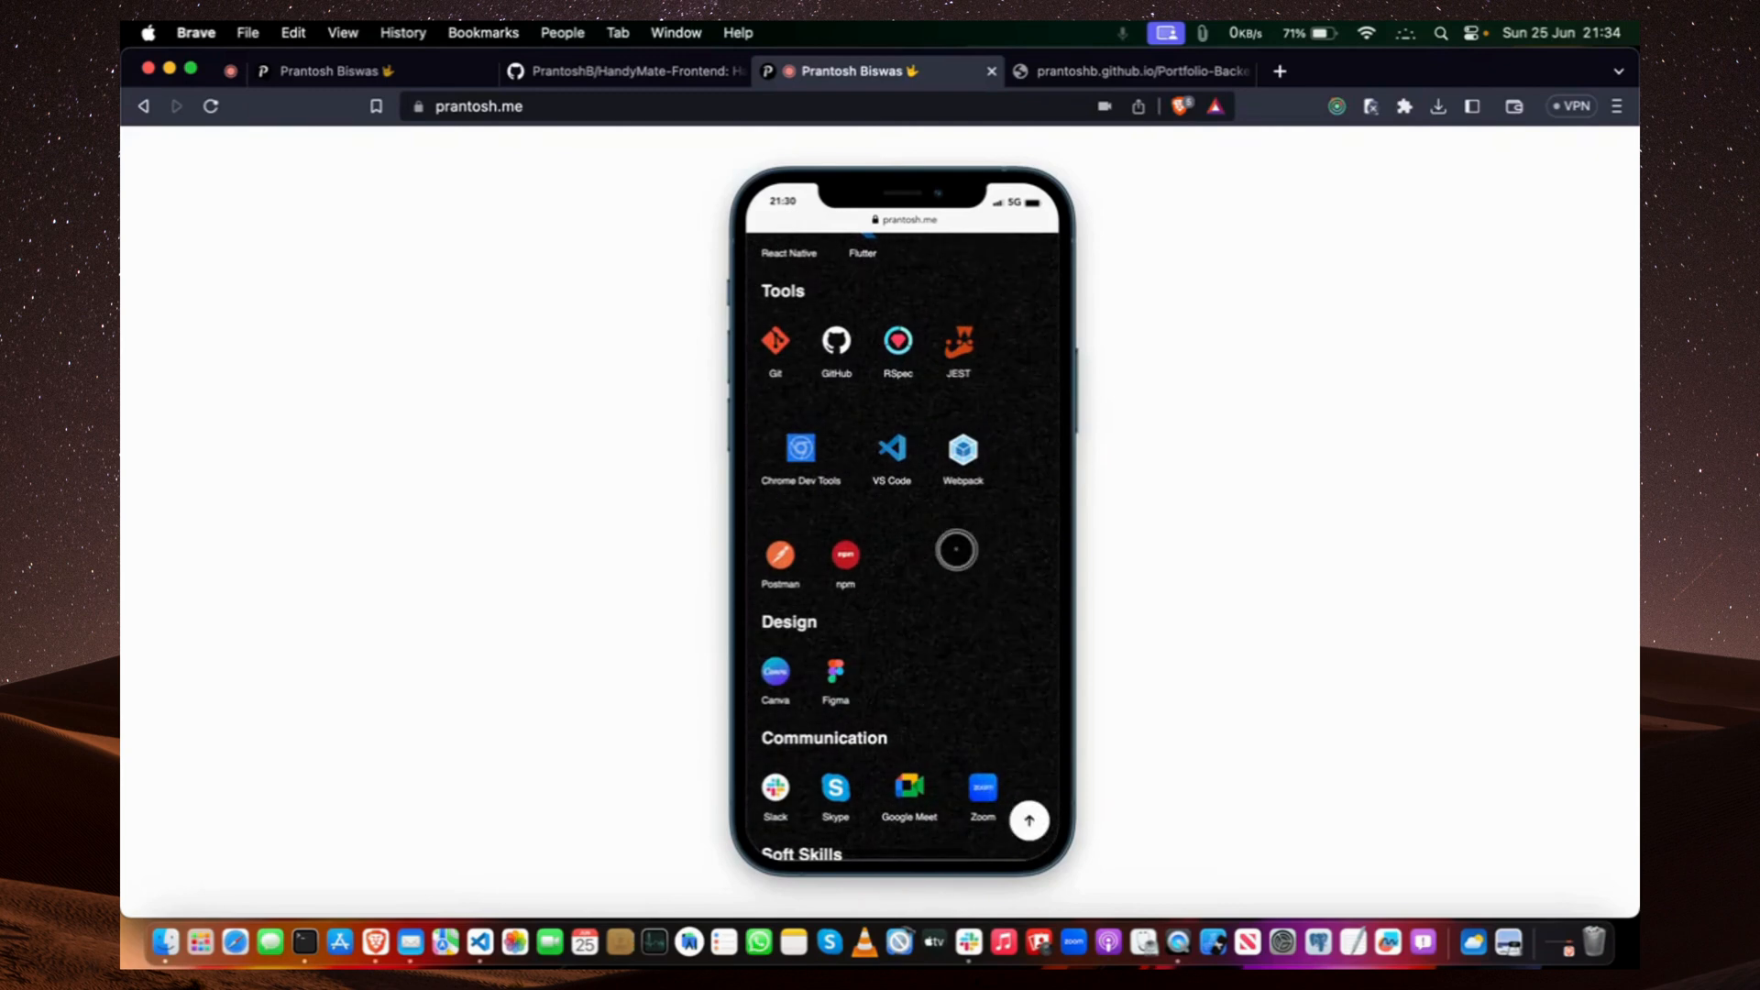
{"action": "scroll", "scroll_direction": "down", "scroll_amount": 3}
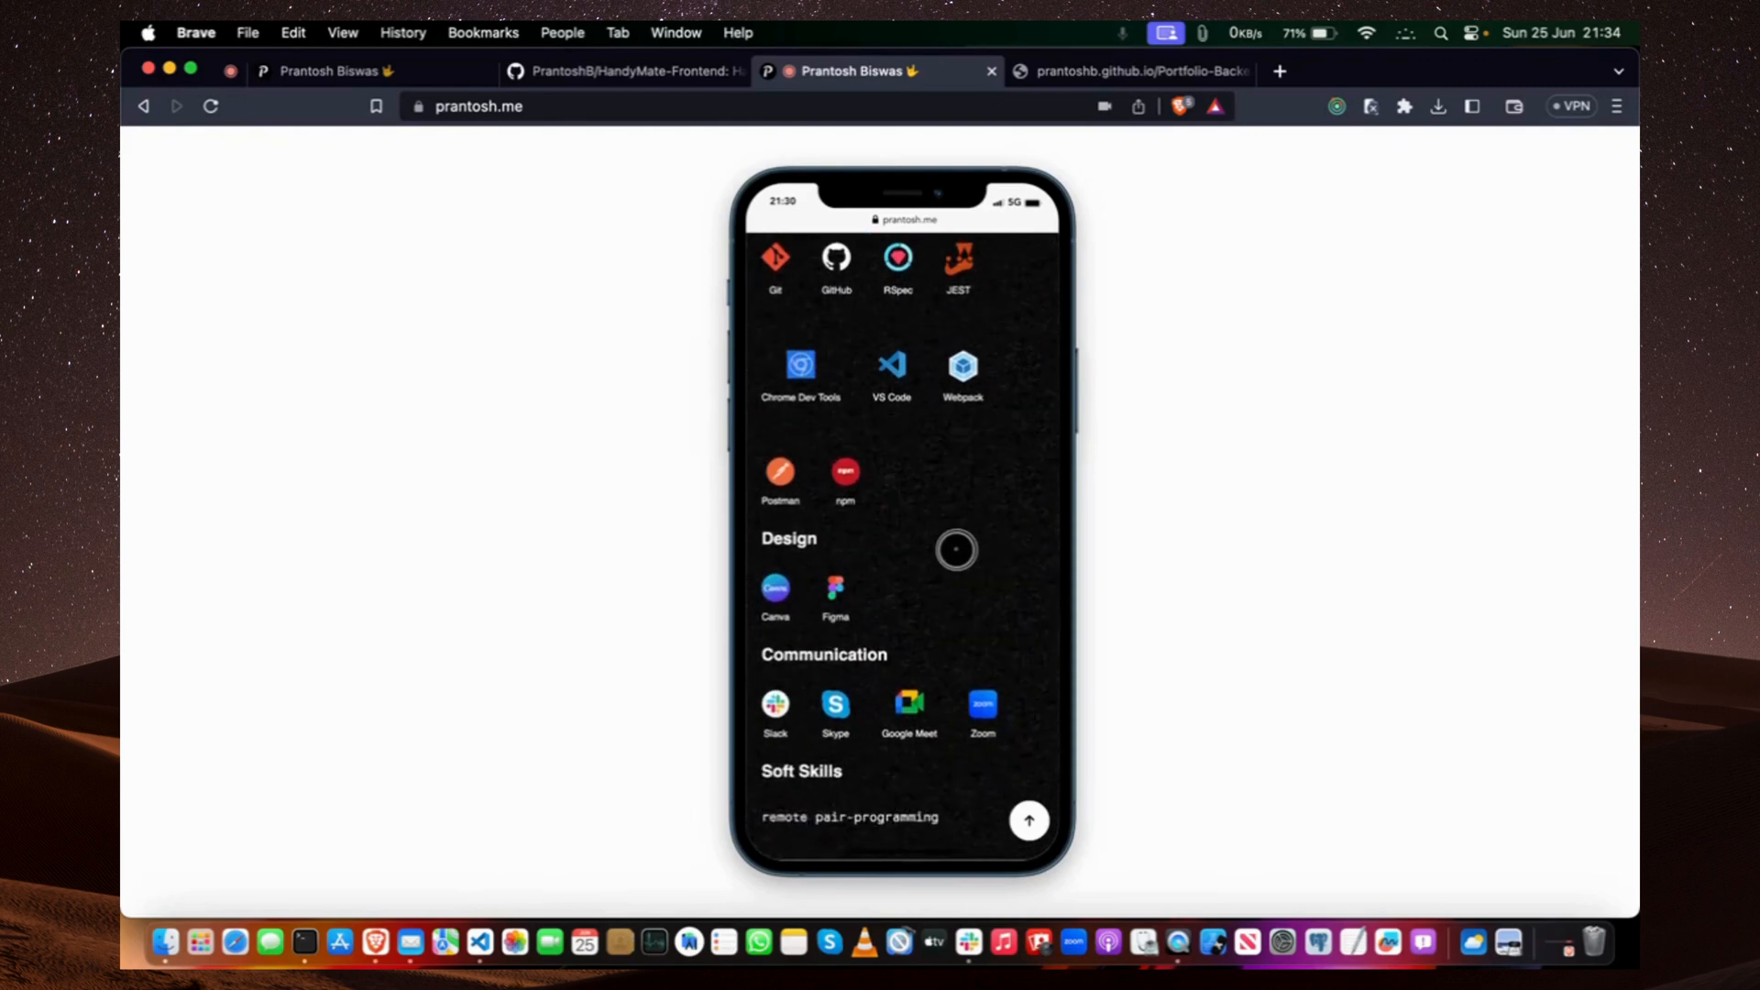
{"action": "scroll", "scroll_direction": "down", "scroll_amount": 3}
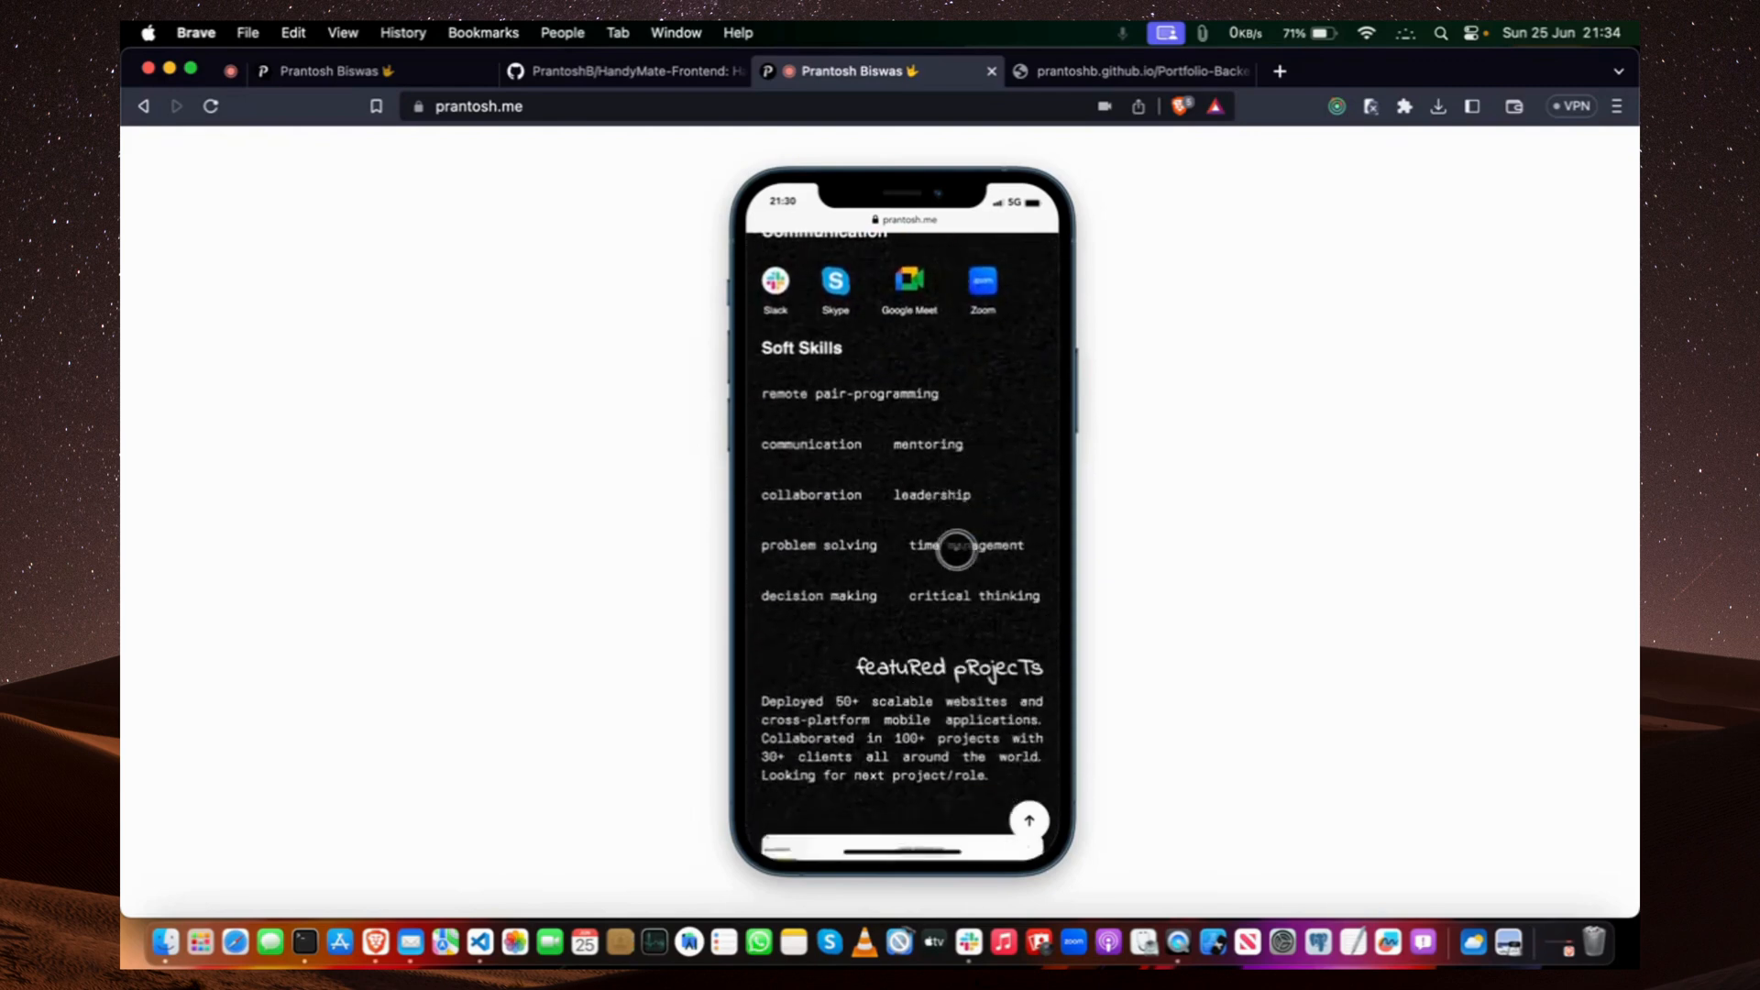
Scroll on past the project cards down to the coffee chat contact section with its interests.
{"action": "scroll", "scroll_direction": "down", "scroll_amount": 3}
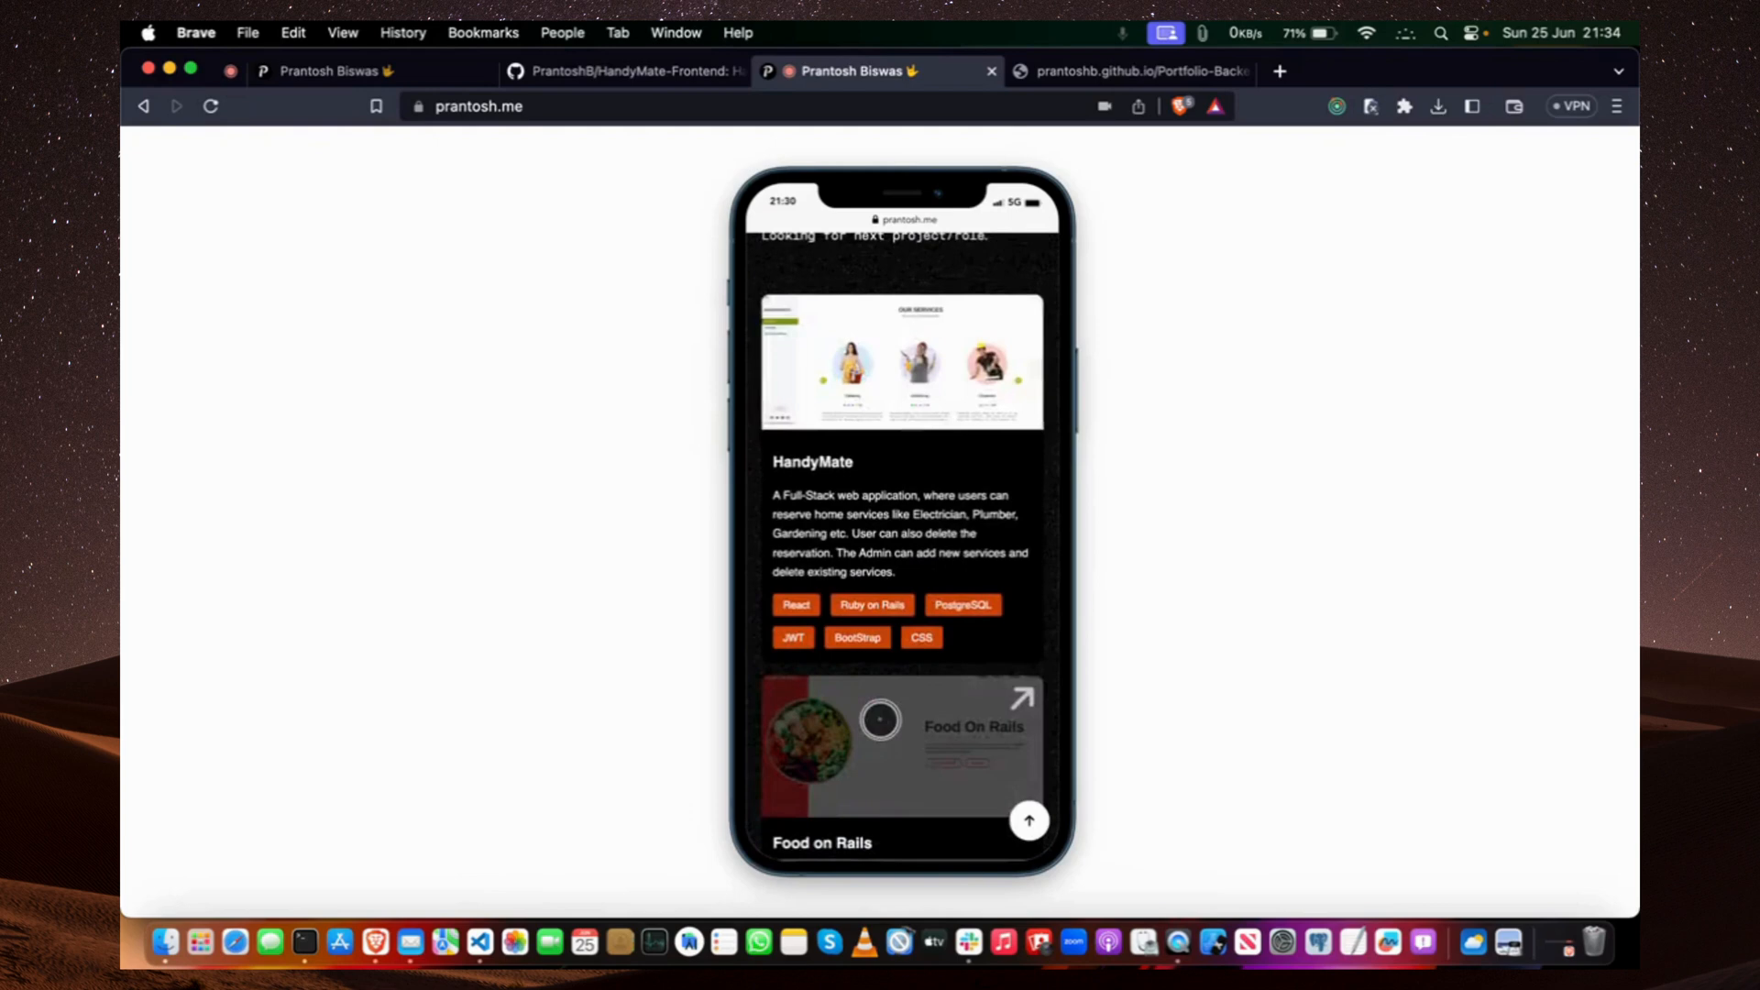
{"action": "scroll", "scroll_direction": "down", "scroll_amount": 3}
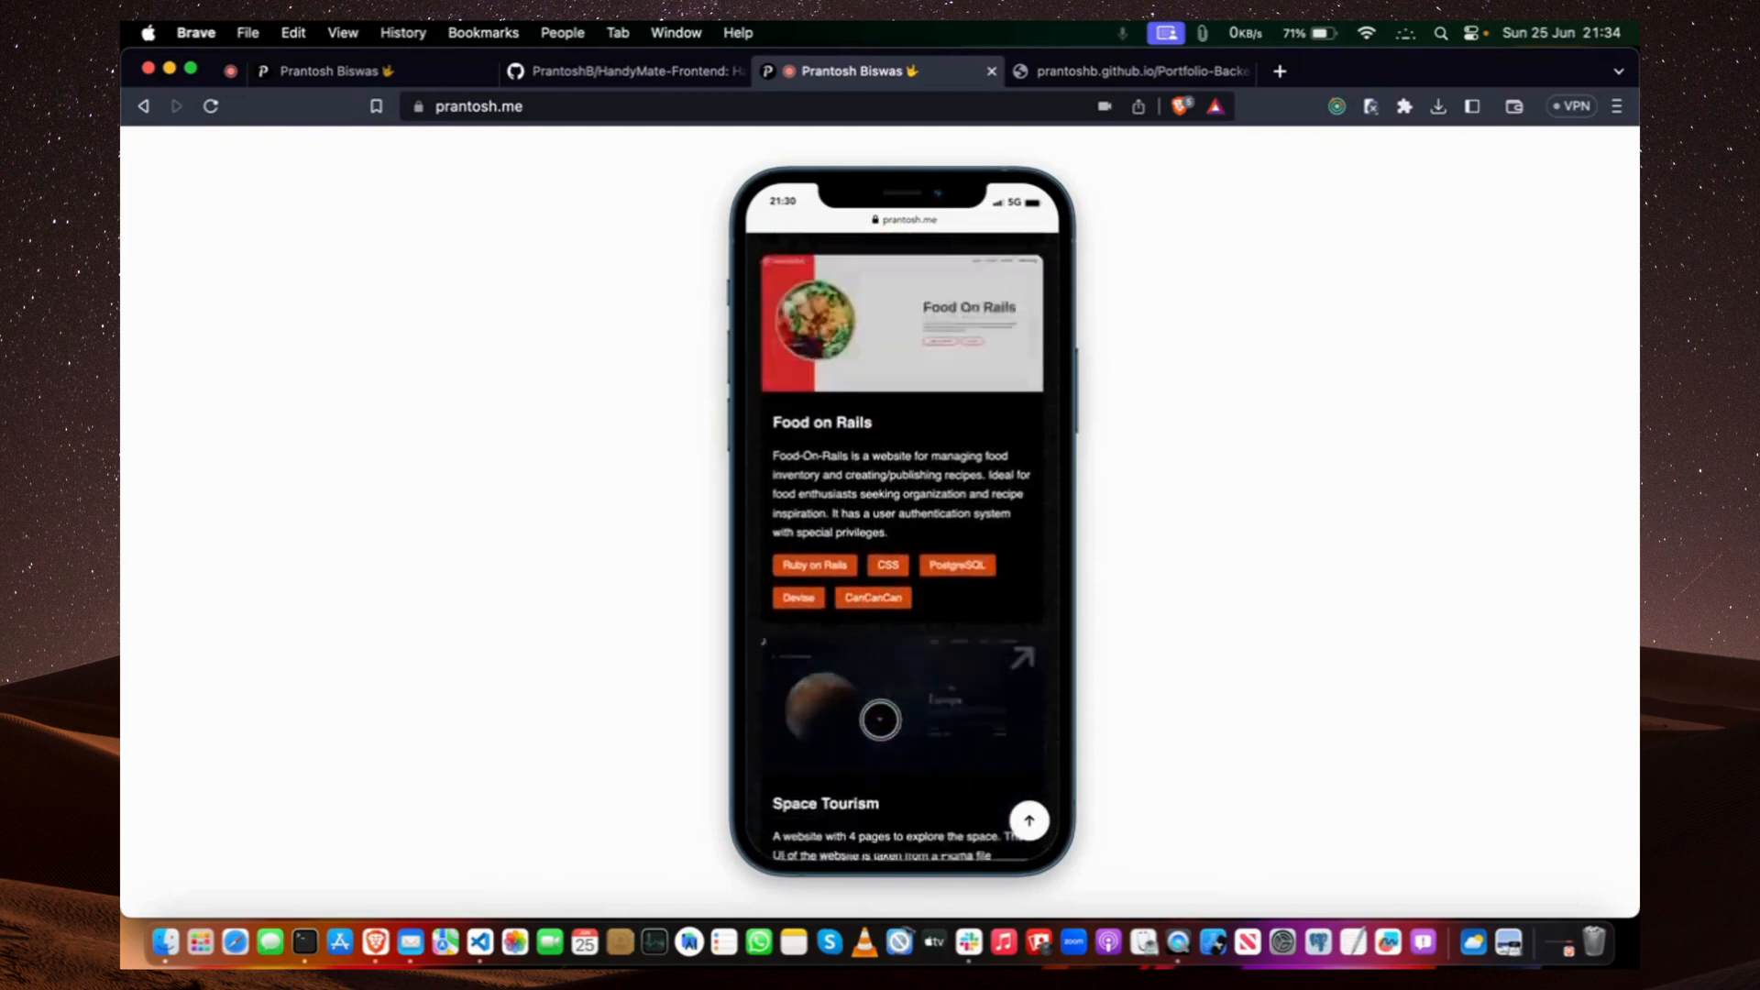
{"action": "scroll", "scroll_direction": "down", "scroll_amount": 3}
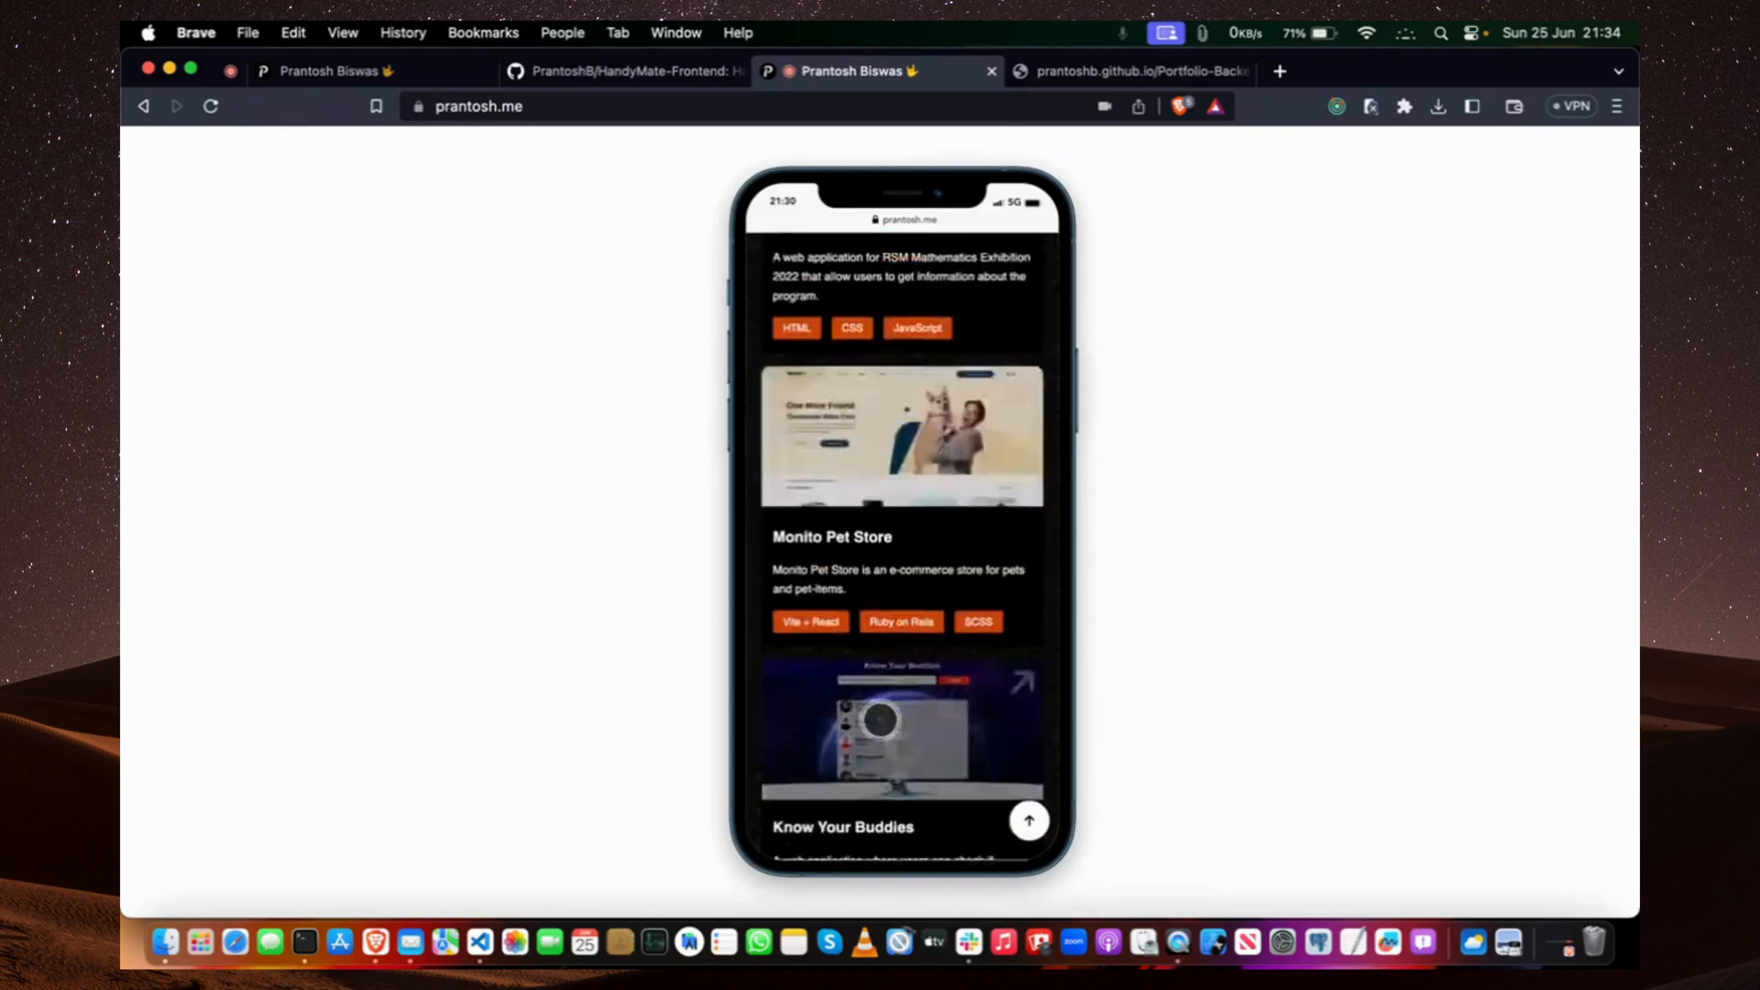
{"action": "scroll", "scroll_direction": "down", "scroll_amount": 3}
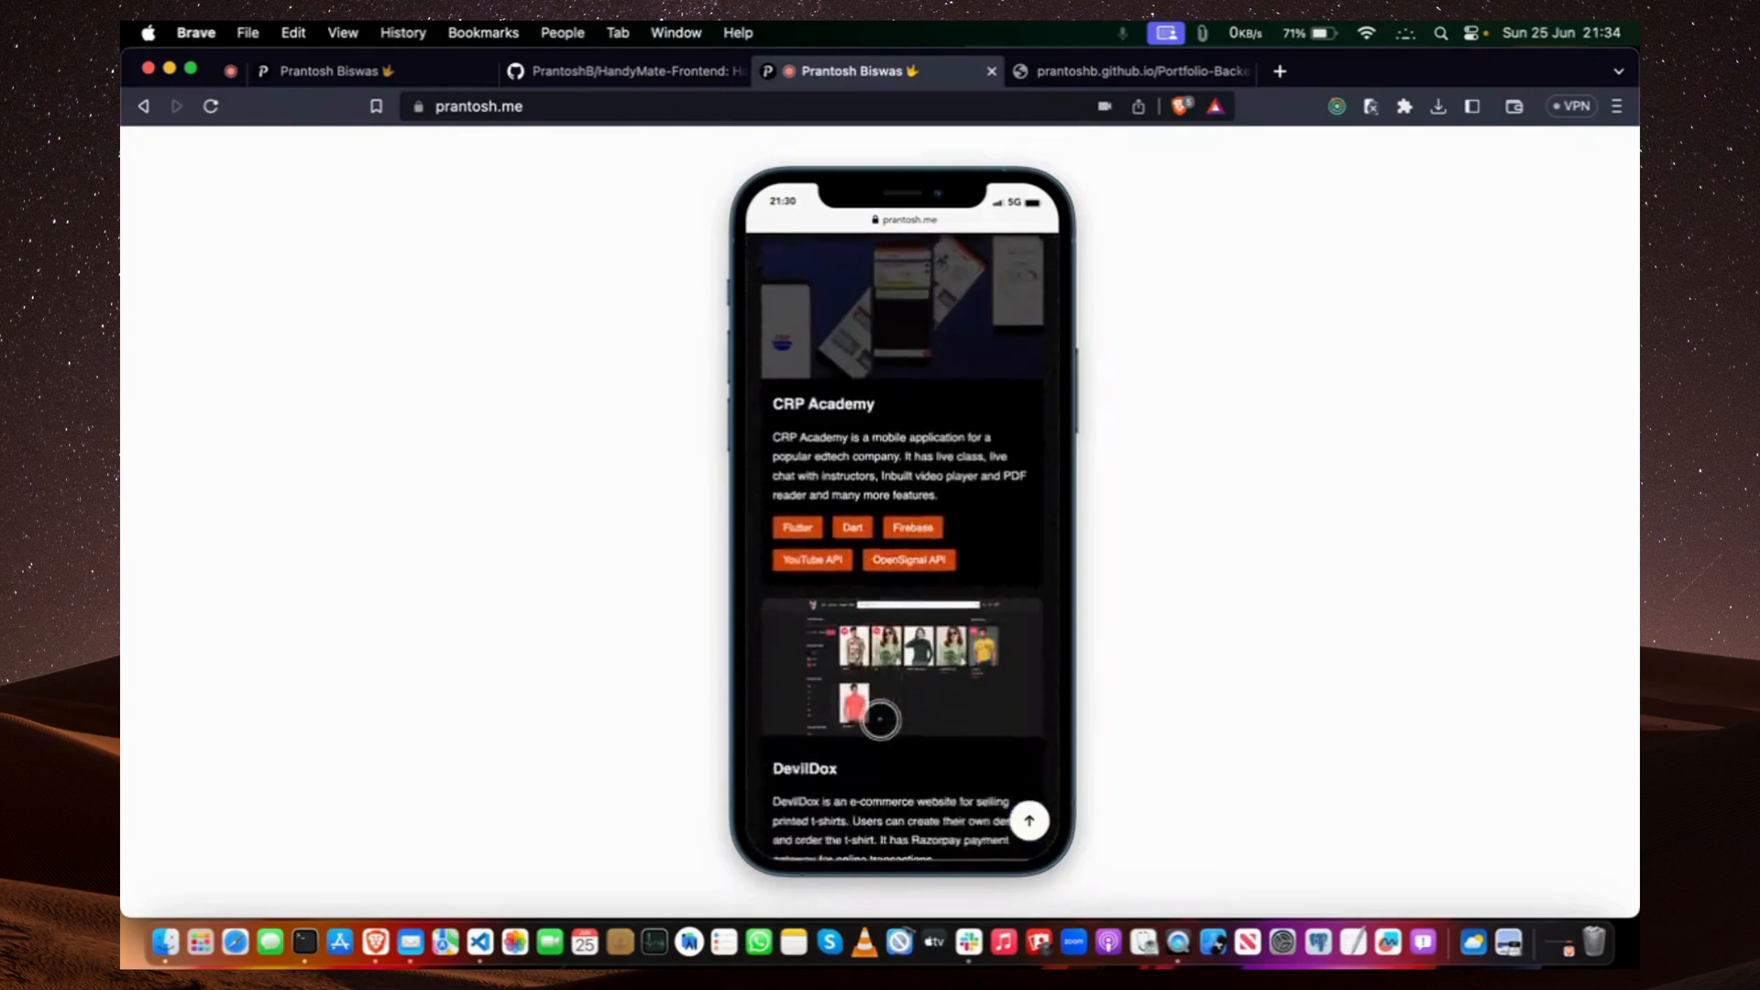
{"action": "scroll", "scroll_direction": "down", "scroll_amount": 3}
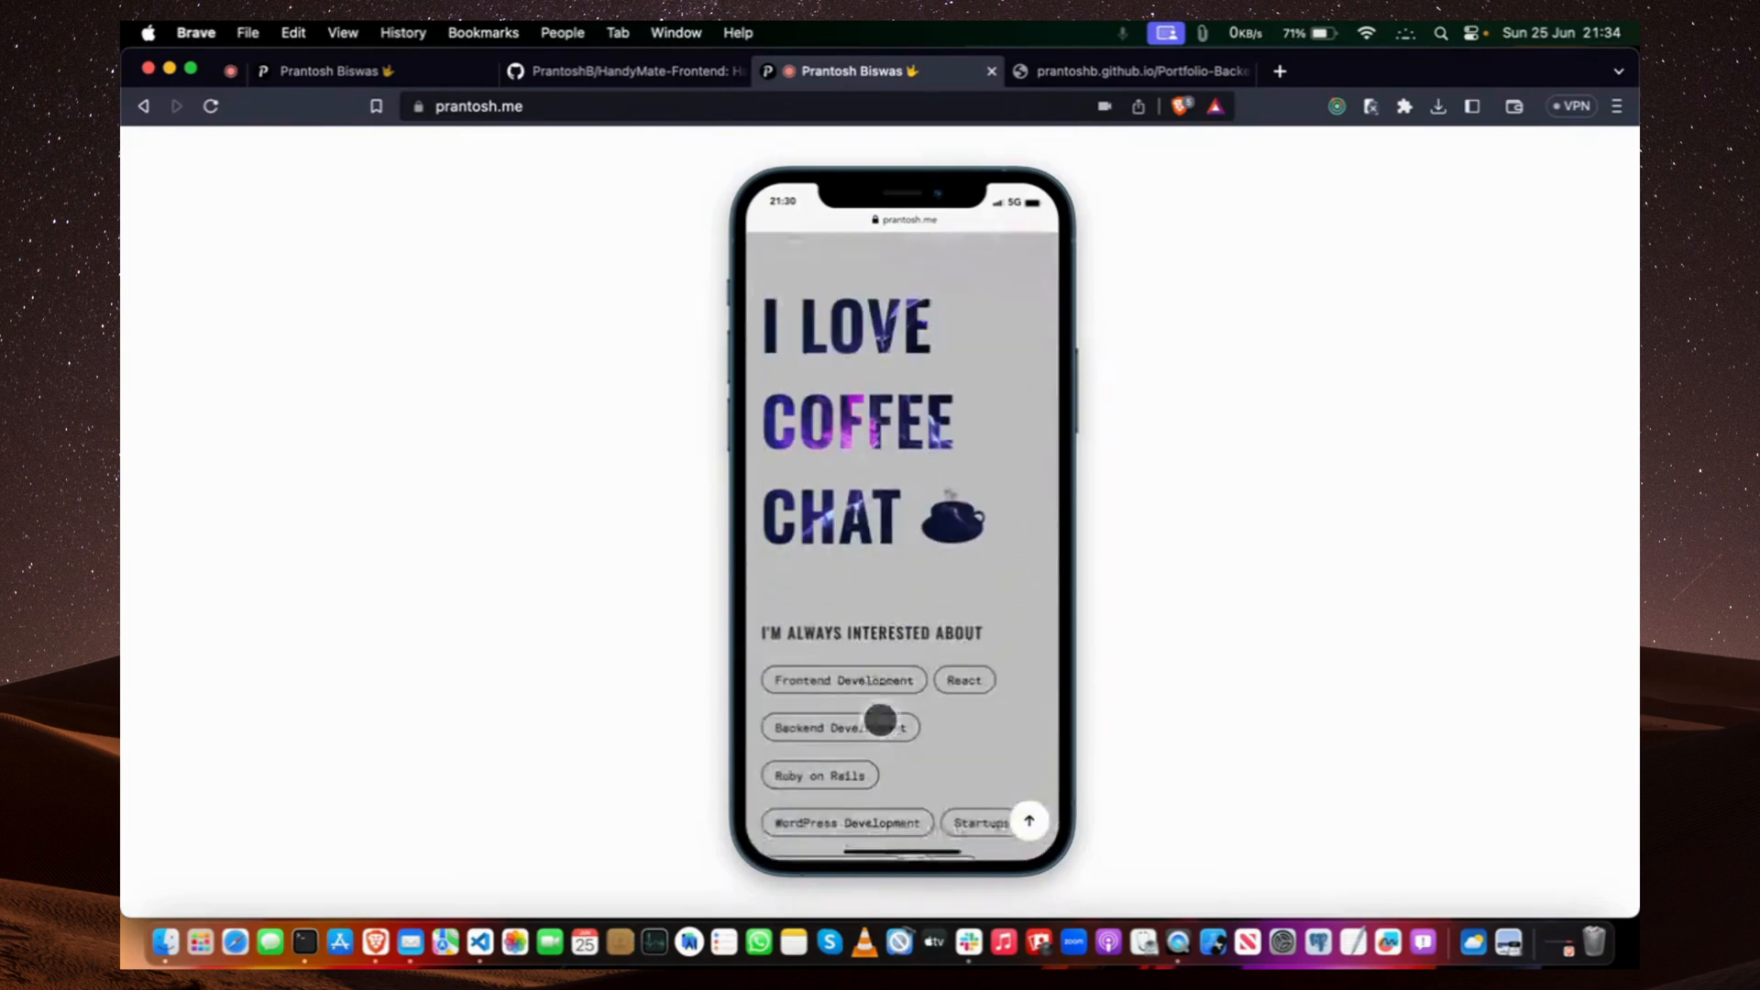
{"action": "scroll", "scroll_direction": "down", "scroll_amount": 3}
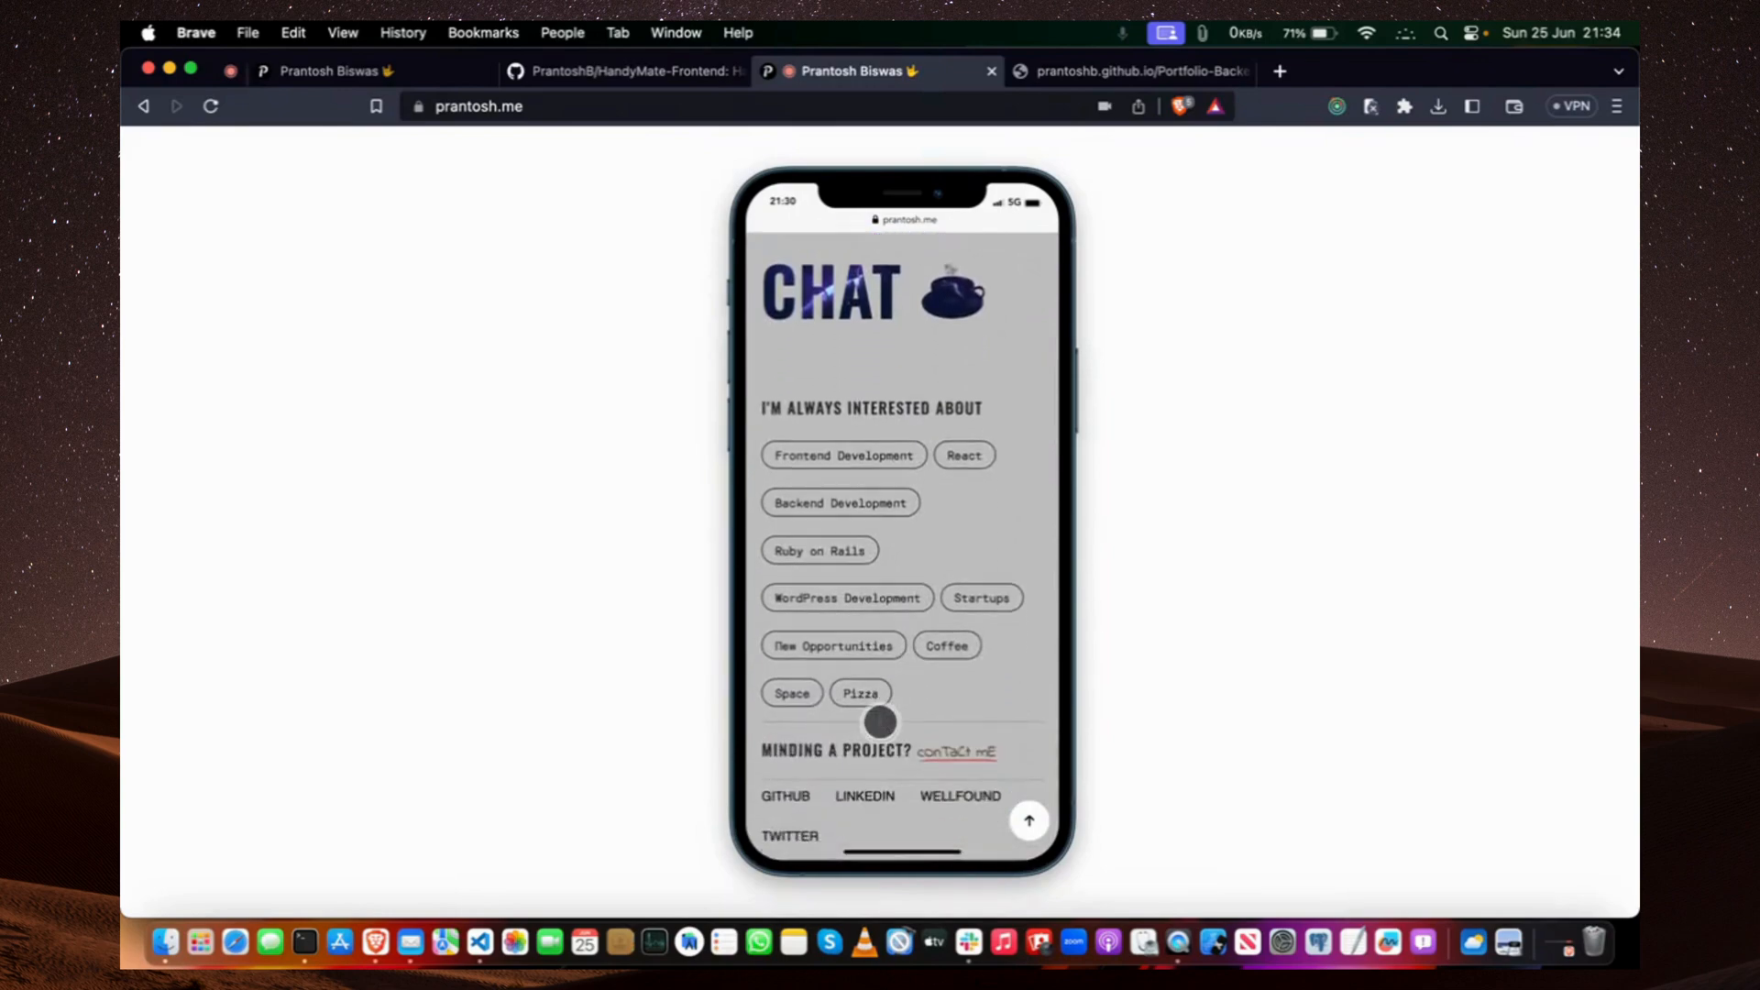
{"action": "scroll", "scroll_direction": "down", "scroll_amount": 3}
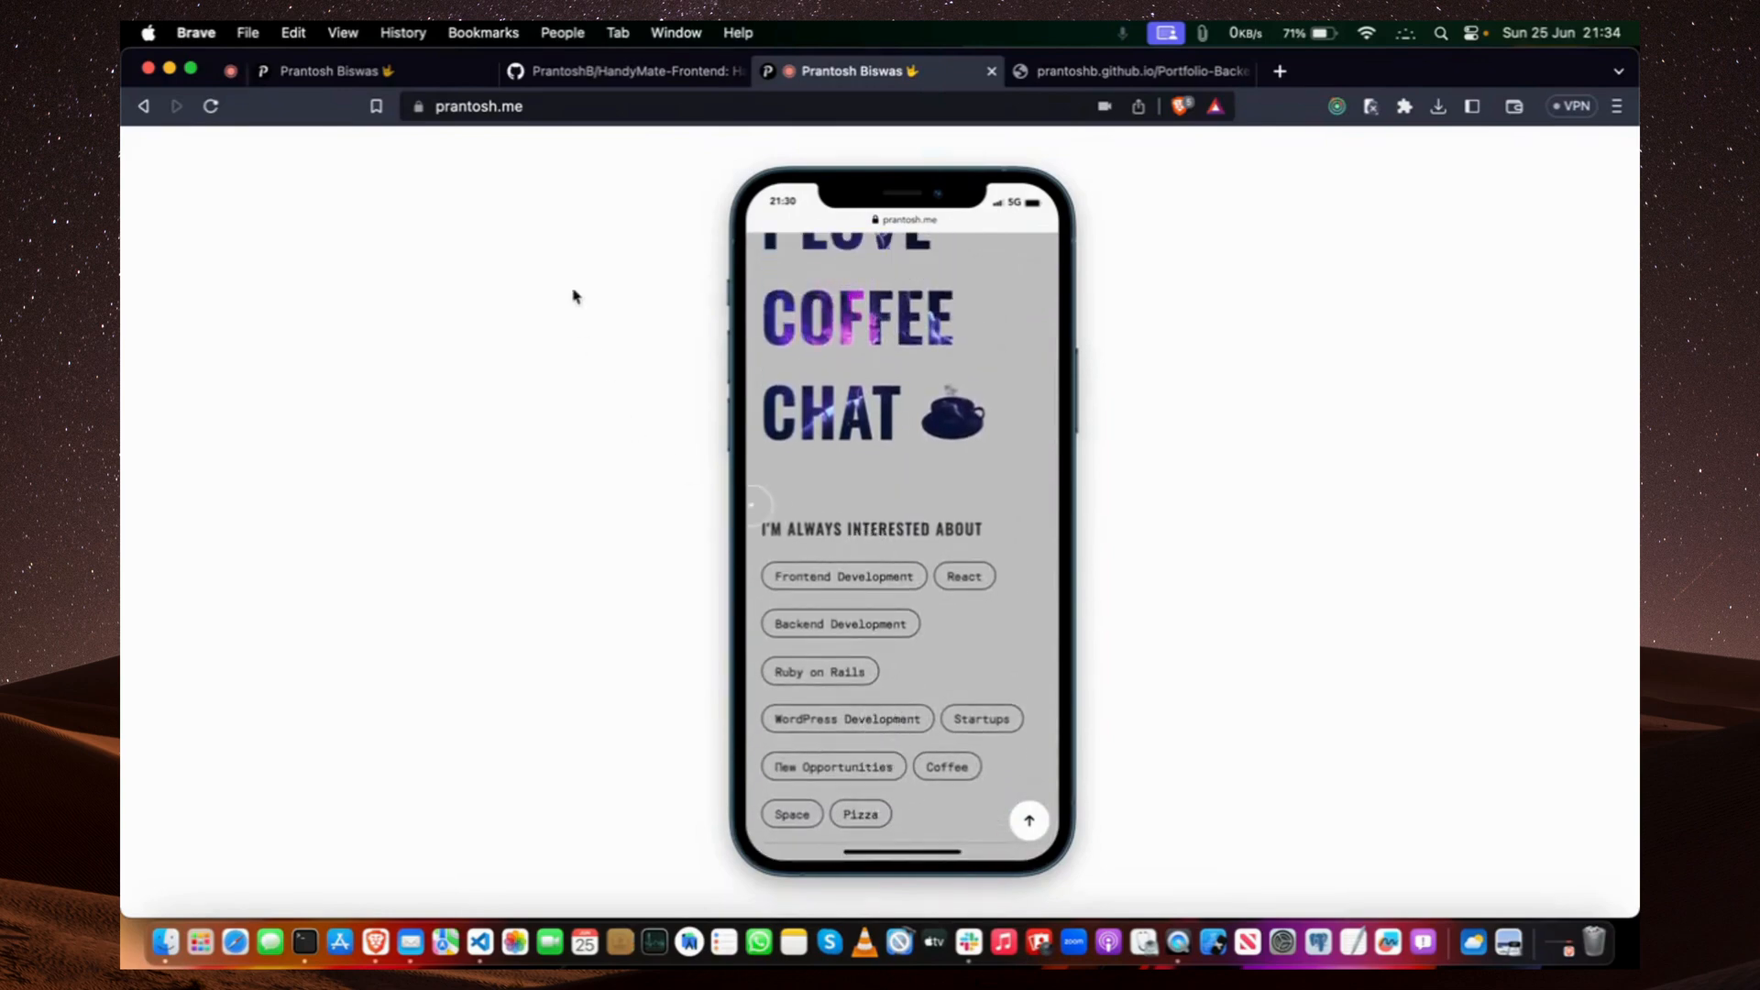